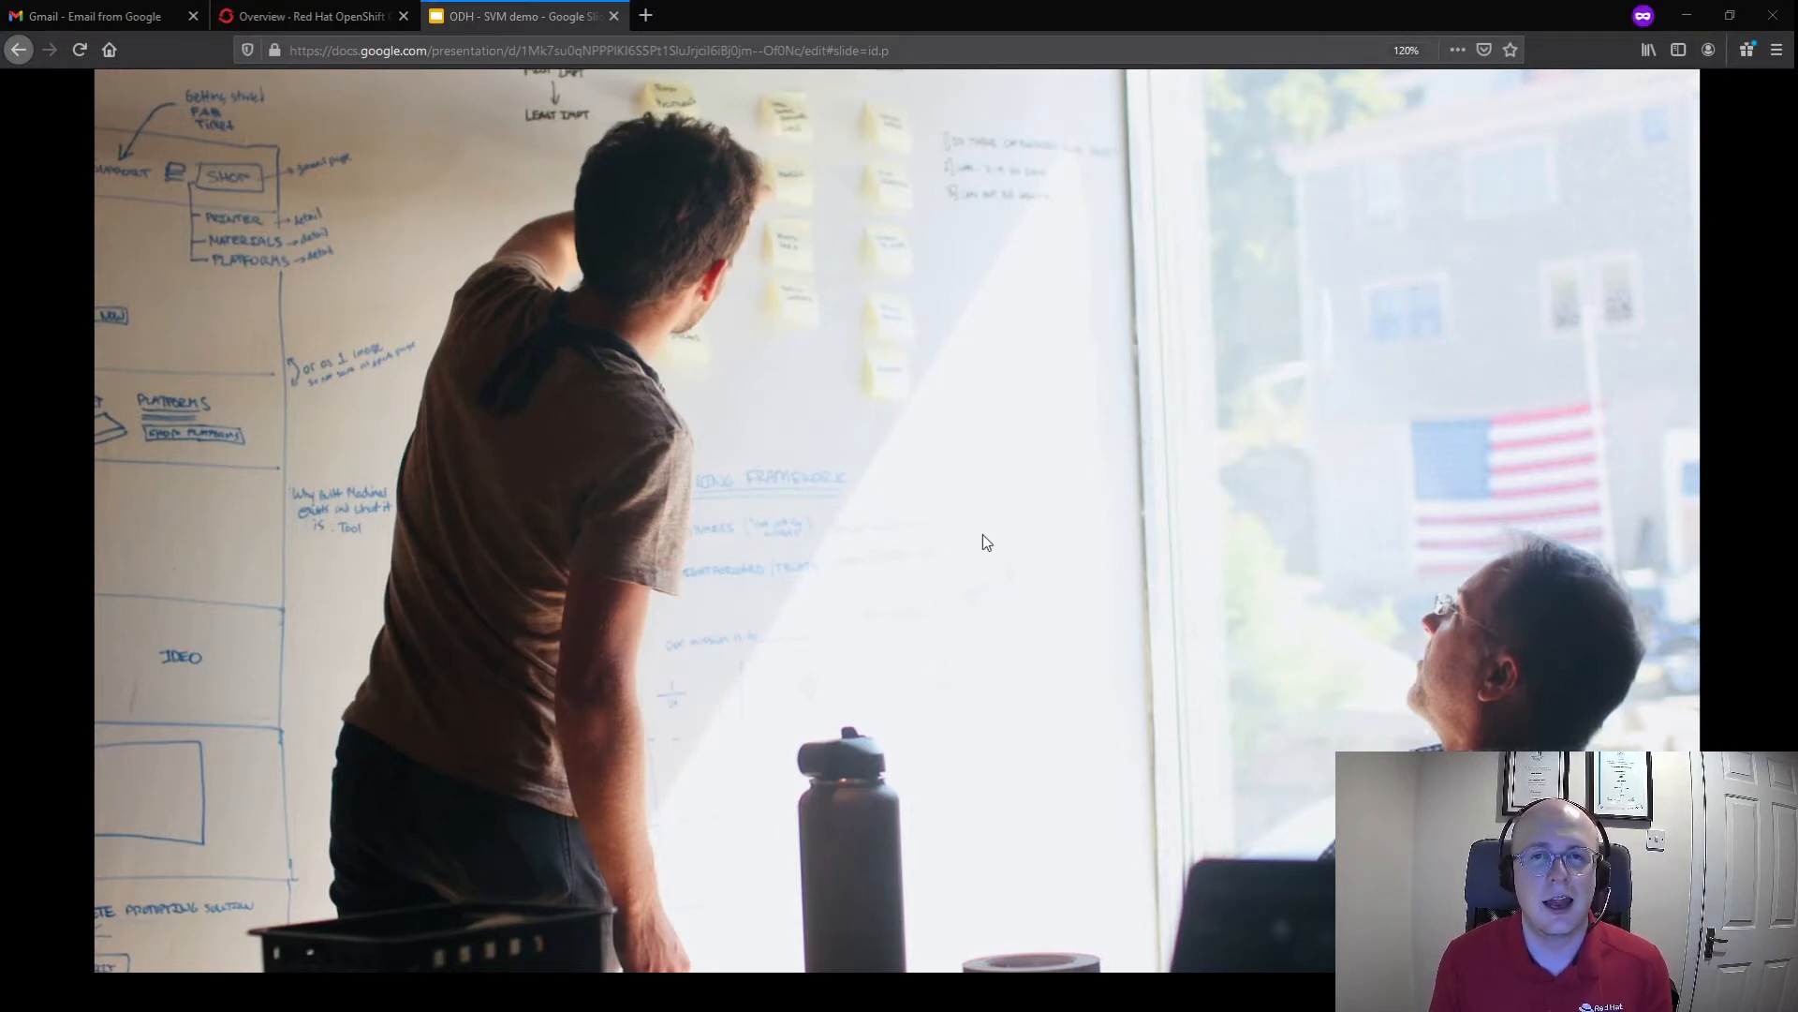
mouse_move(924, 510)
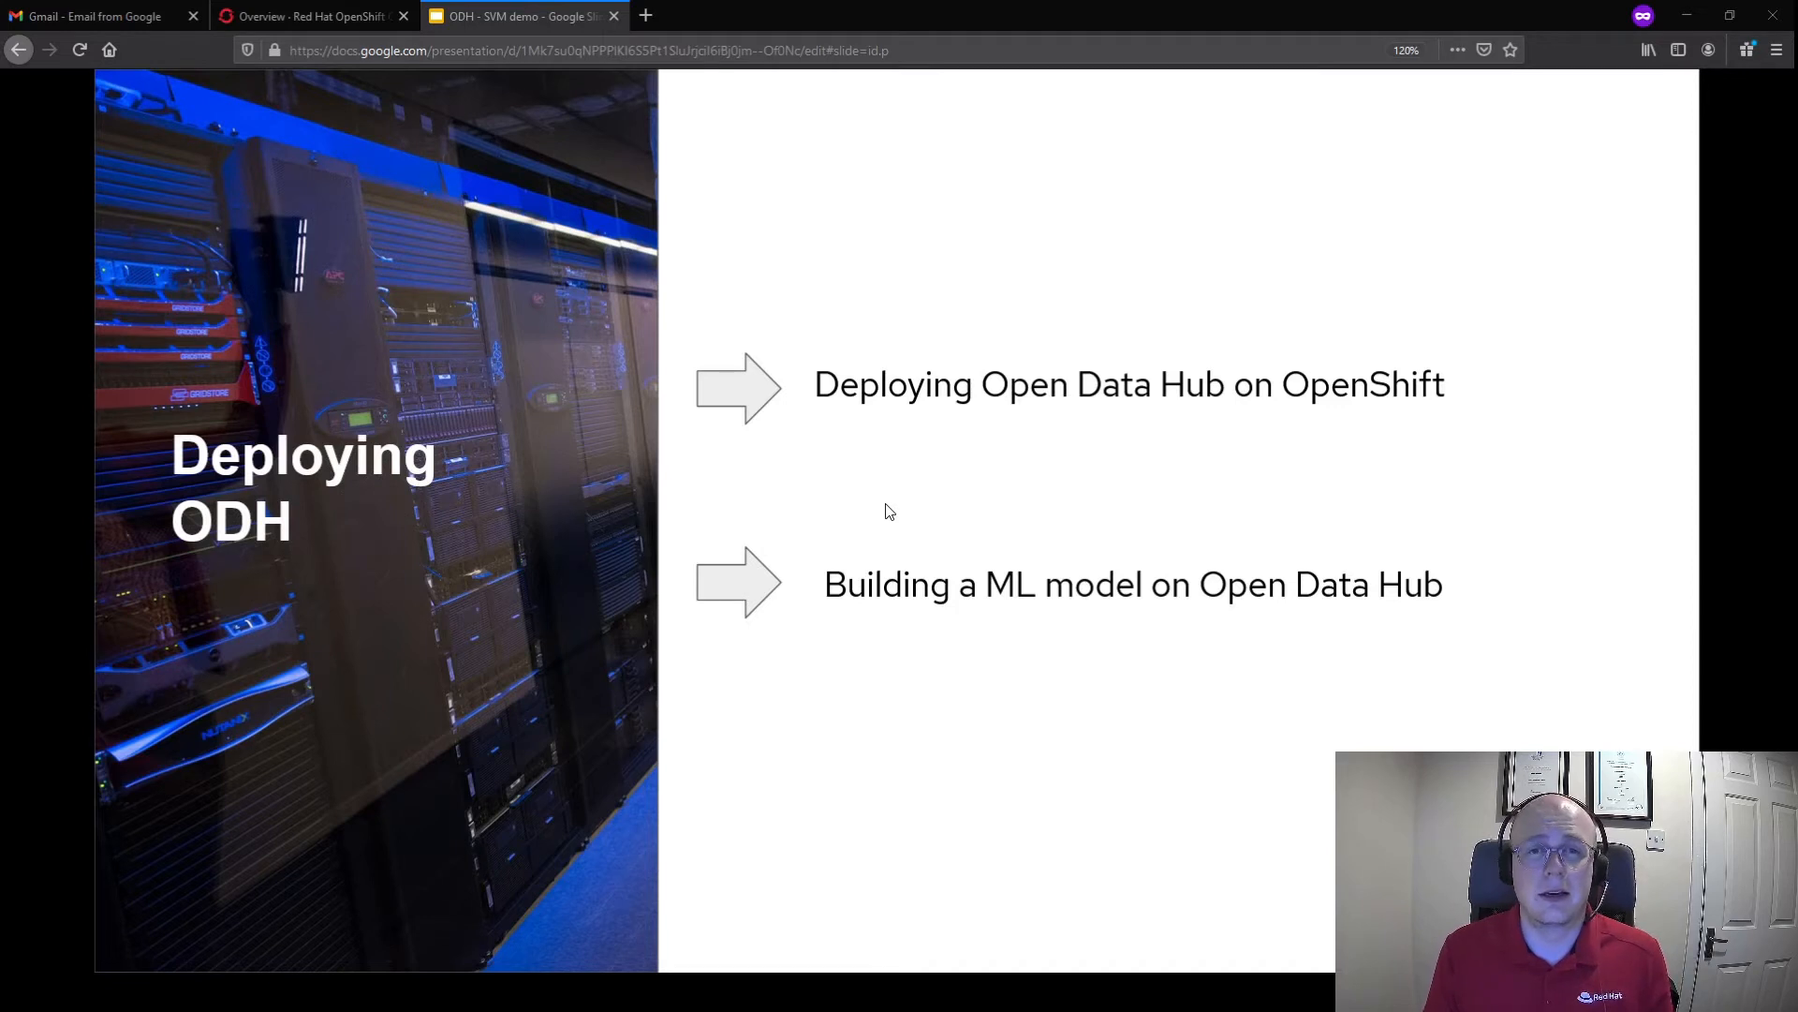
mouse_move(871, 515)
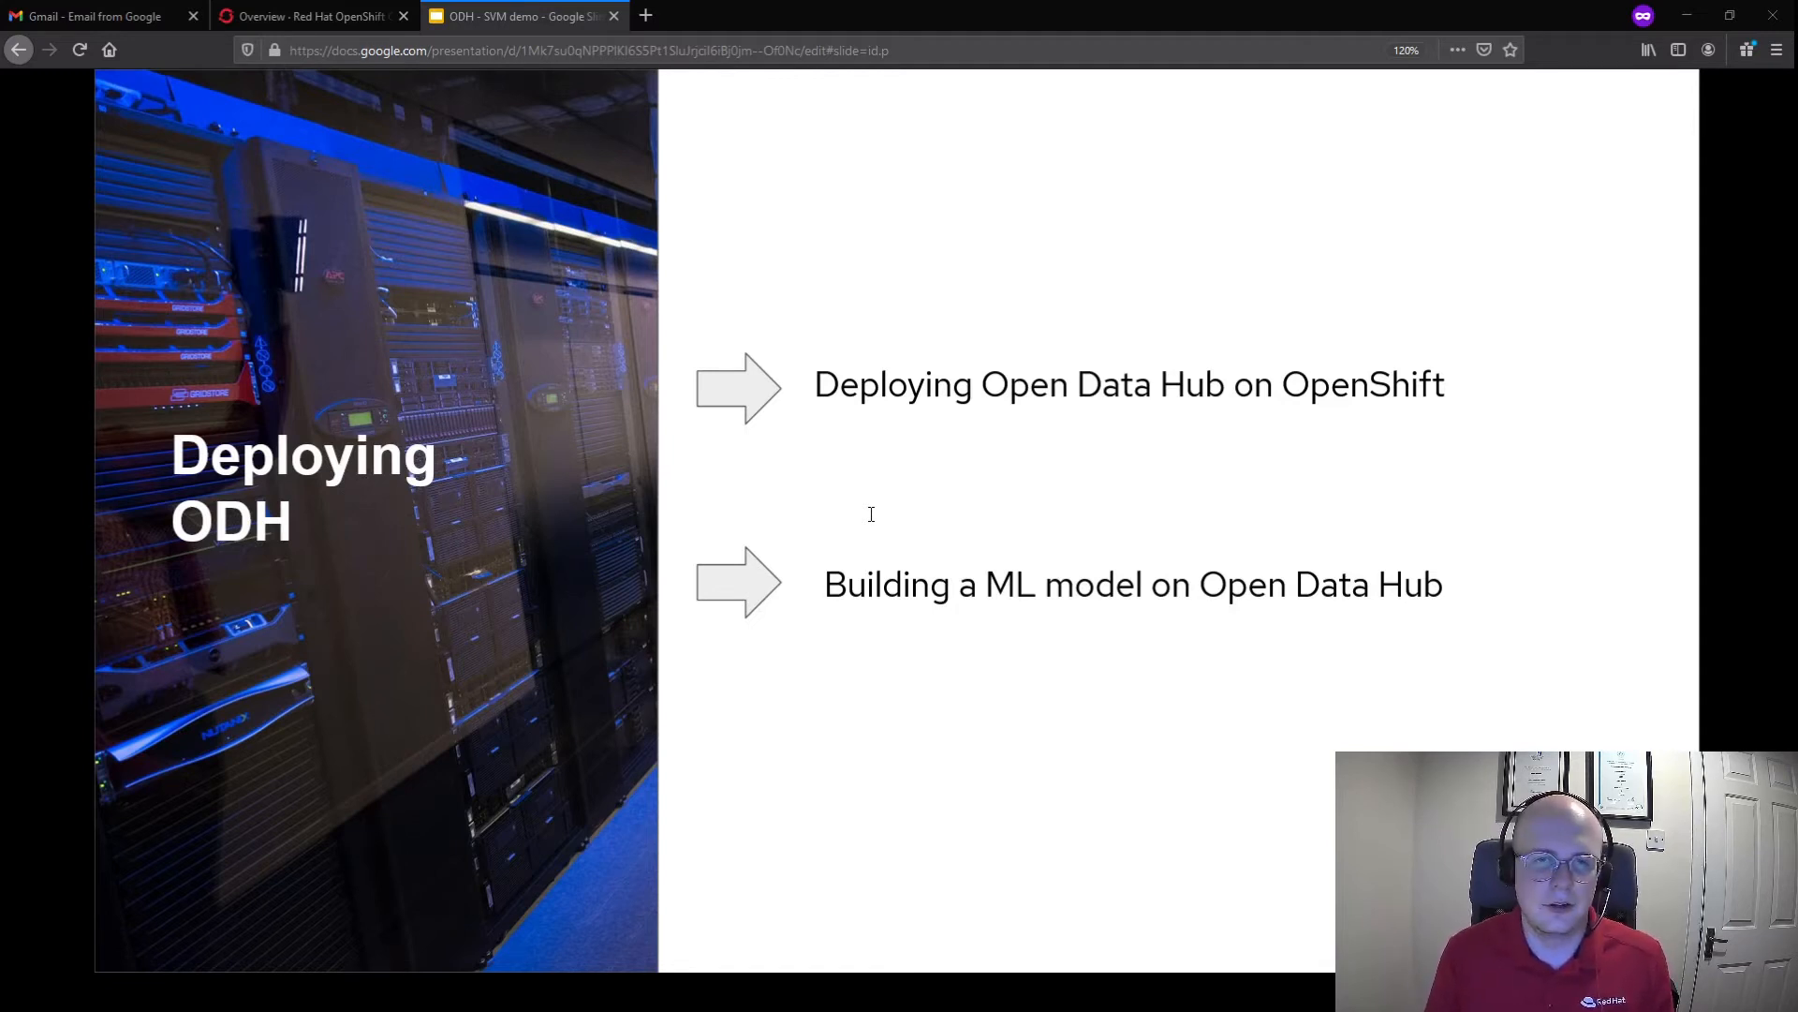
mouse_move(811, 497)
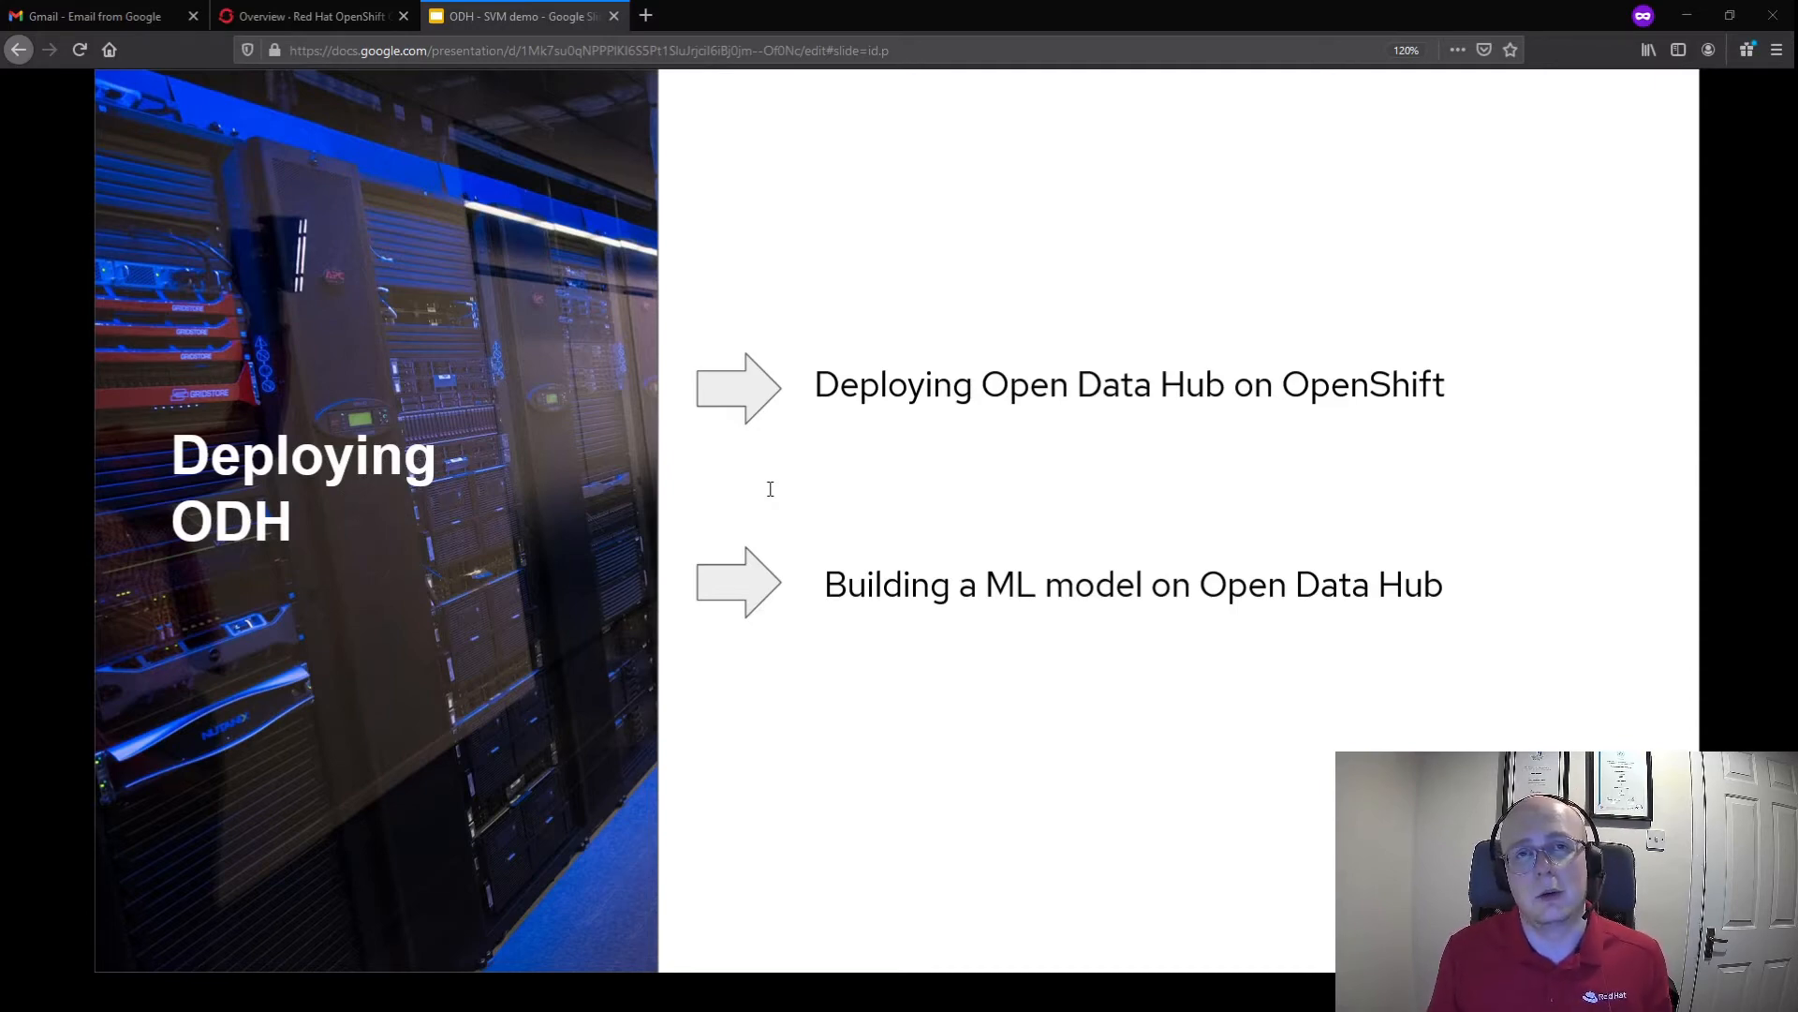
Switch to the Red Hat OpenShift browser tab showing the cluster Overview dashboard
left_click(310, 16)
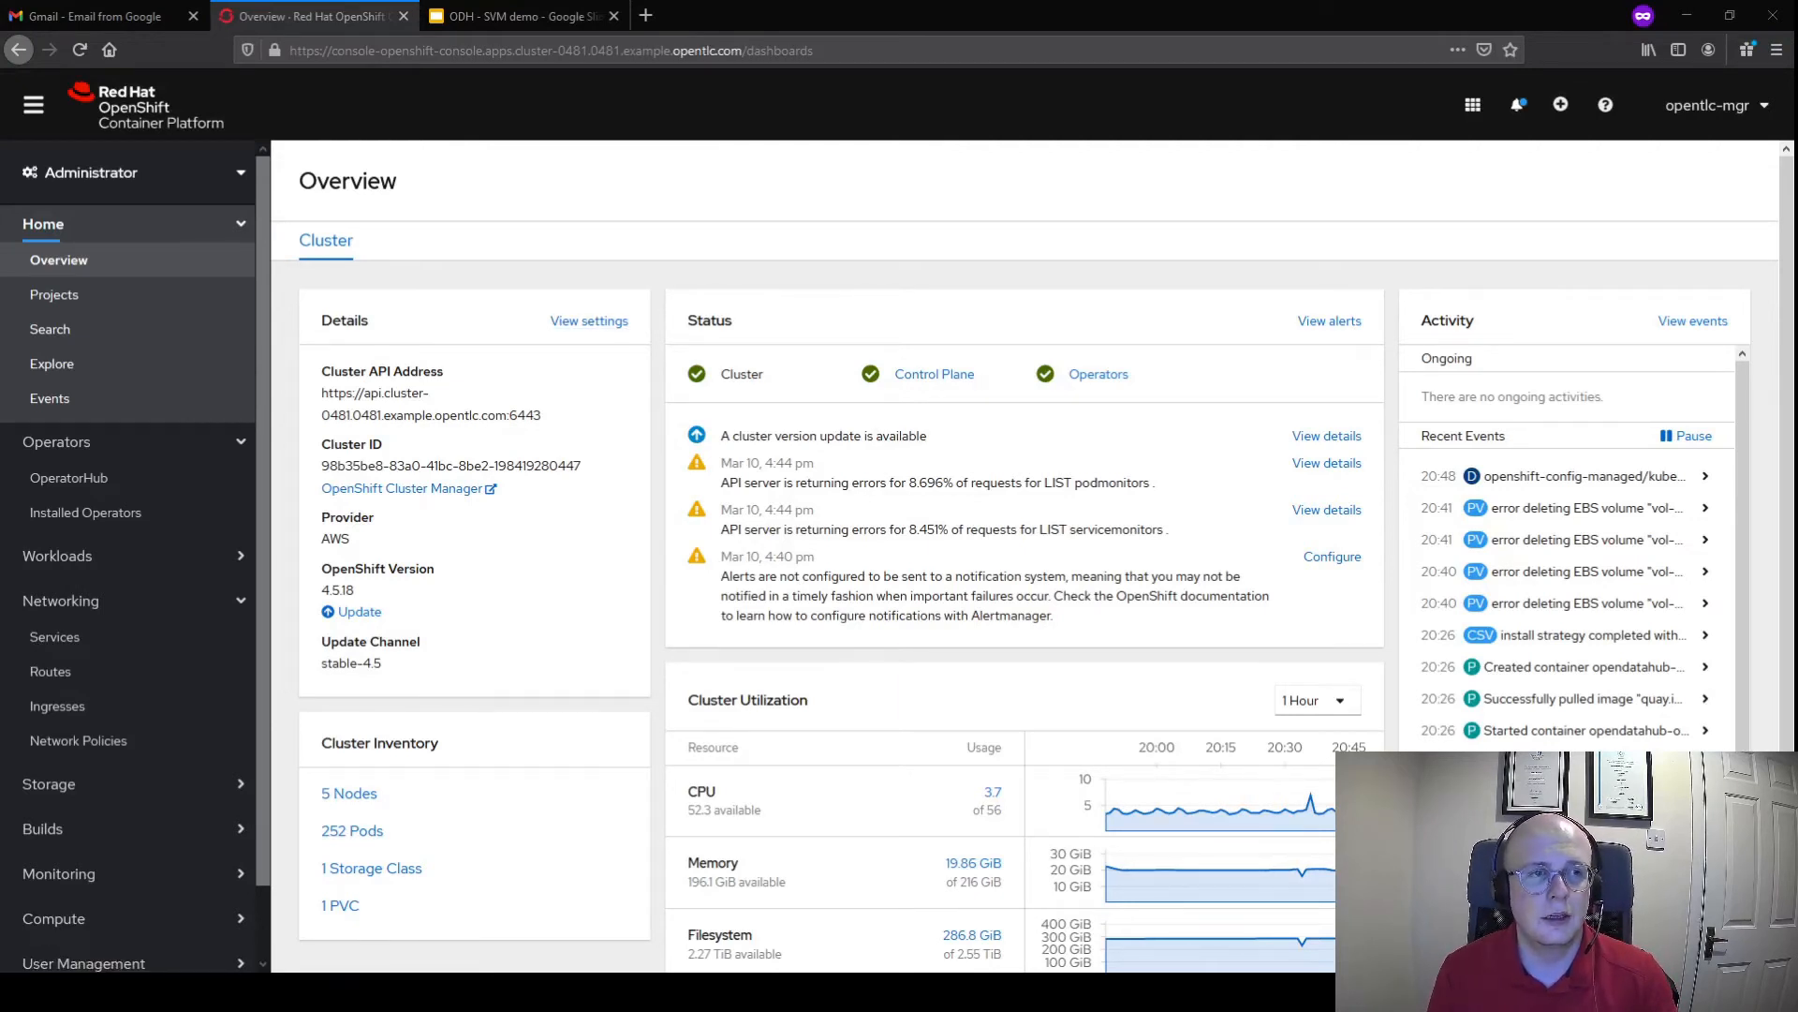
Create project odh-test-vid with display name ODH and view its empty Workloads tab
left_click(54, 294)
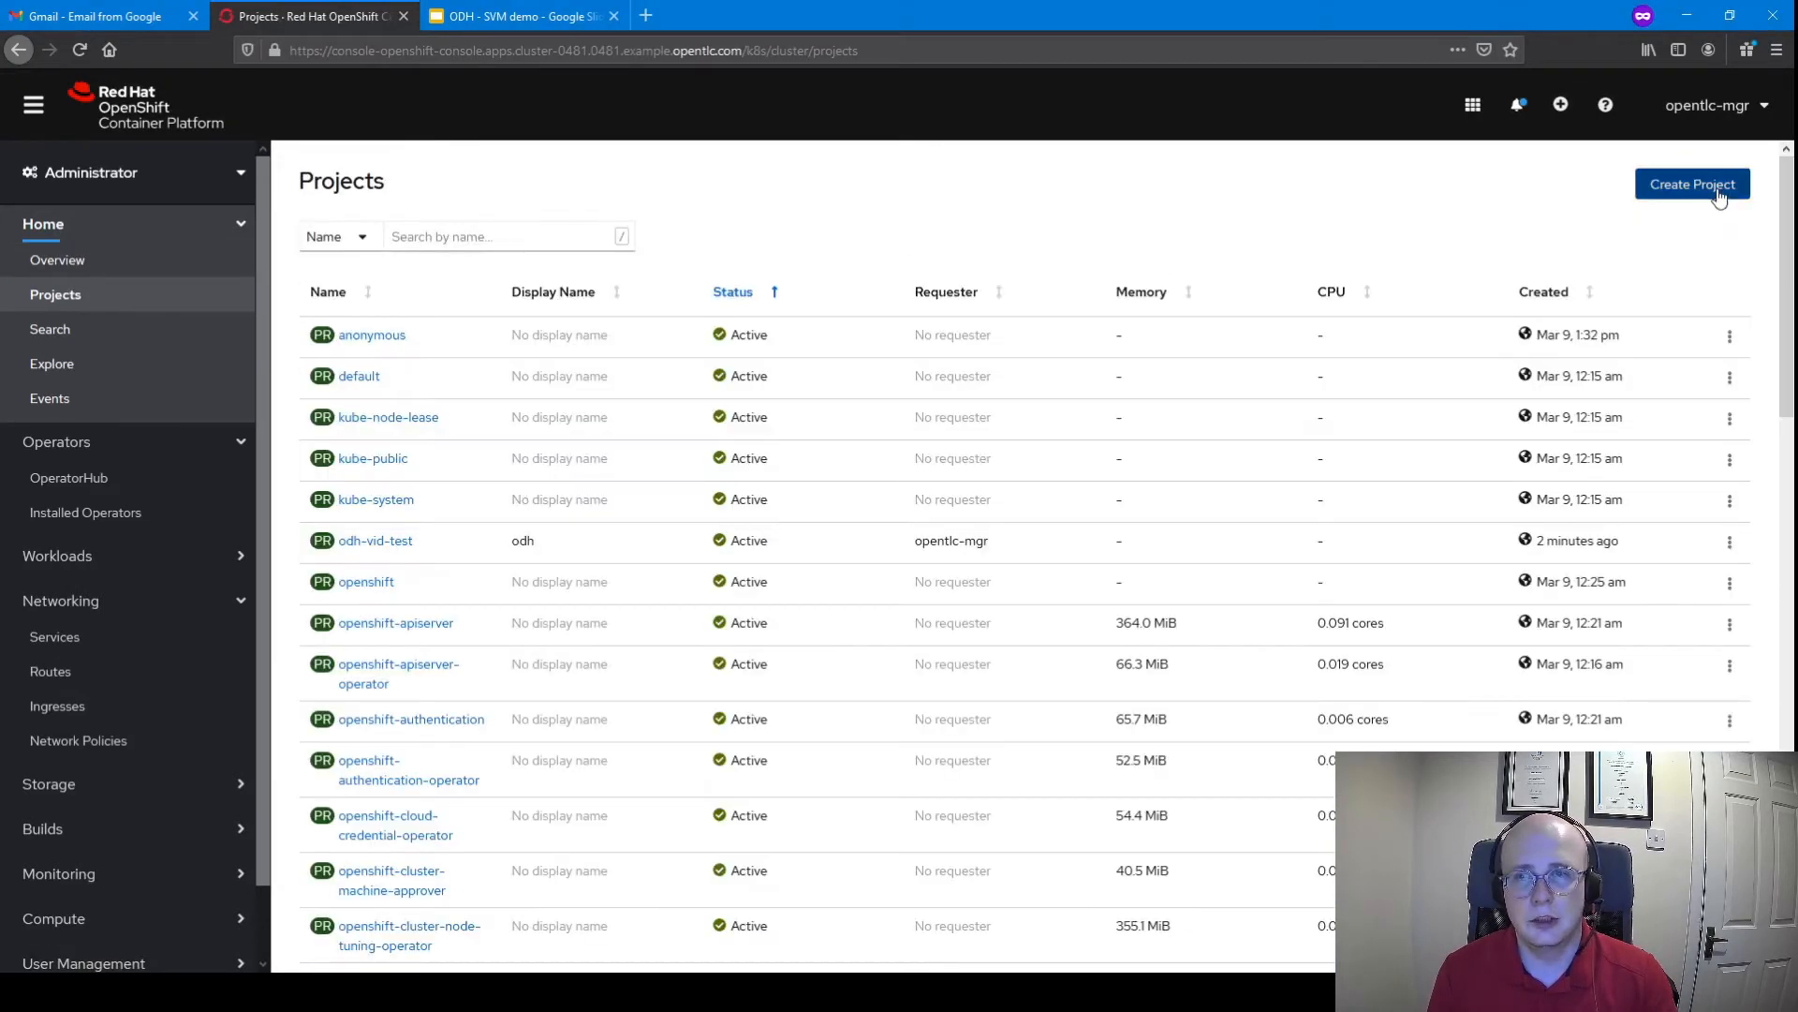
left_click(1692, 183)
type("odh-test-vid")
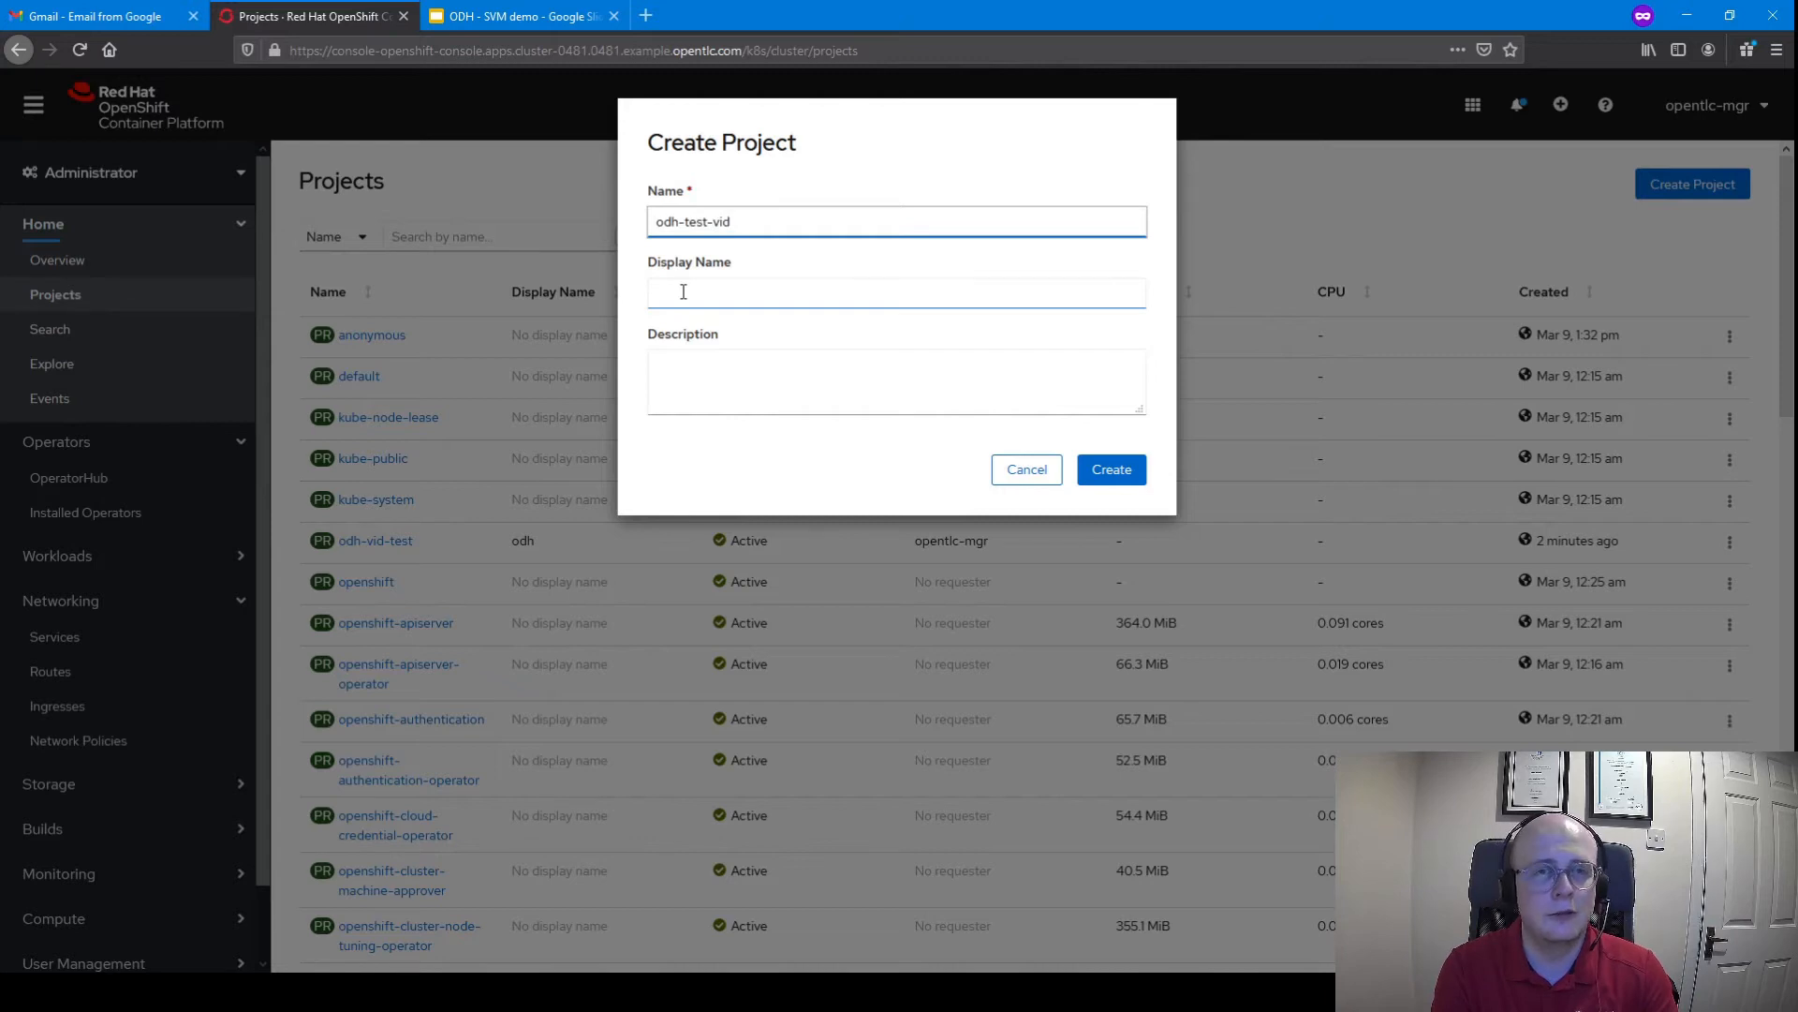
type("ODH")
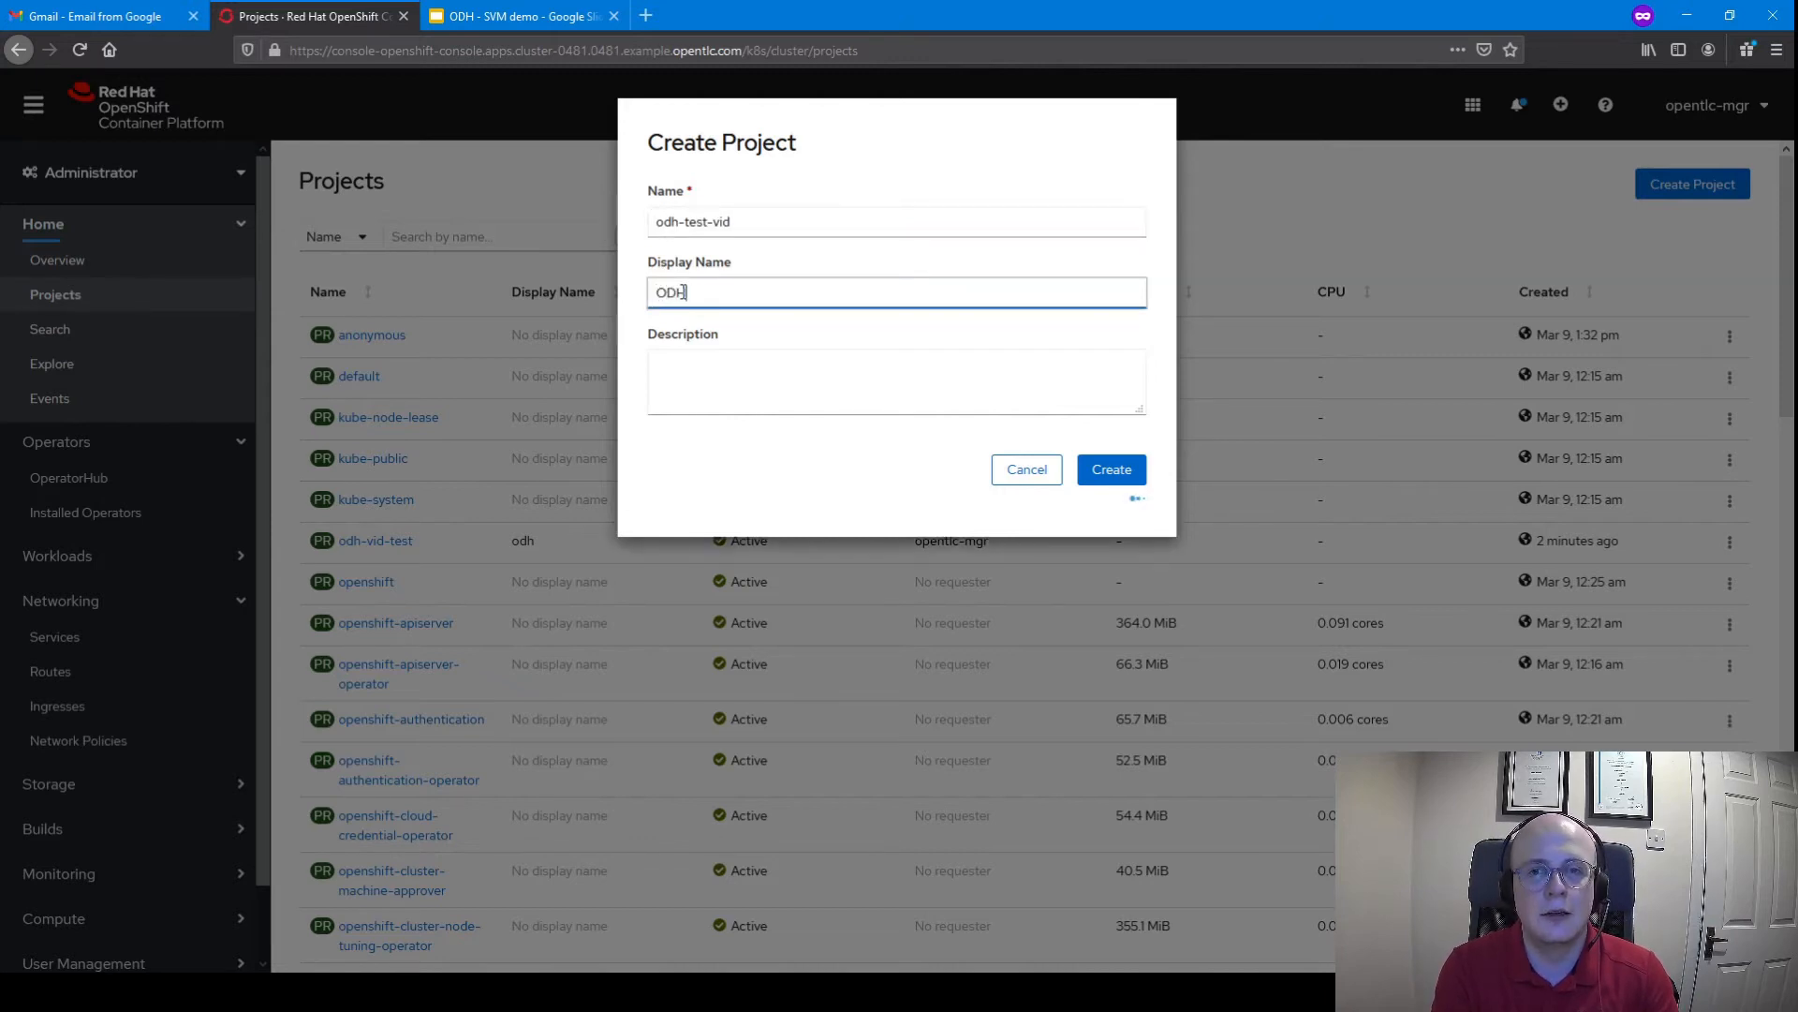
left_click(1109, 469)
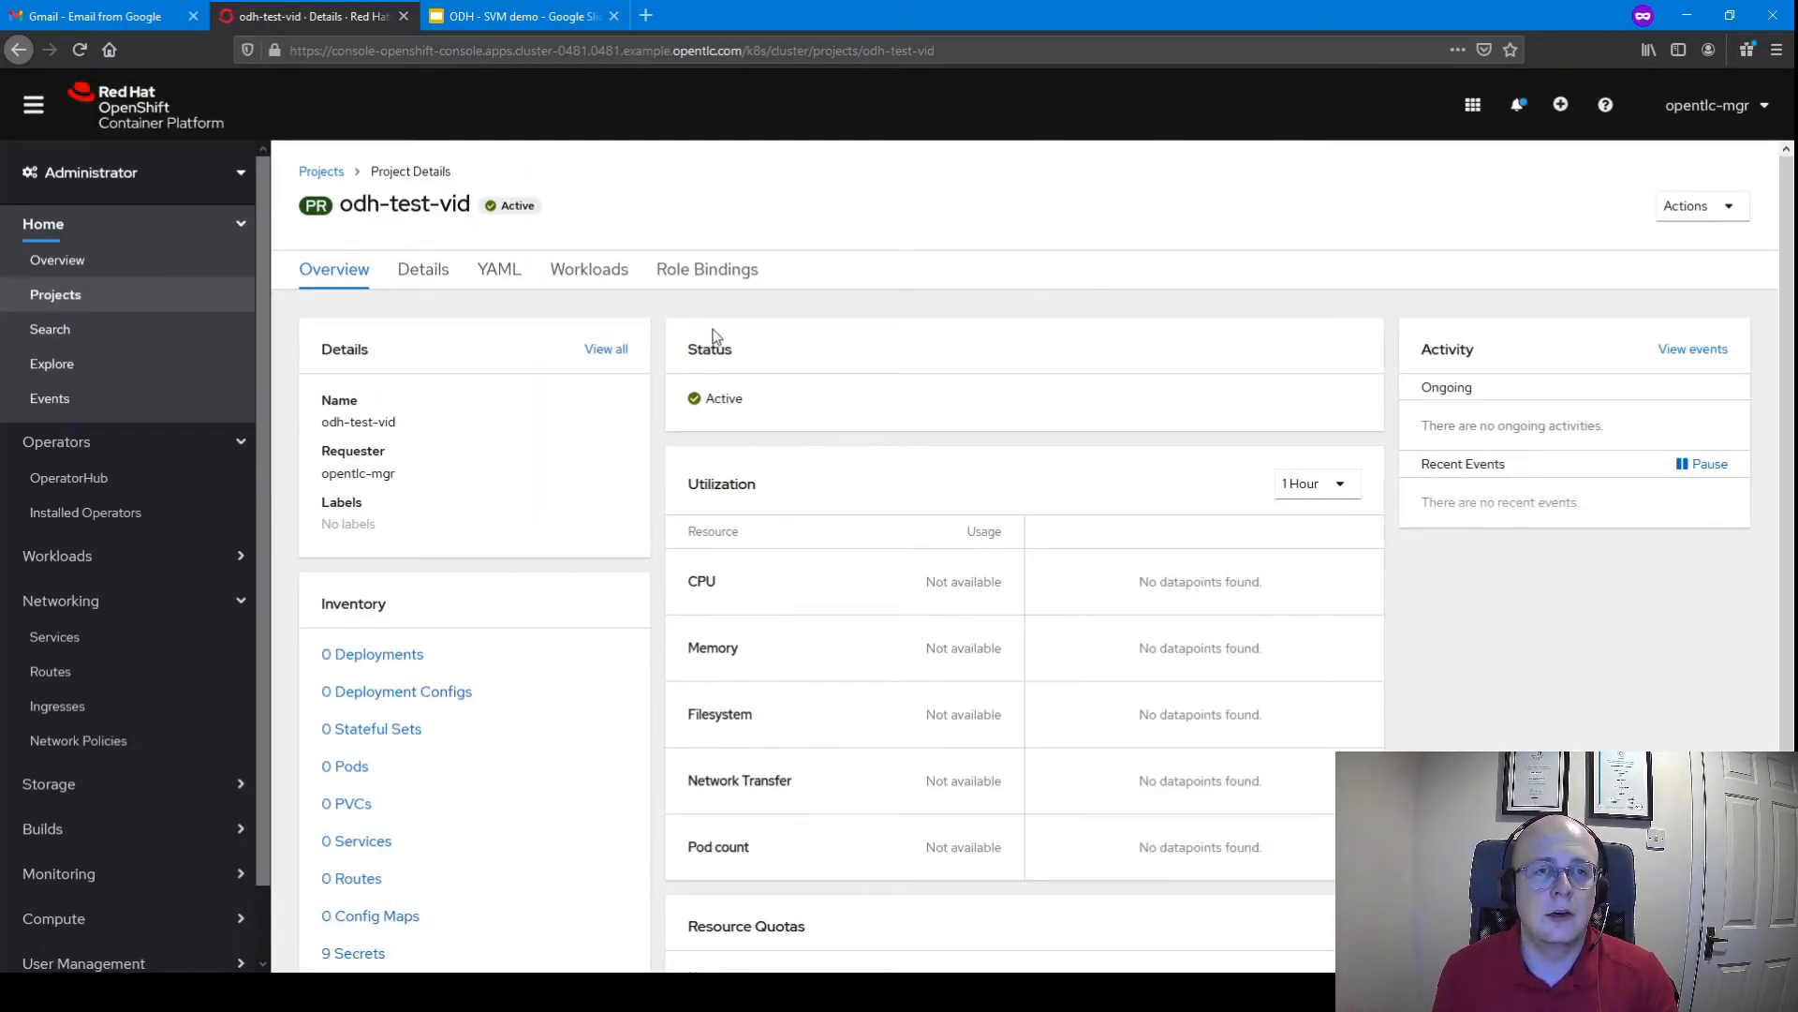
left_click(588, 269)
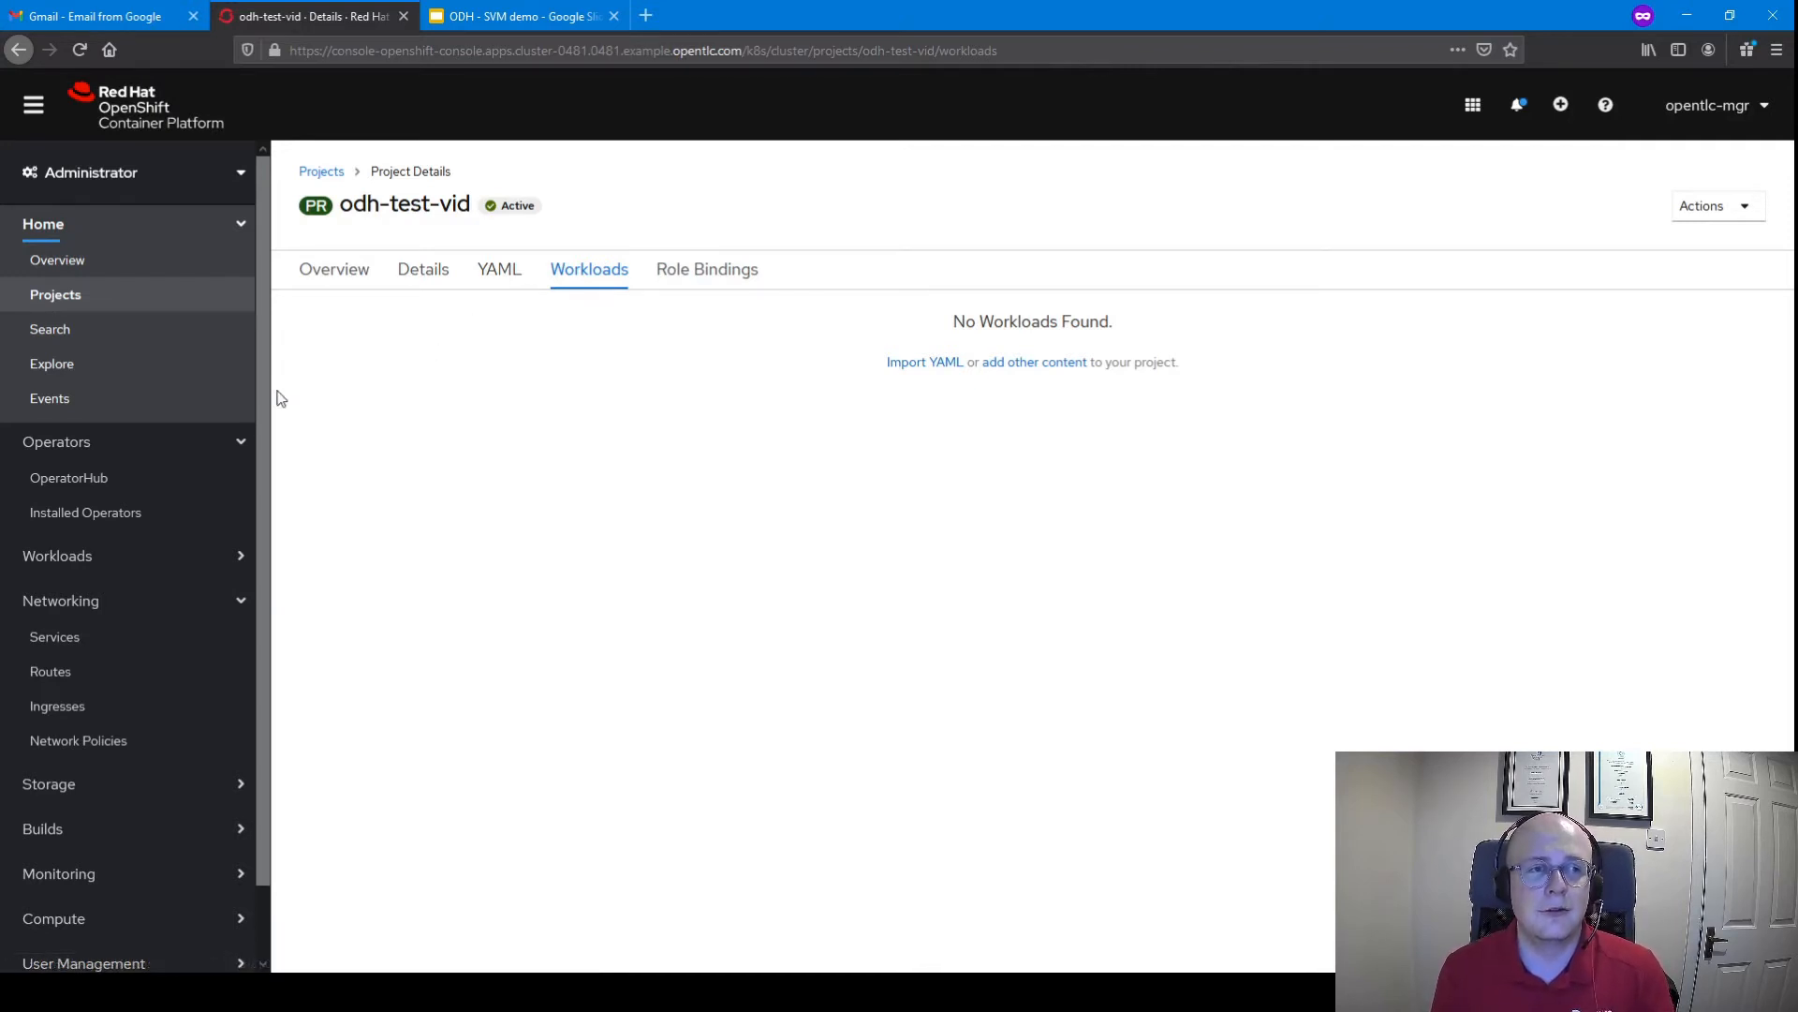
mouse_move(777, 540)
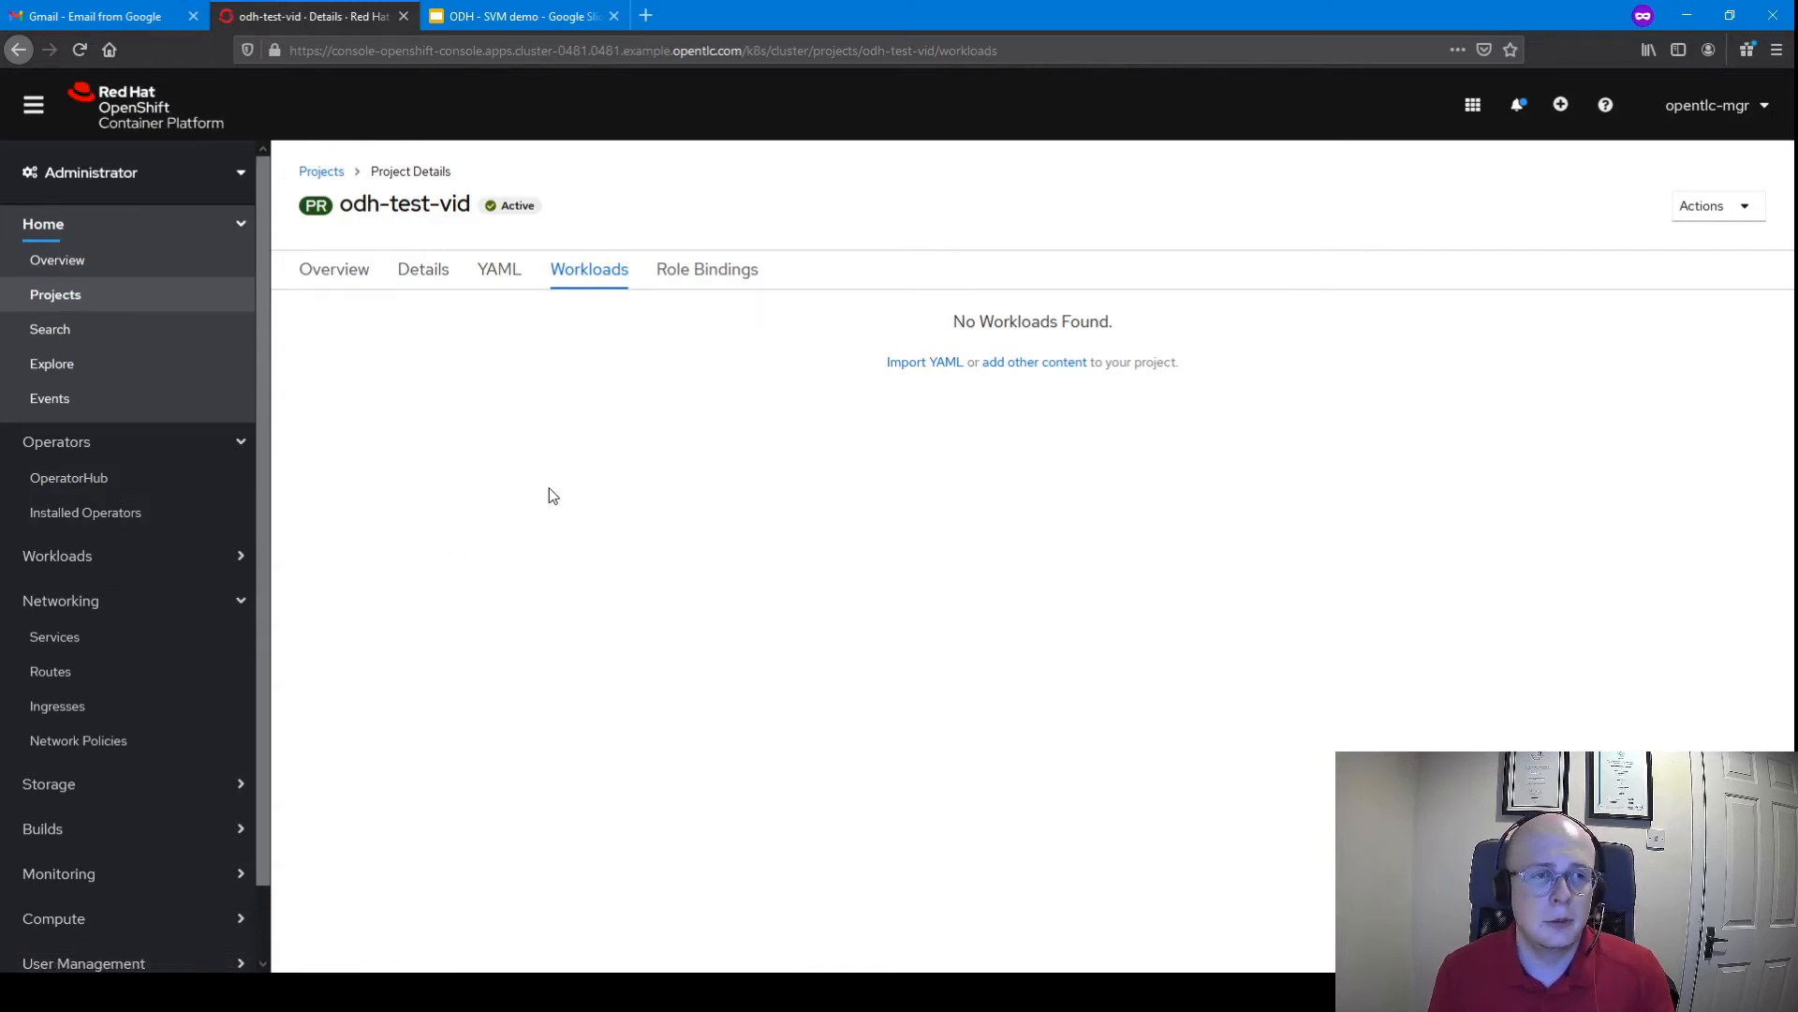
Search OperatorHub for 'open data' and confirm the Open Data Hub Operator is installed
left_click(71, 477)
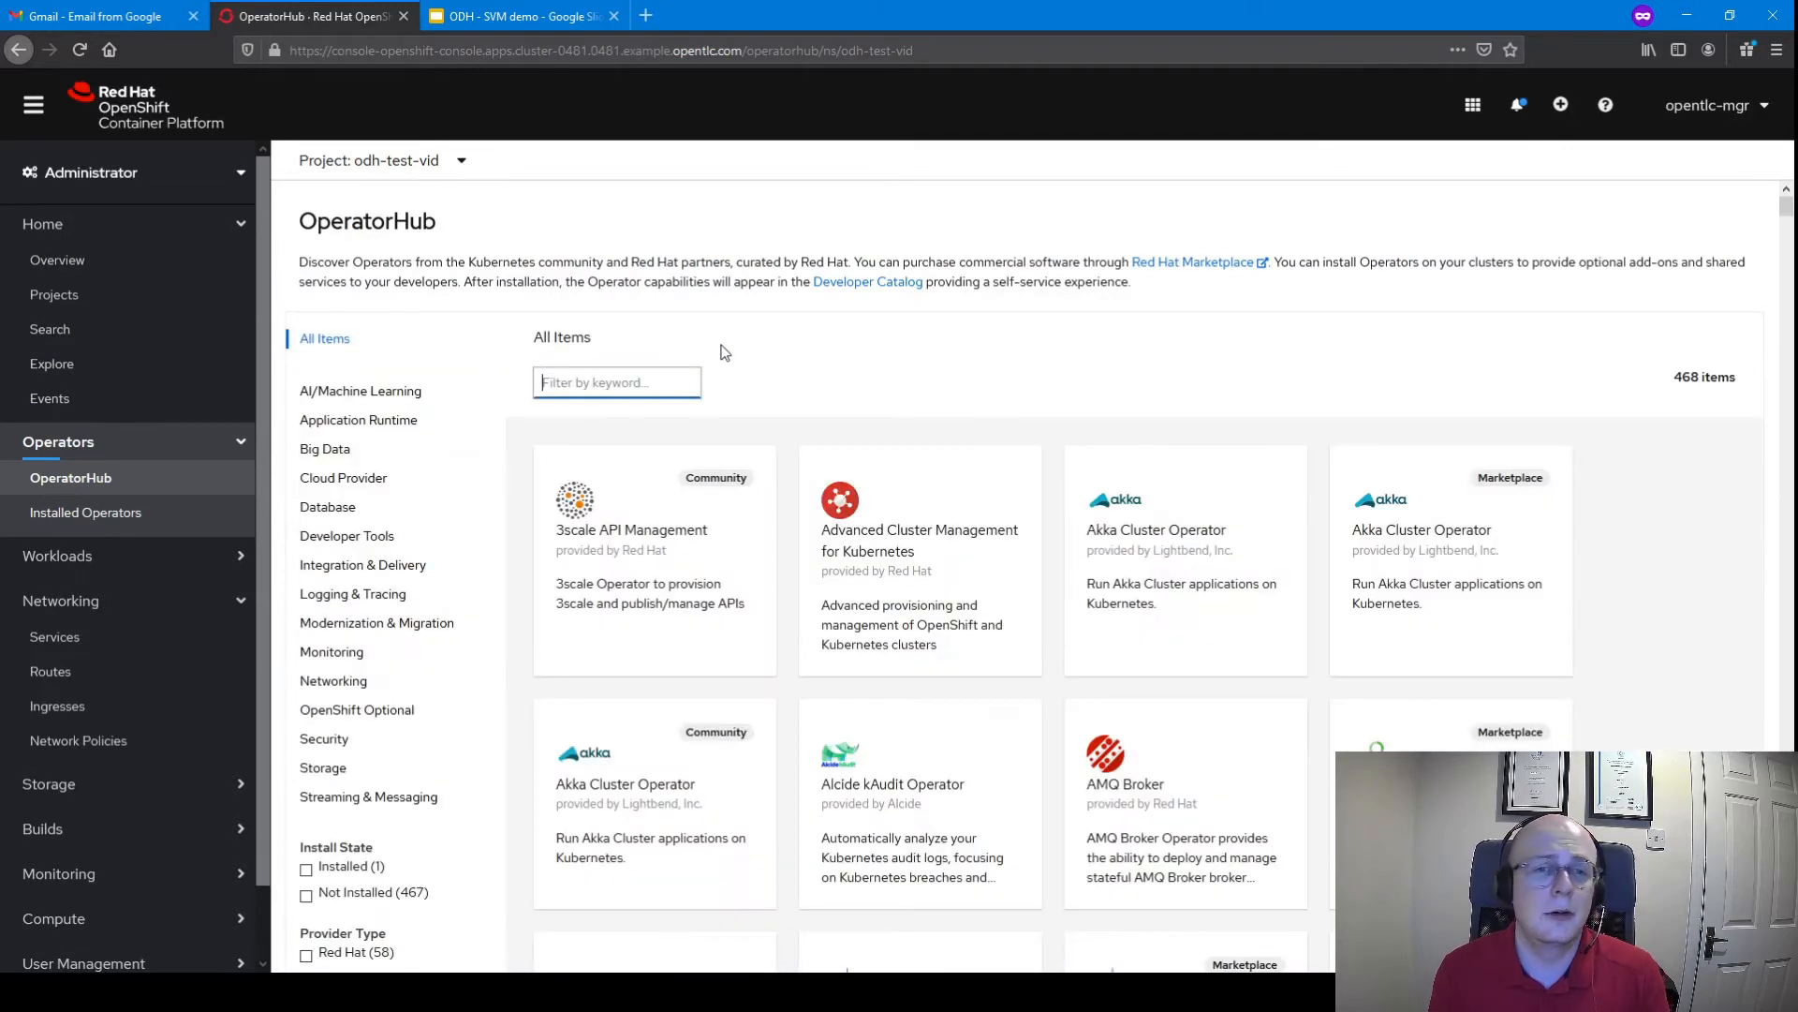
mouse_move(649, 354)
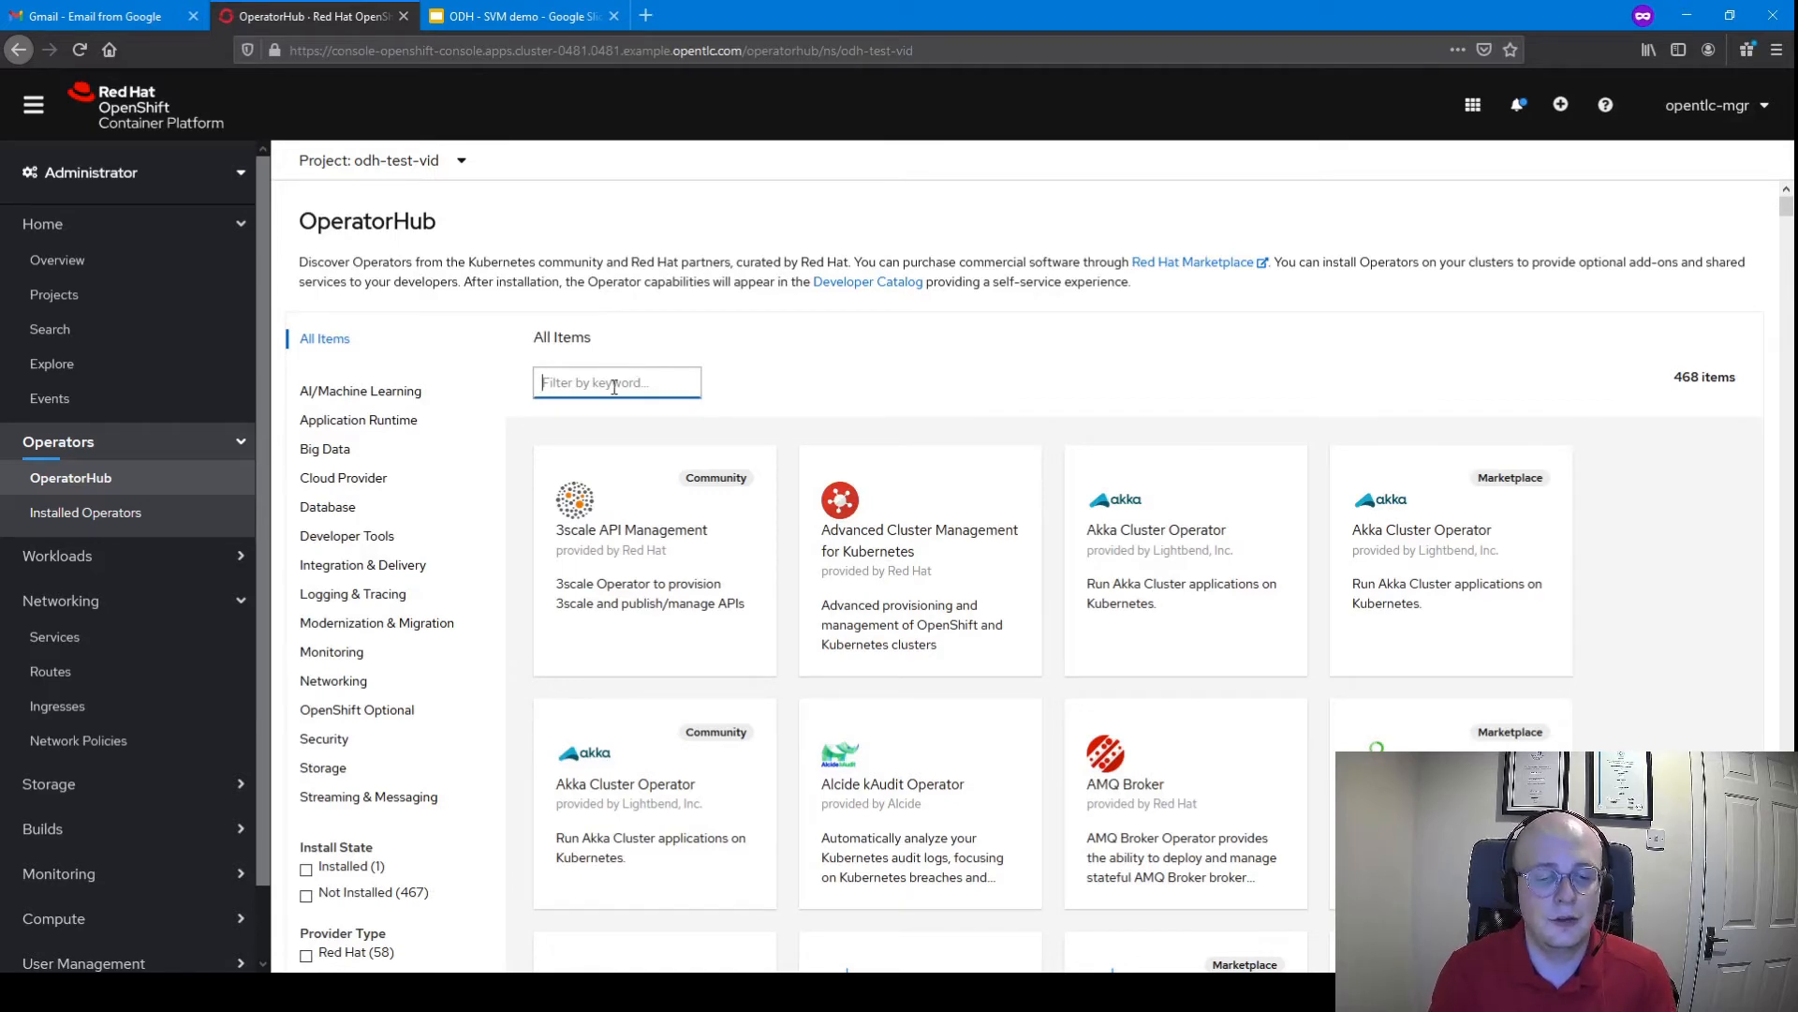
type("open data")
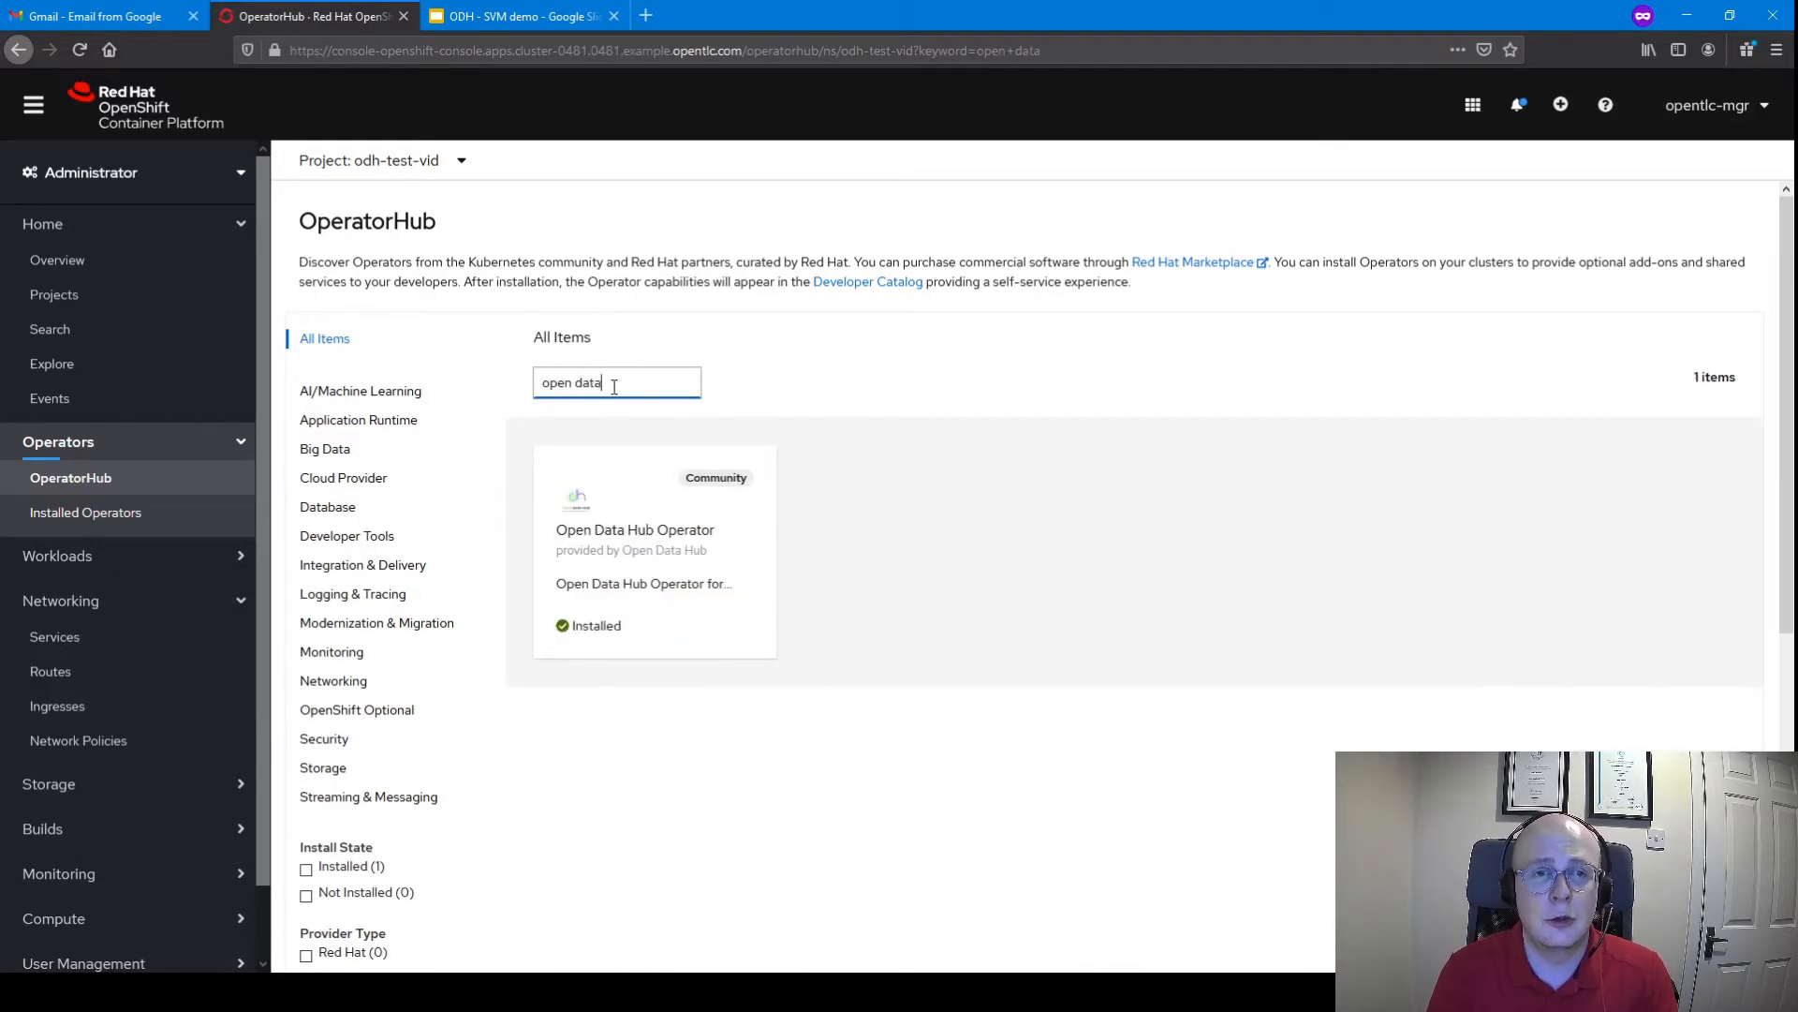
left_click(634, 528)
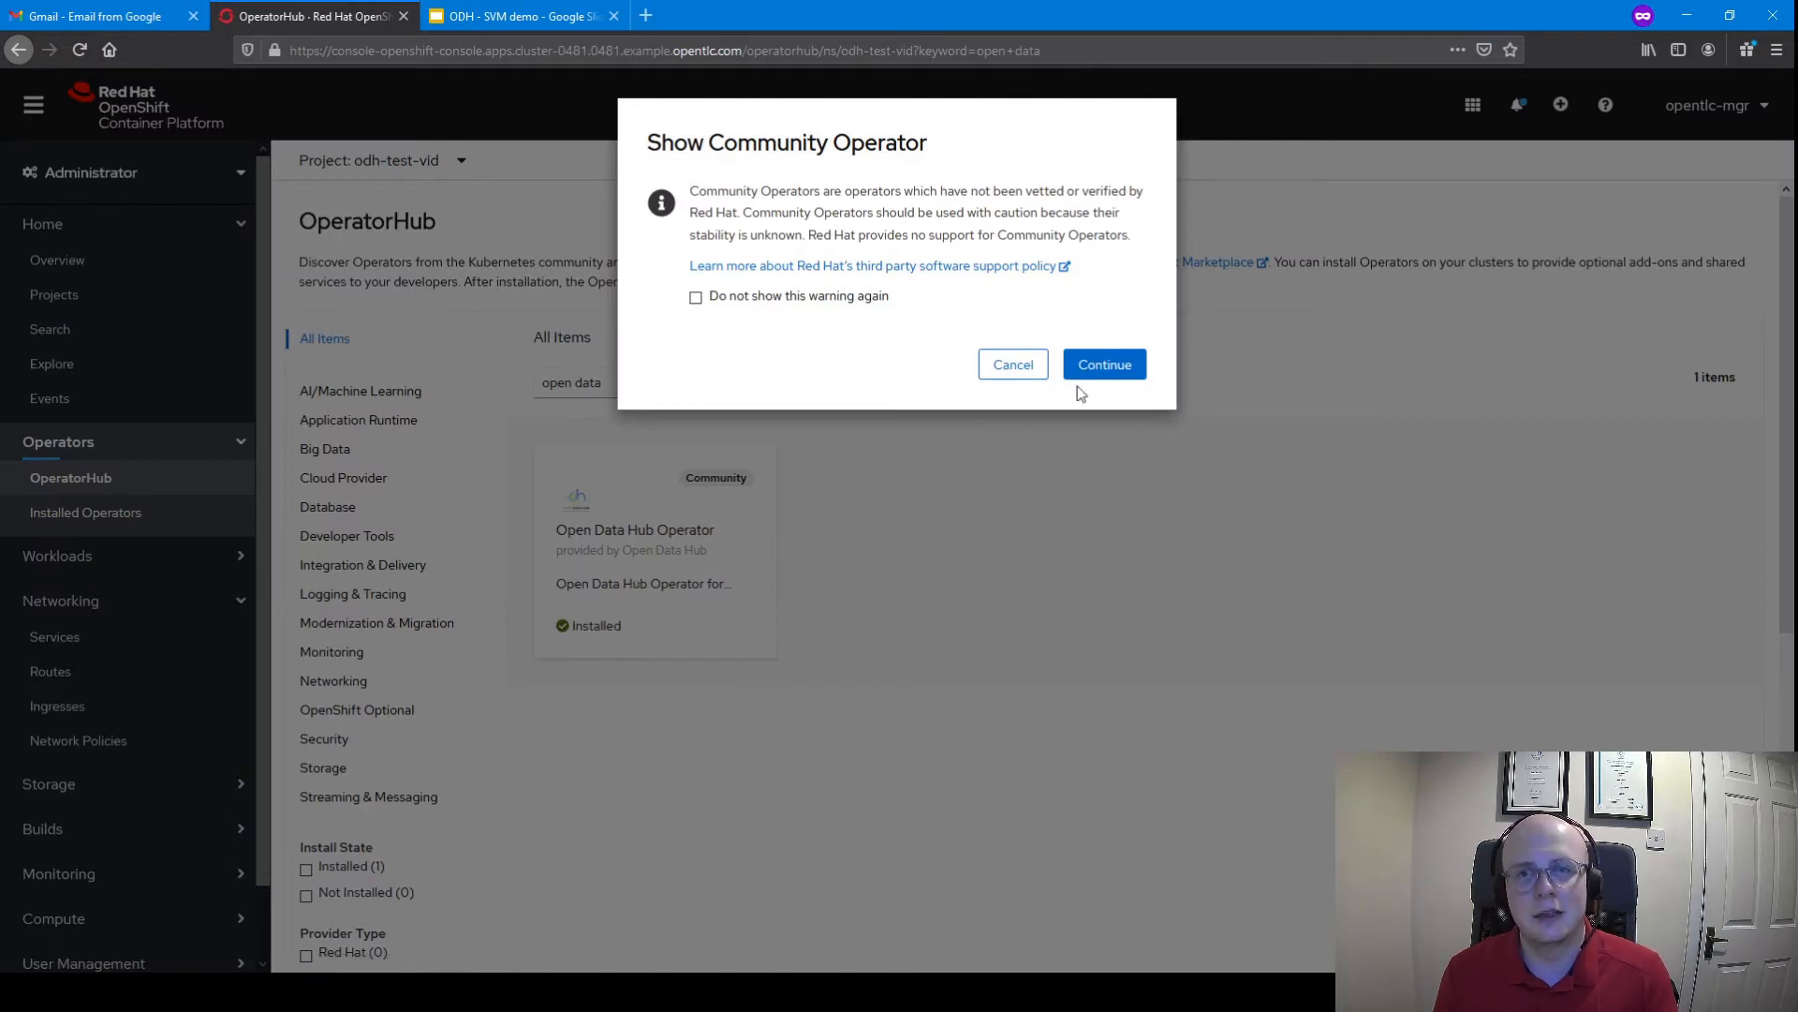
left_click(1103, 364)
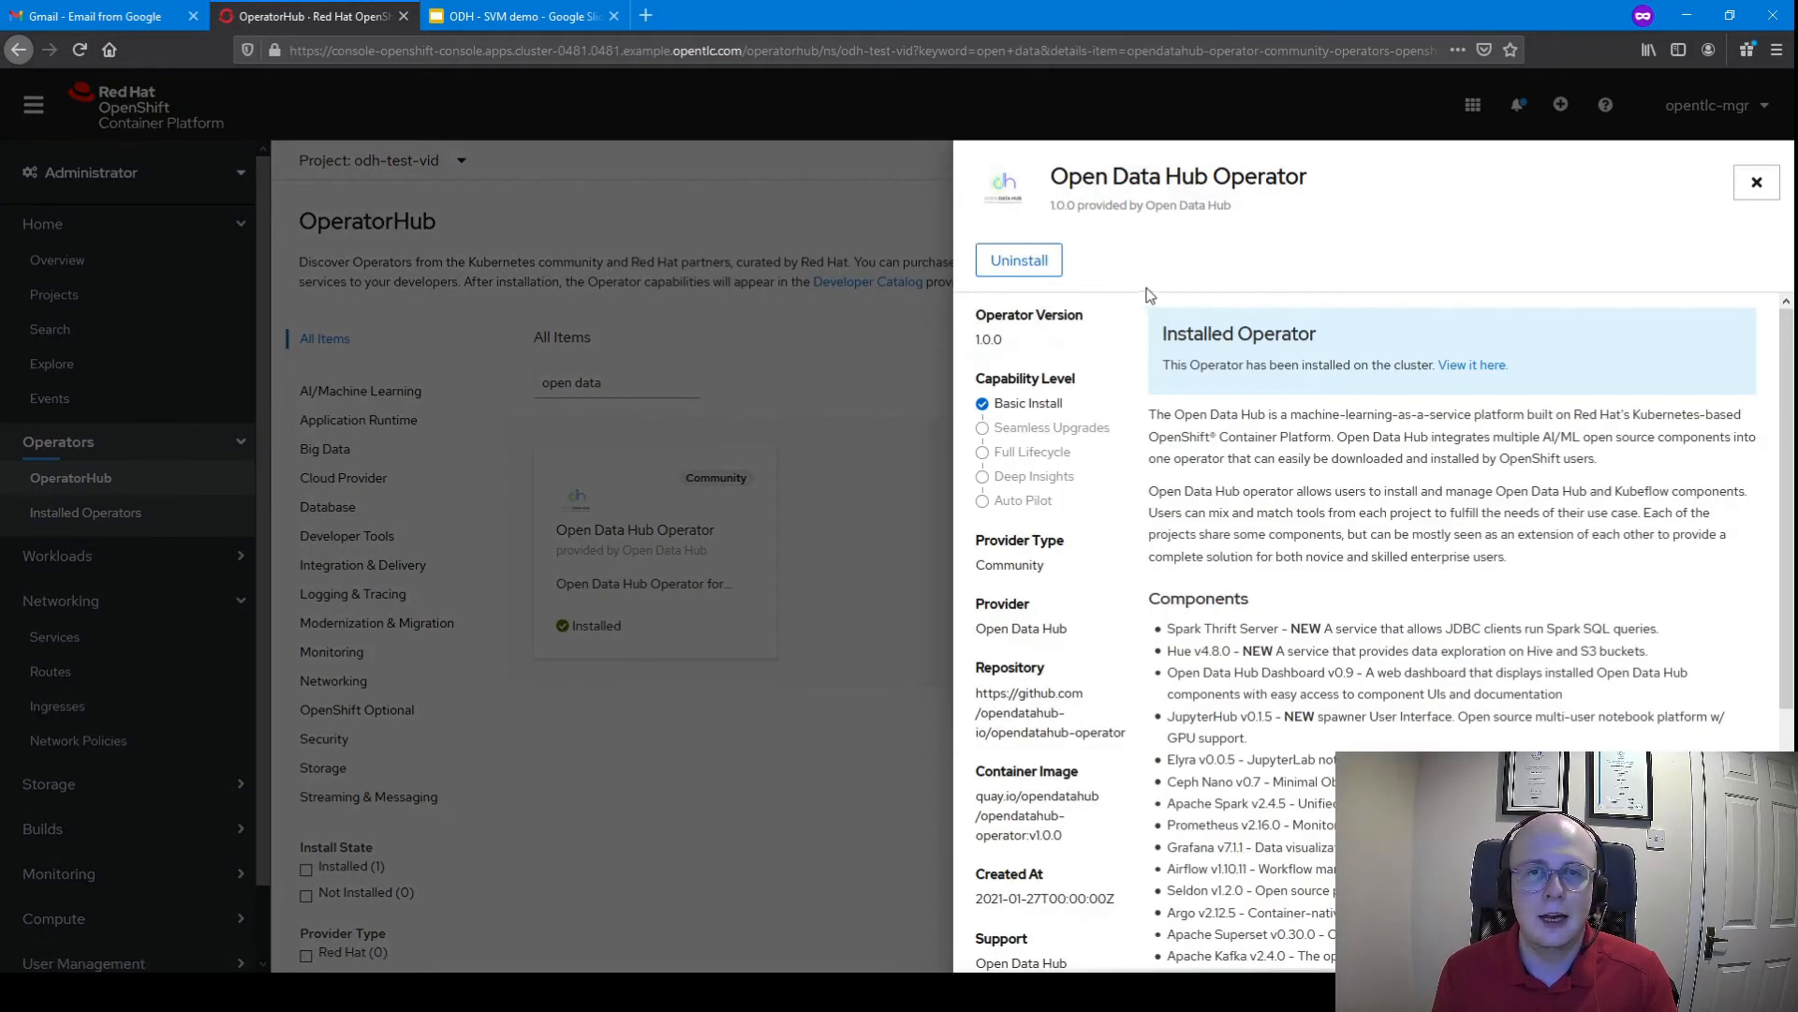
mouse_move(1012, 229)
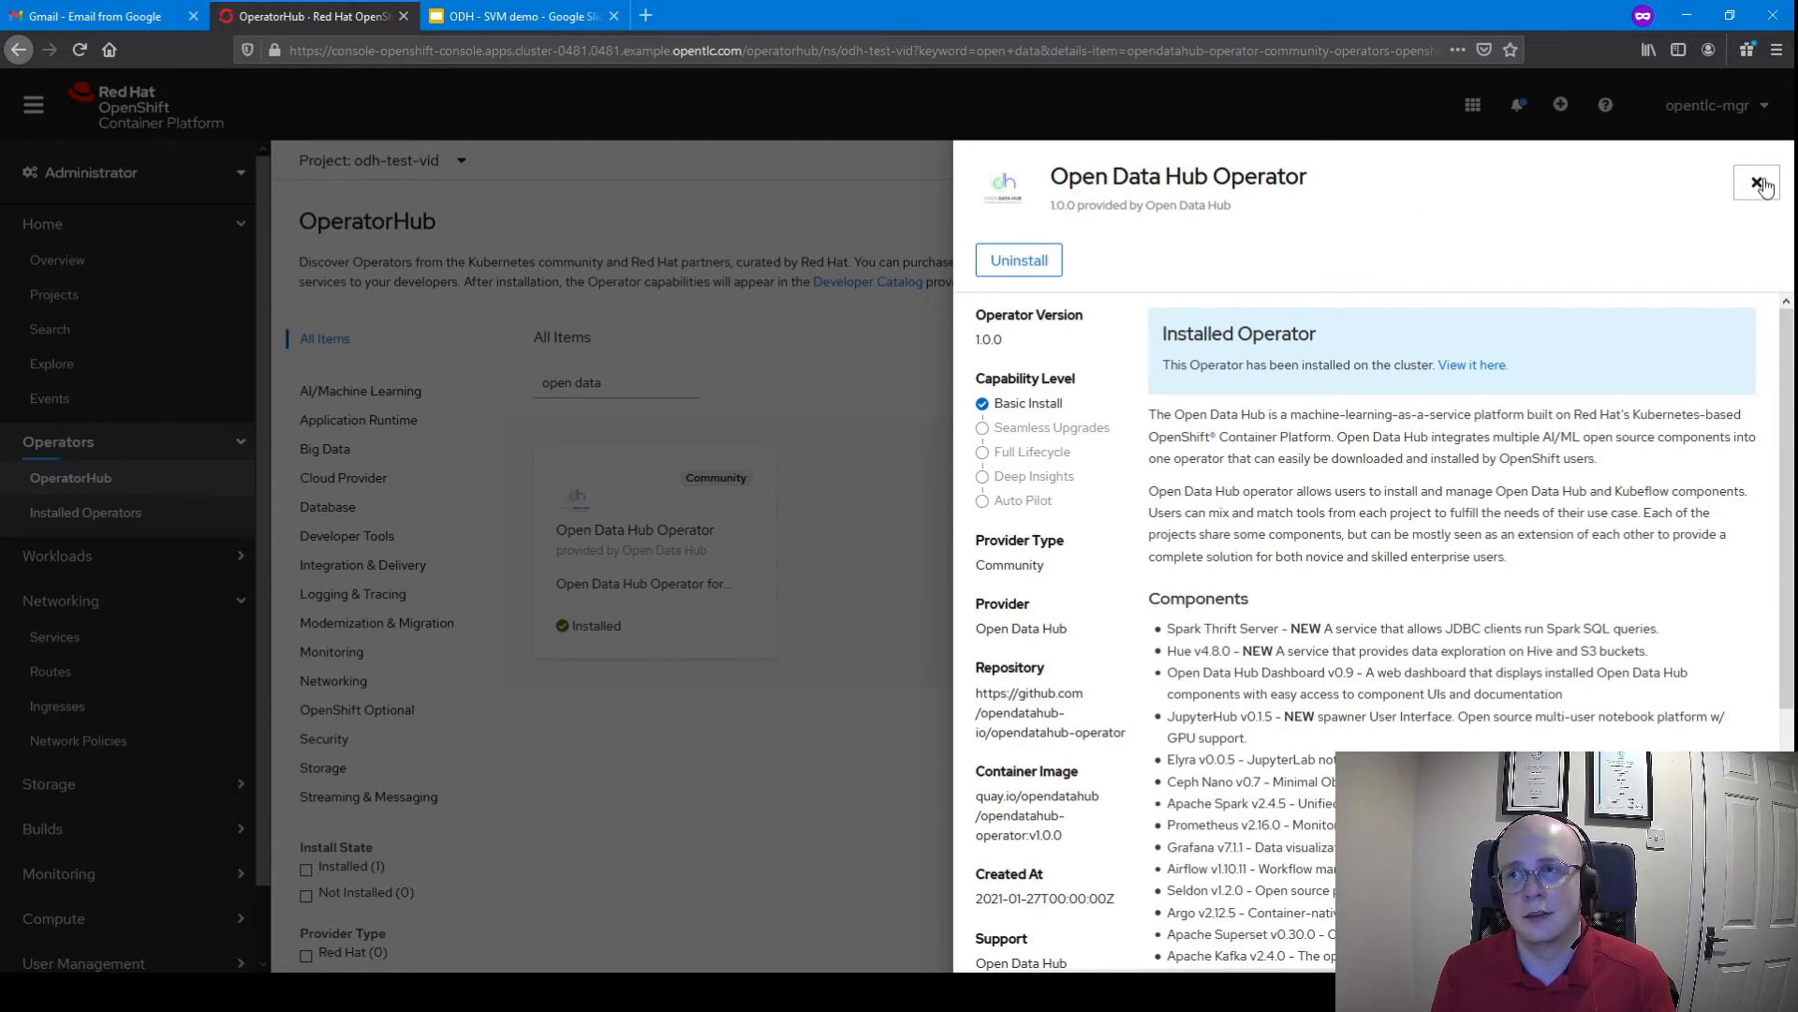
left_click(1758, 184)
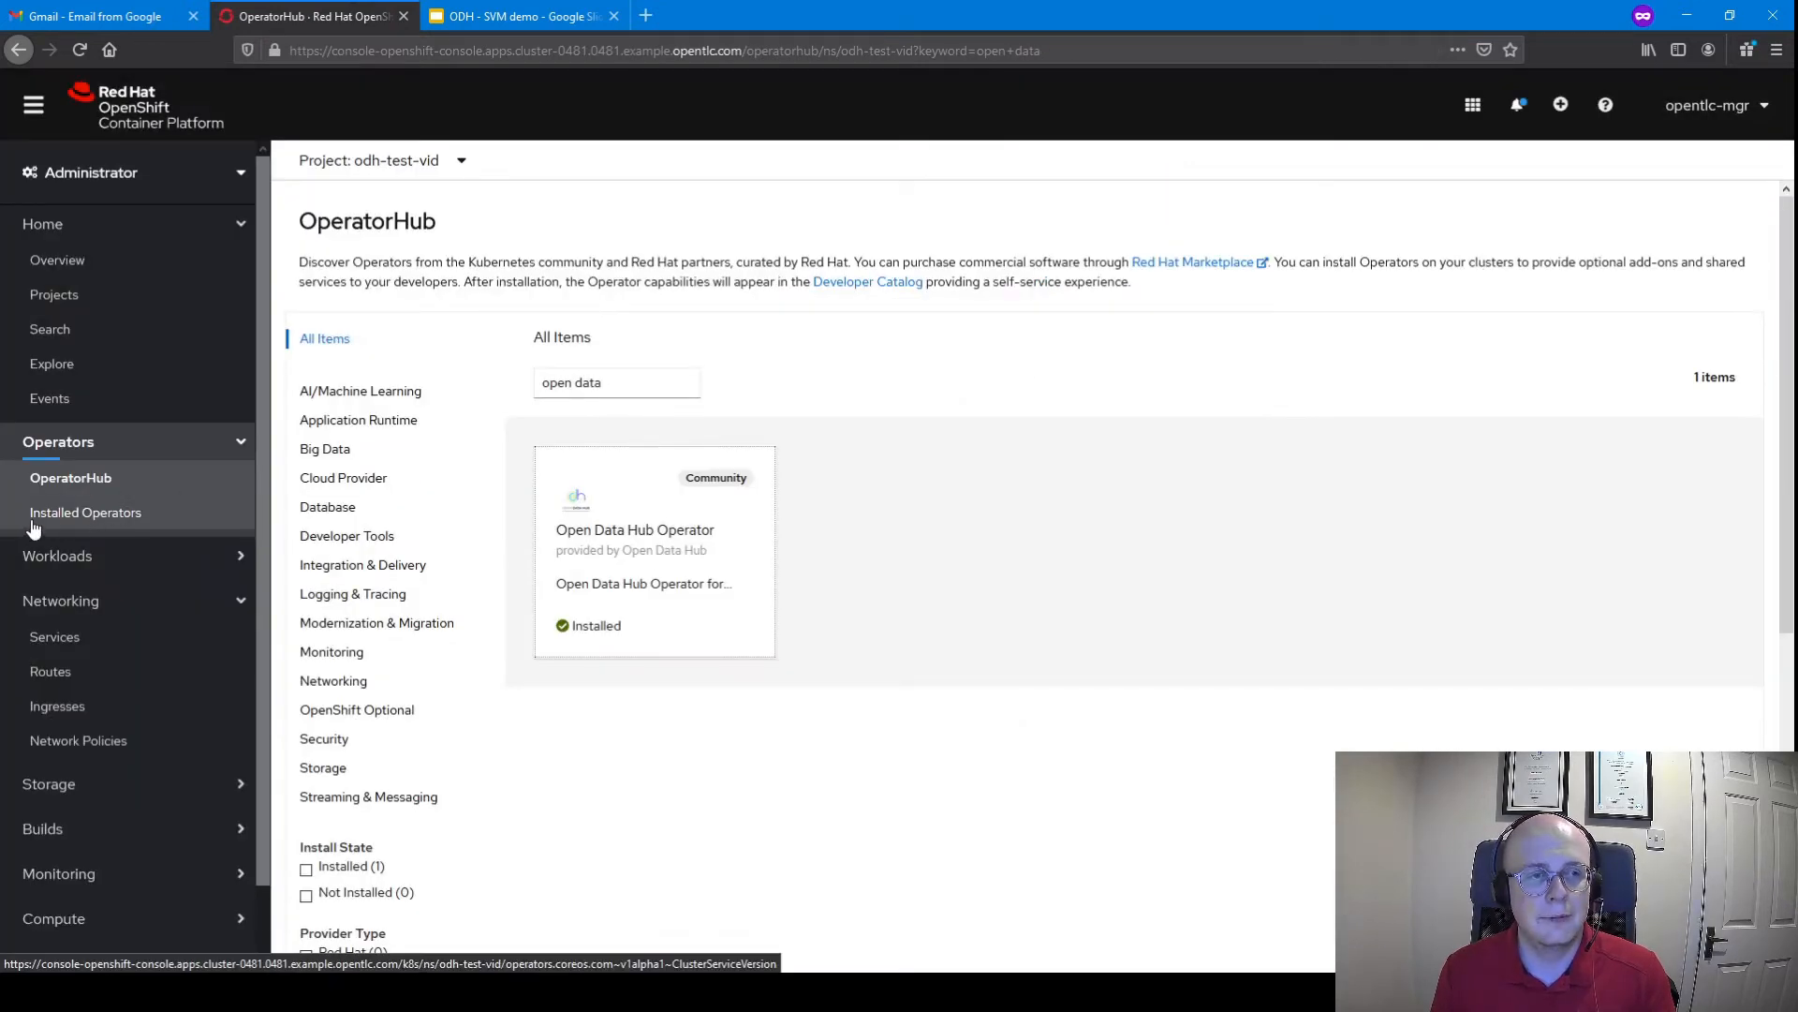
Create an opendatahub KfDef instance from the Open Data Hub Operator using the YAML view
left_click(86, 511)
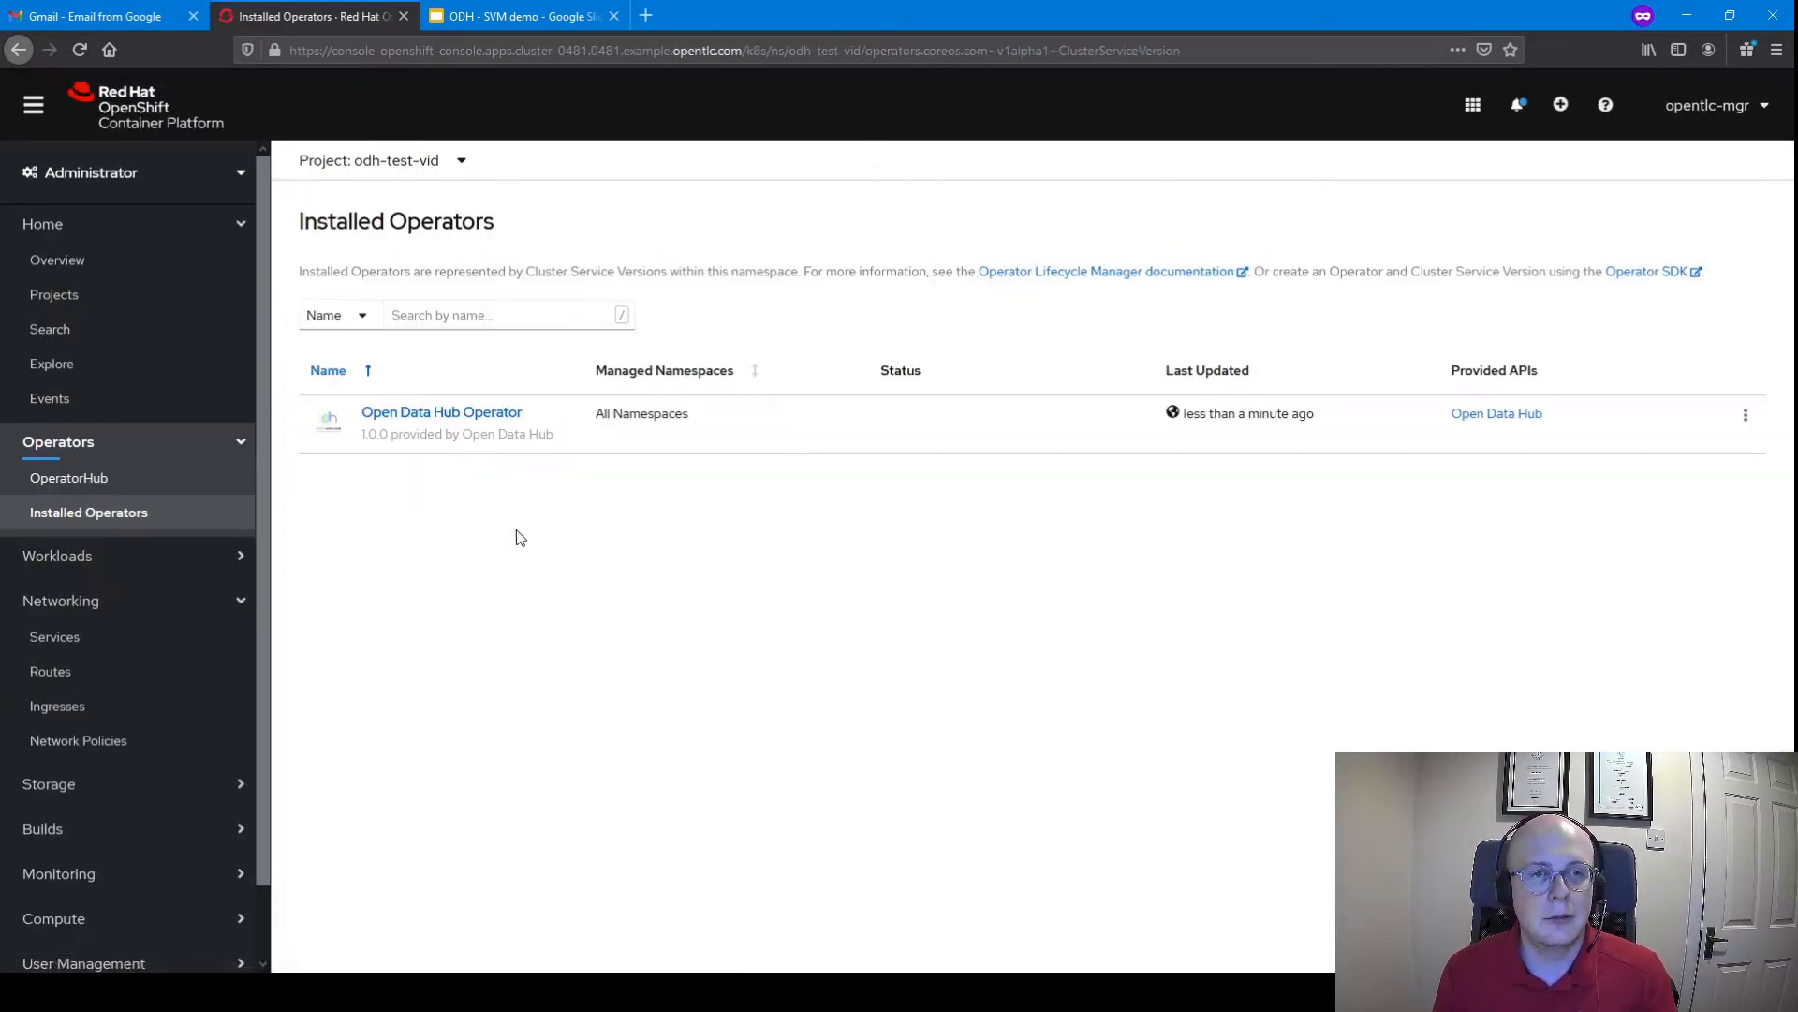
left_click(441, 413)
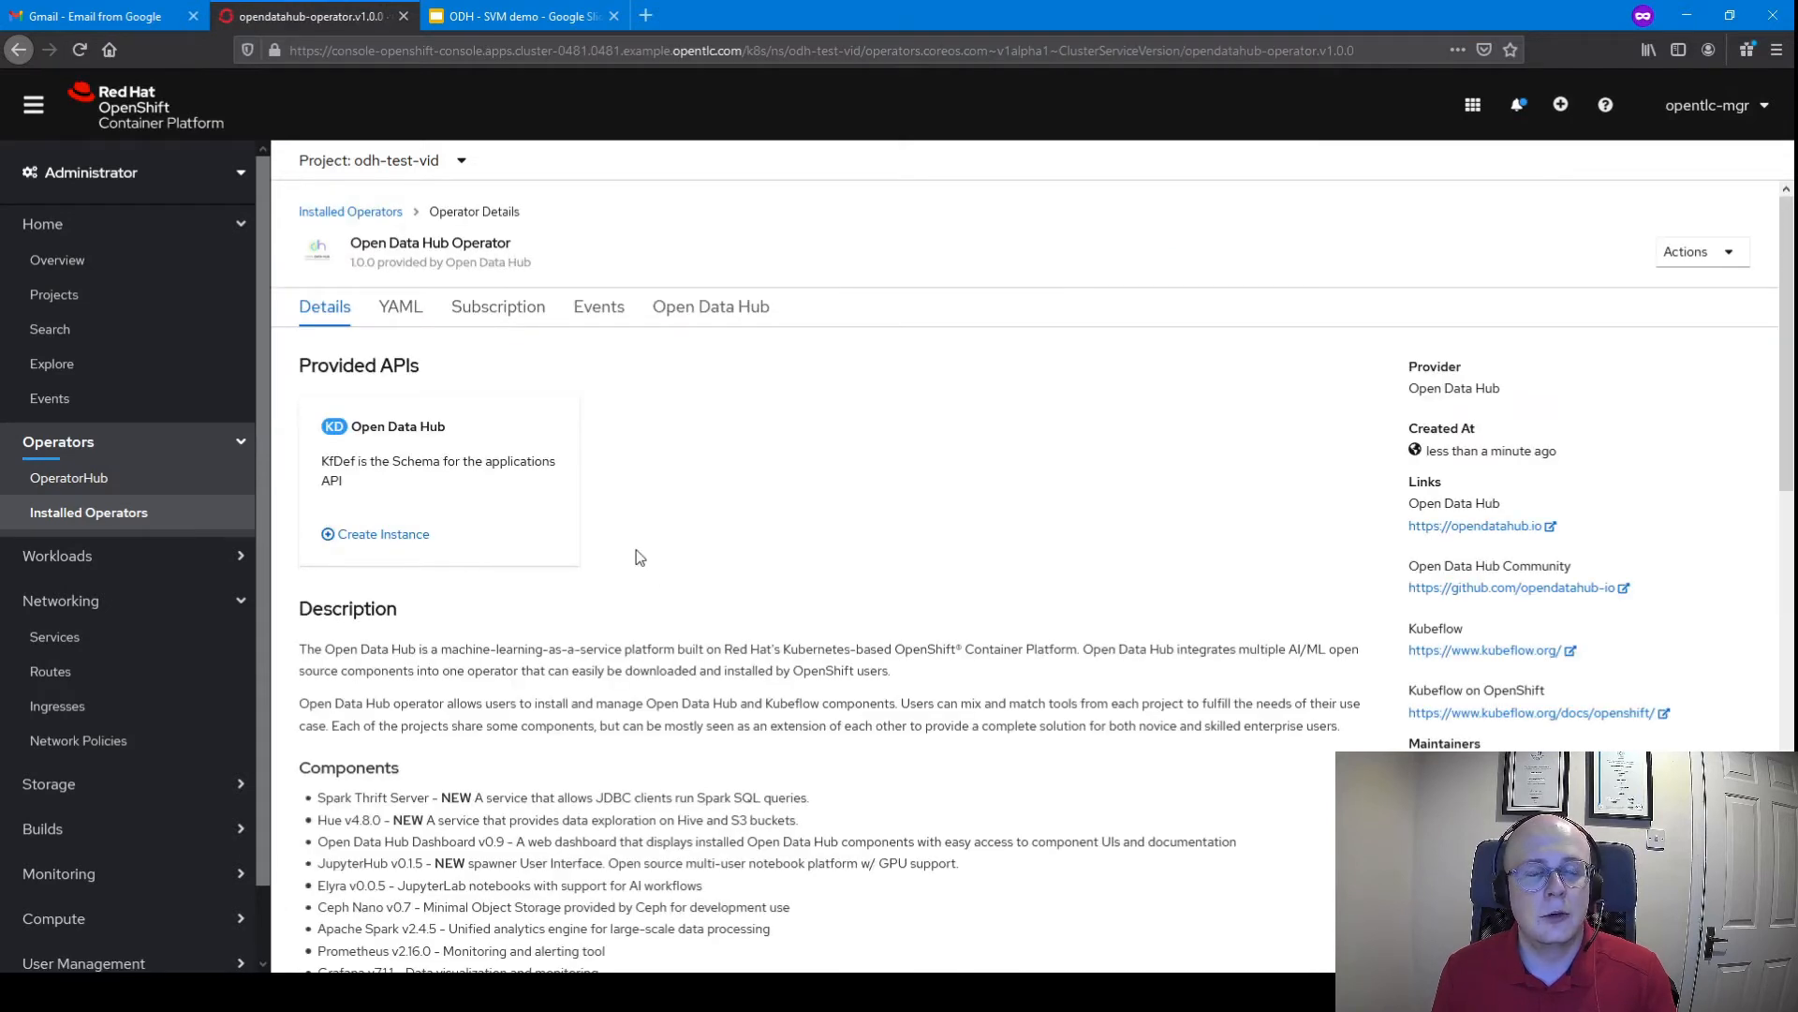
left_click(382, 533)
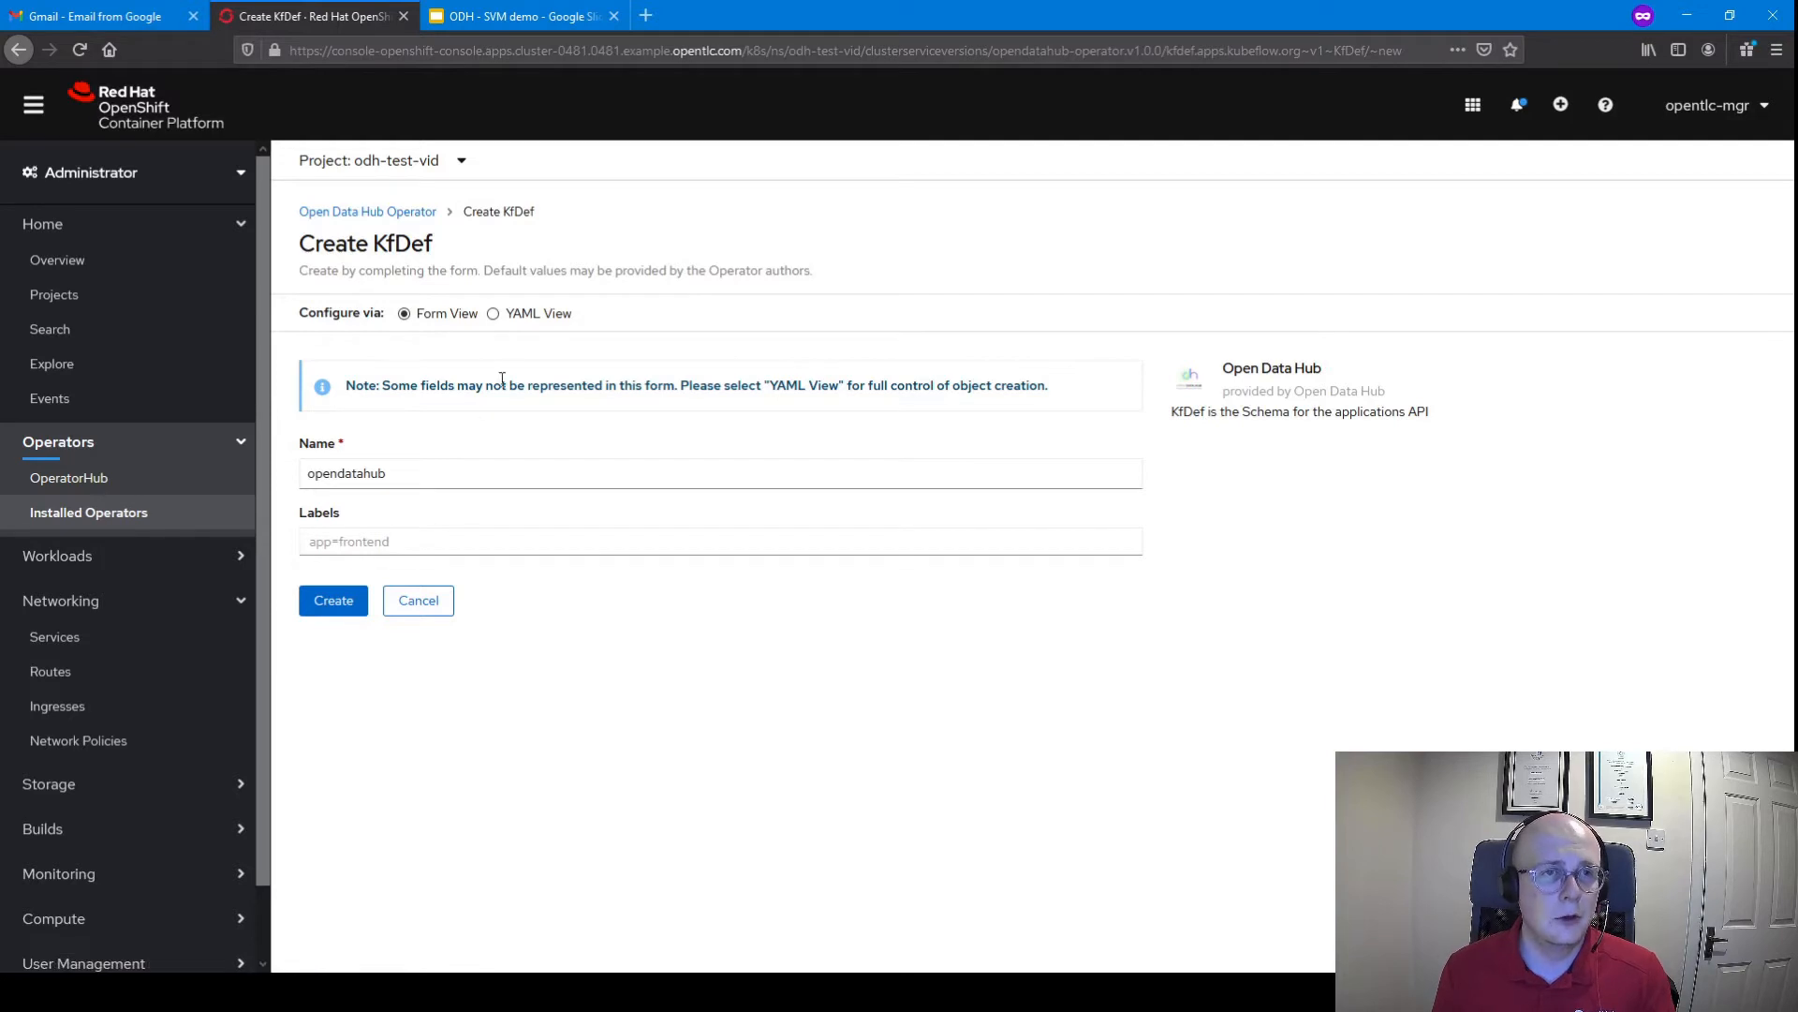
left_click(494, 312)
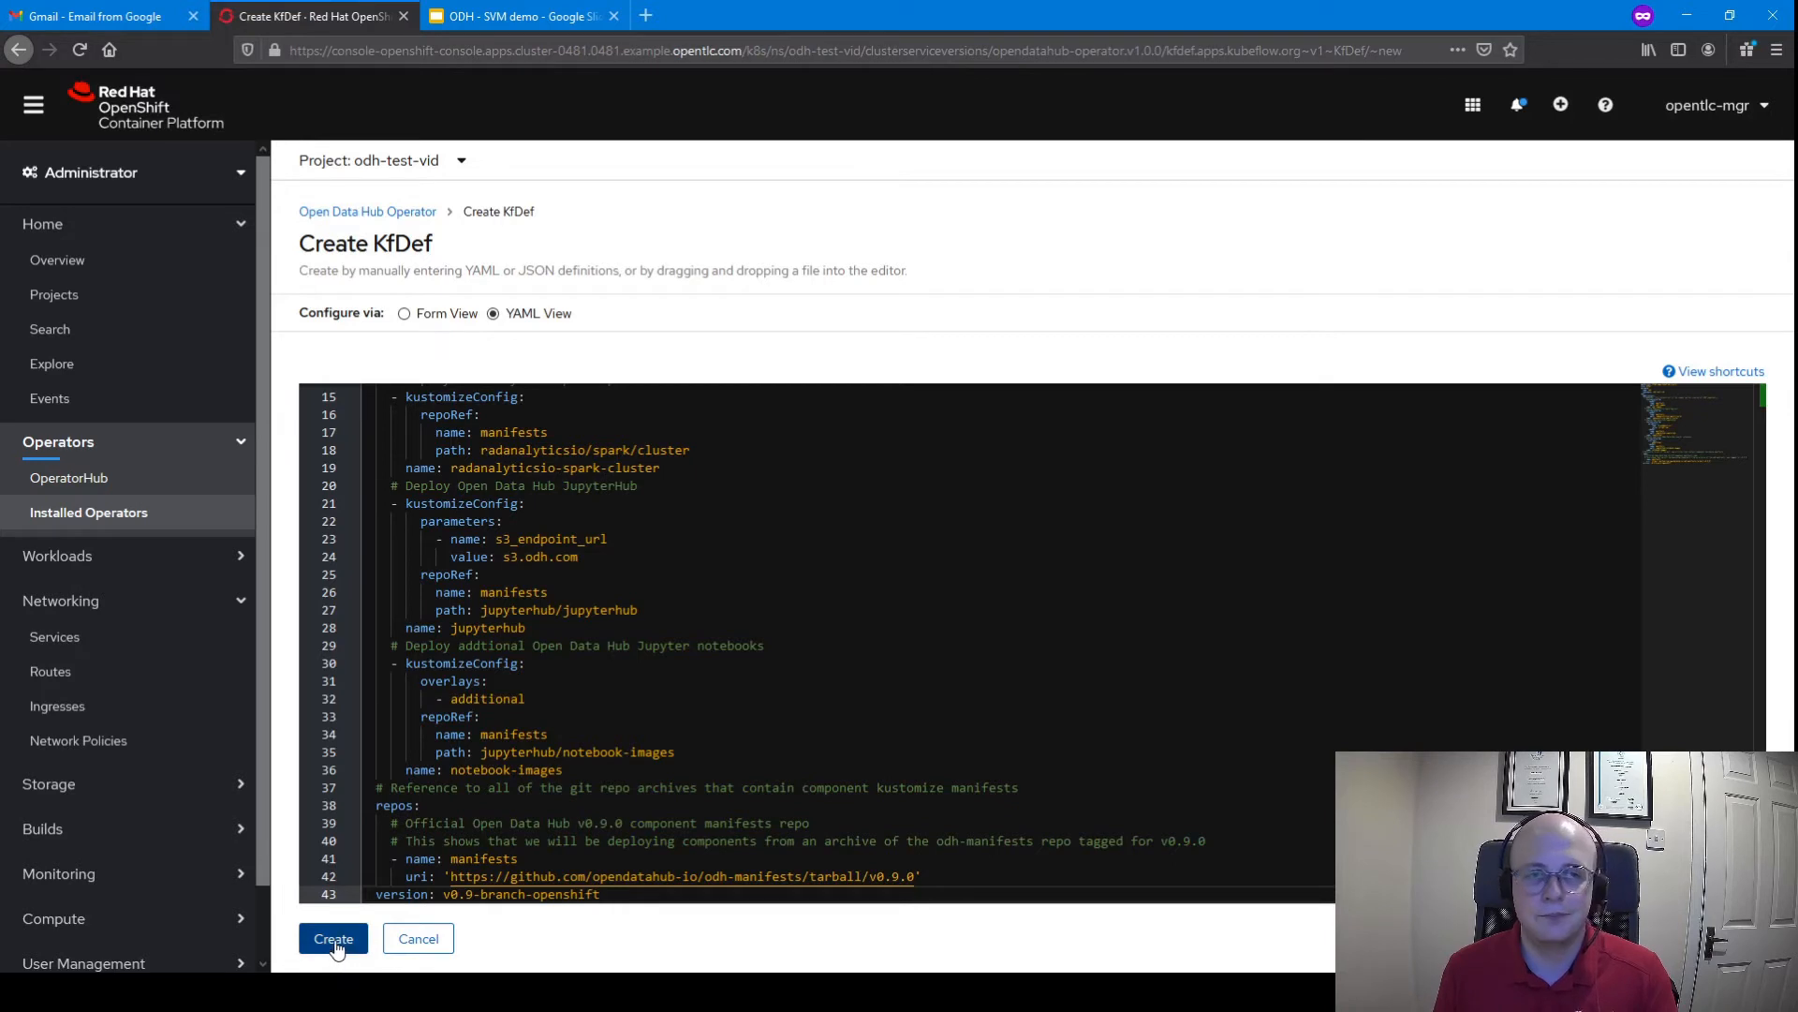
left_click(333, 938)
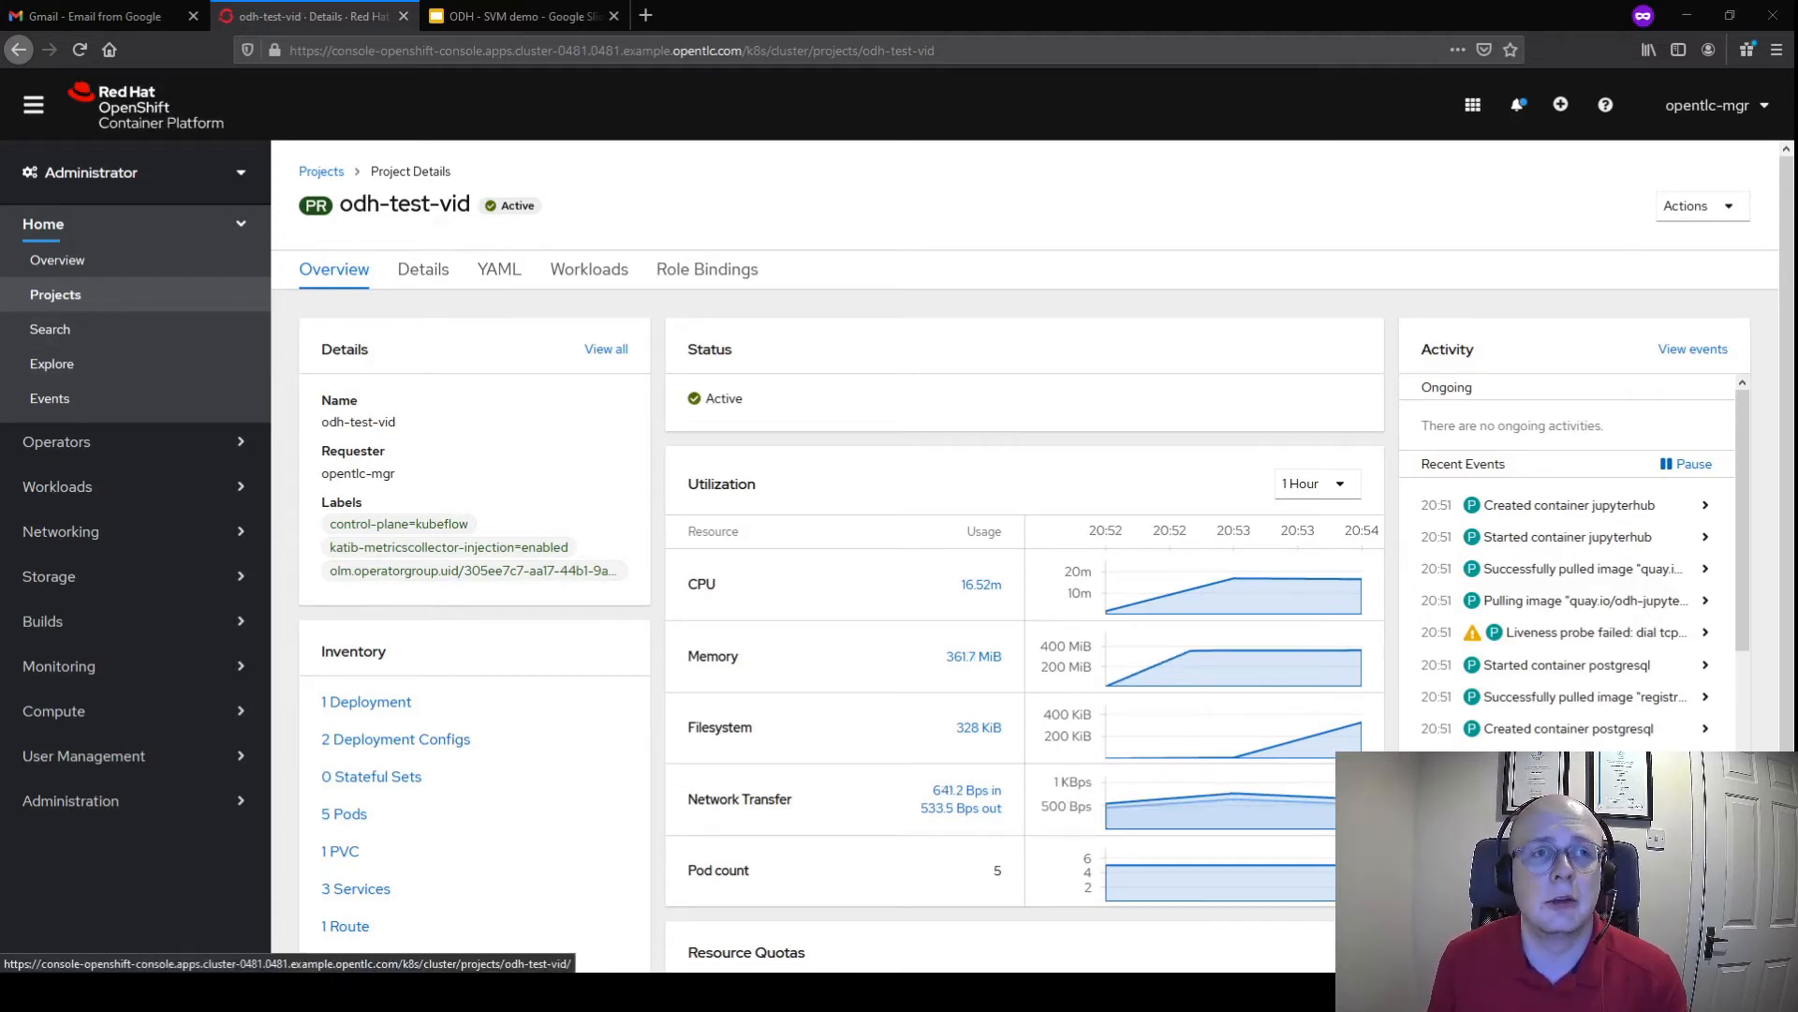
double_click(404, 205)
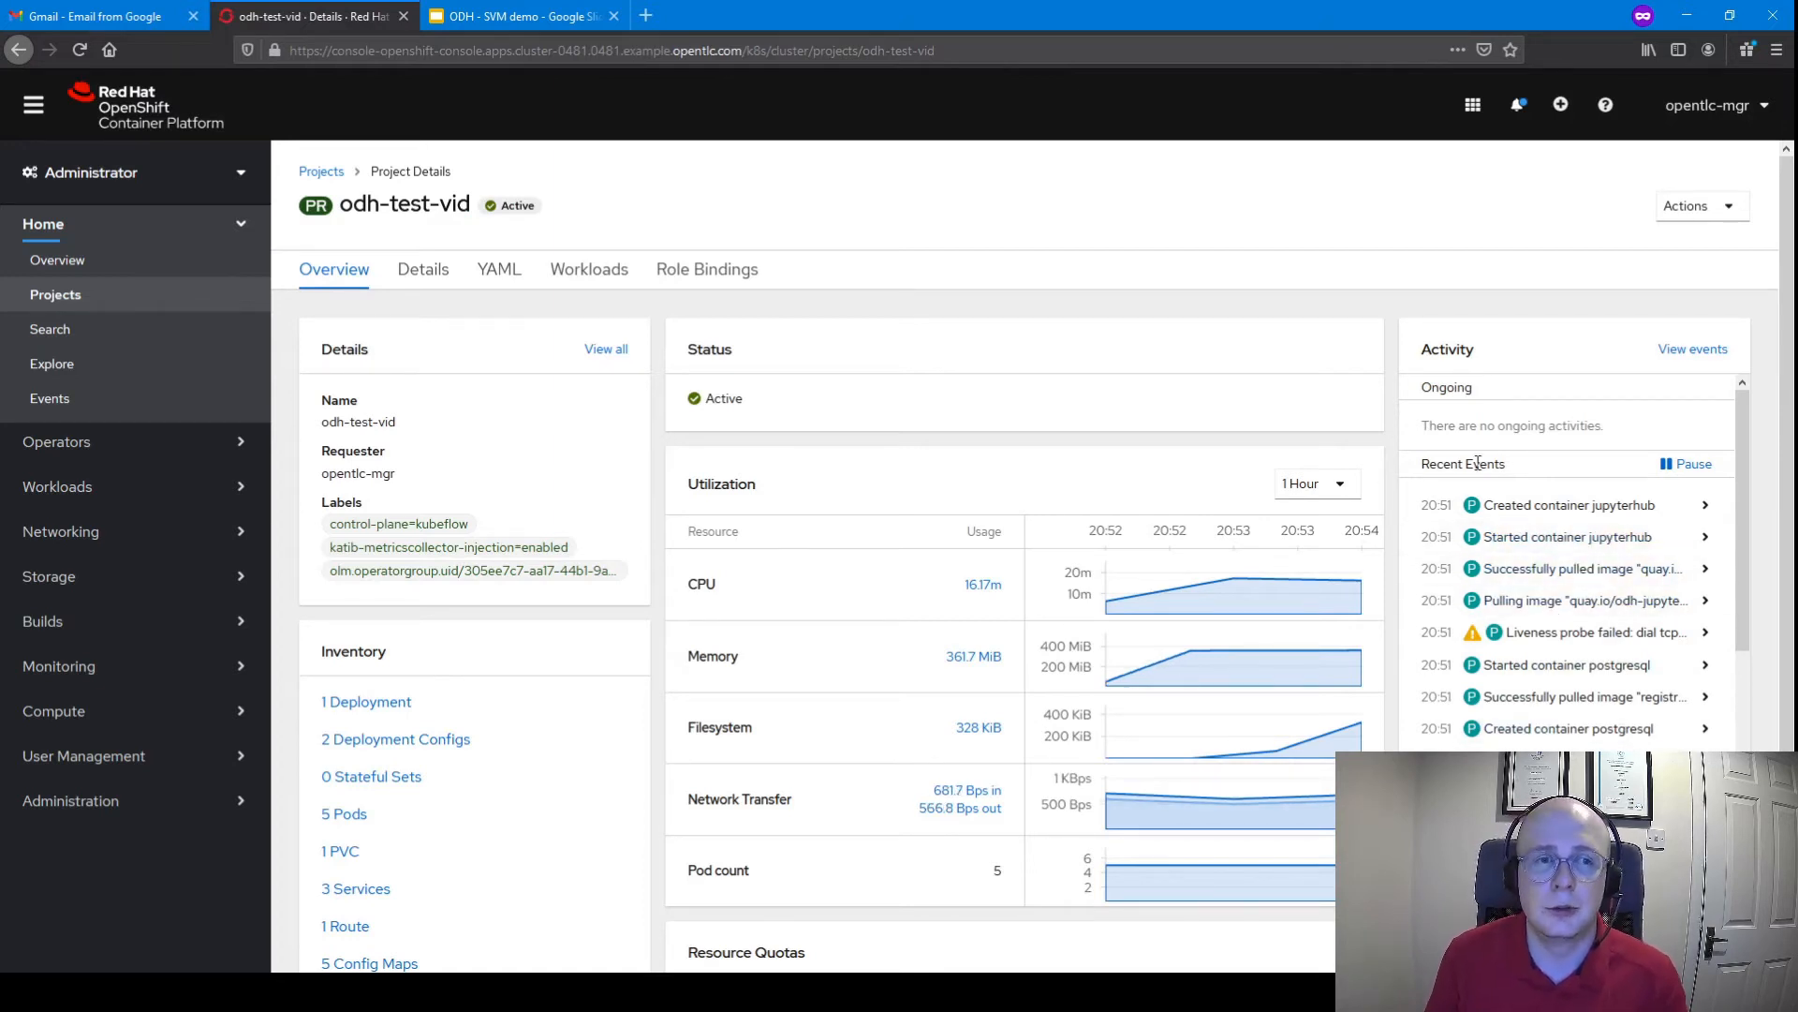
left_click(588, 269)
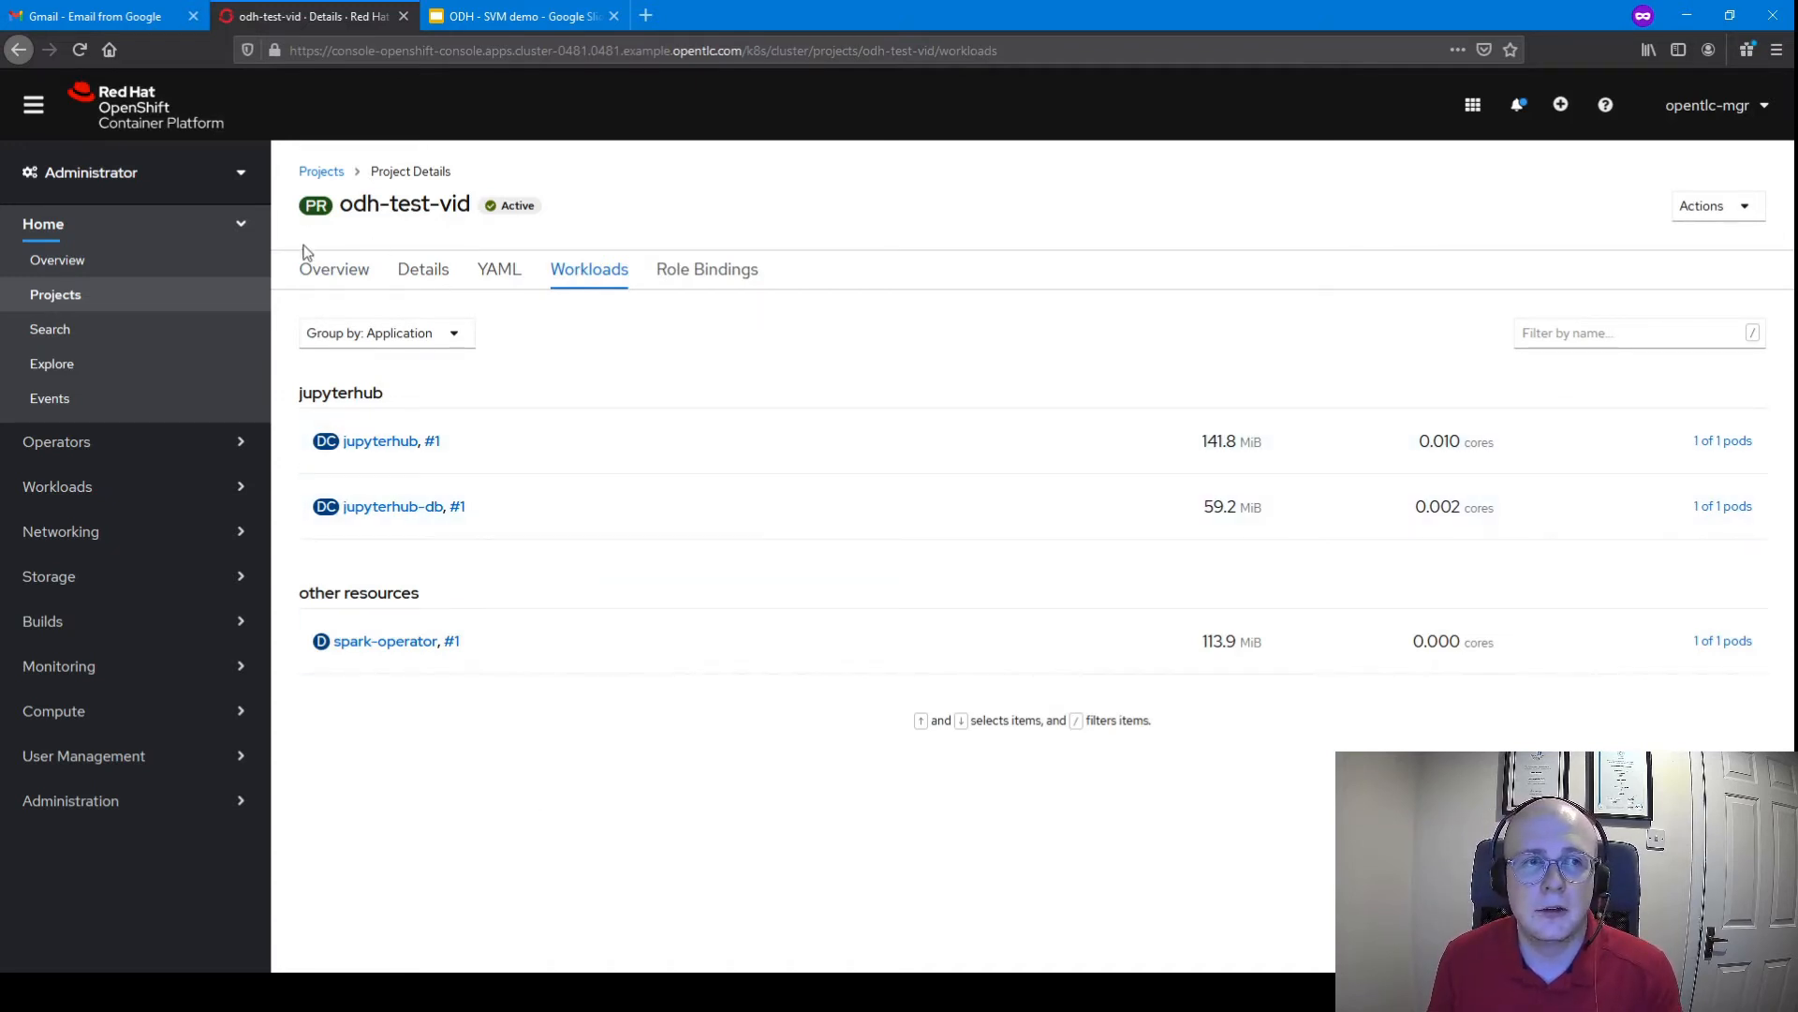
left_click(333, 269)
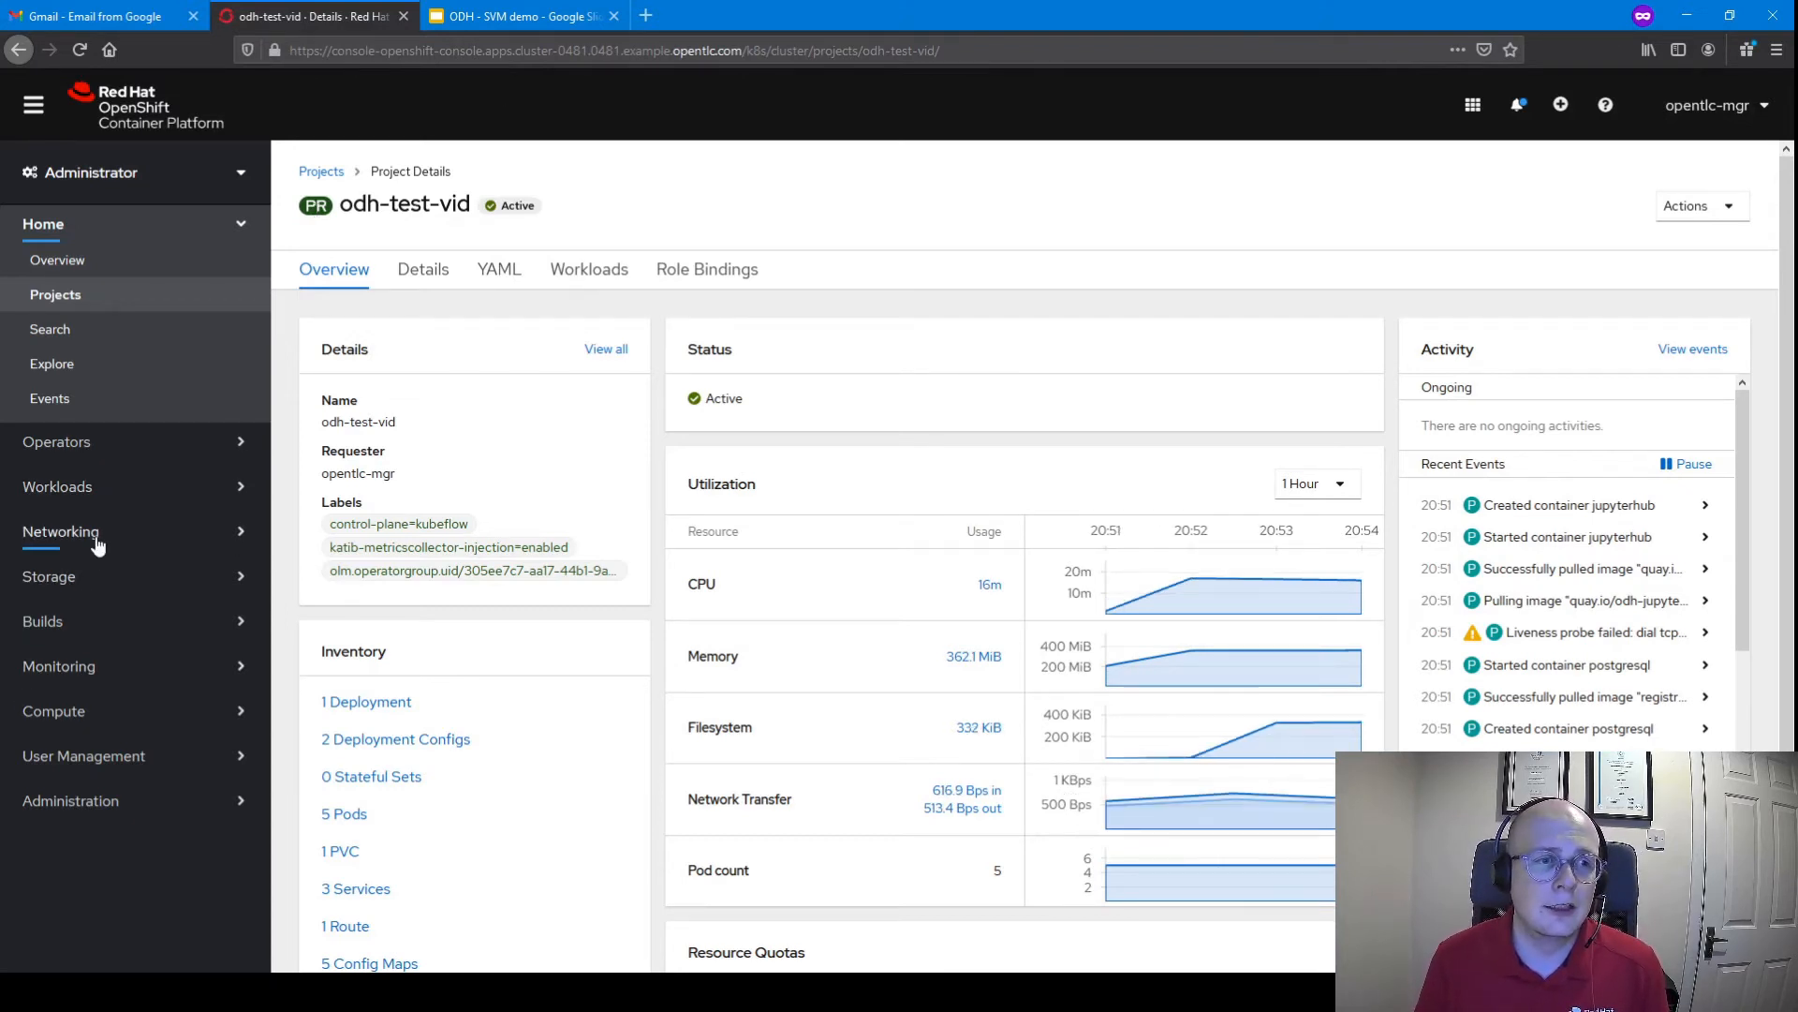
Follow the JupyterHub route and sign in with OpenShift credentials
left_click(51, 602)
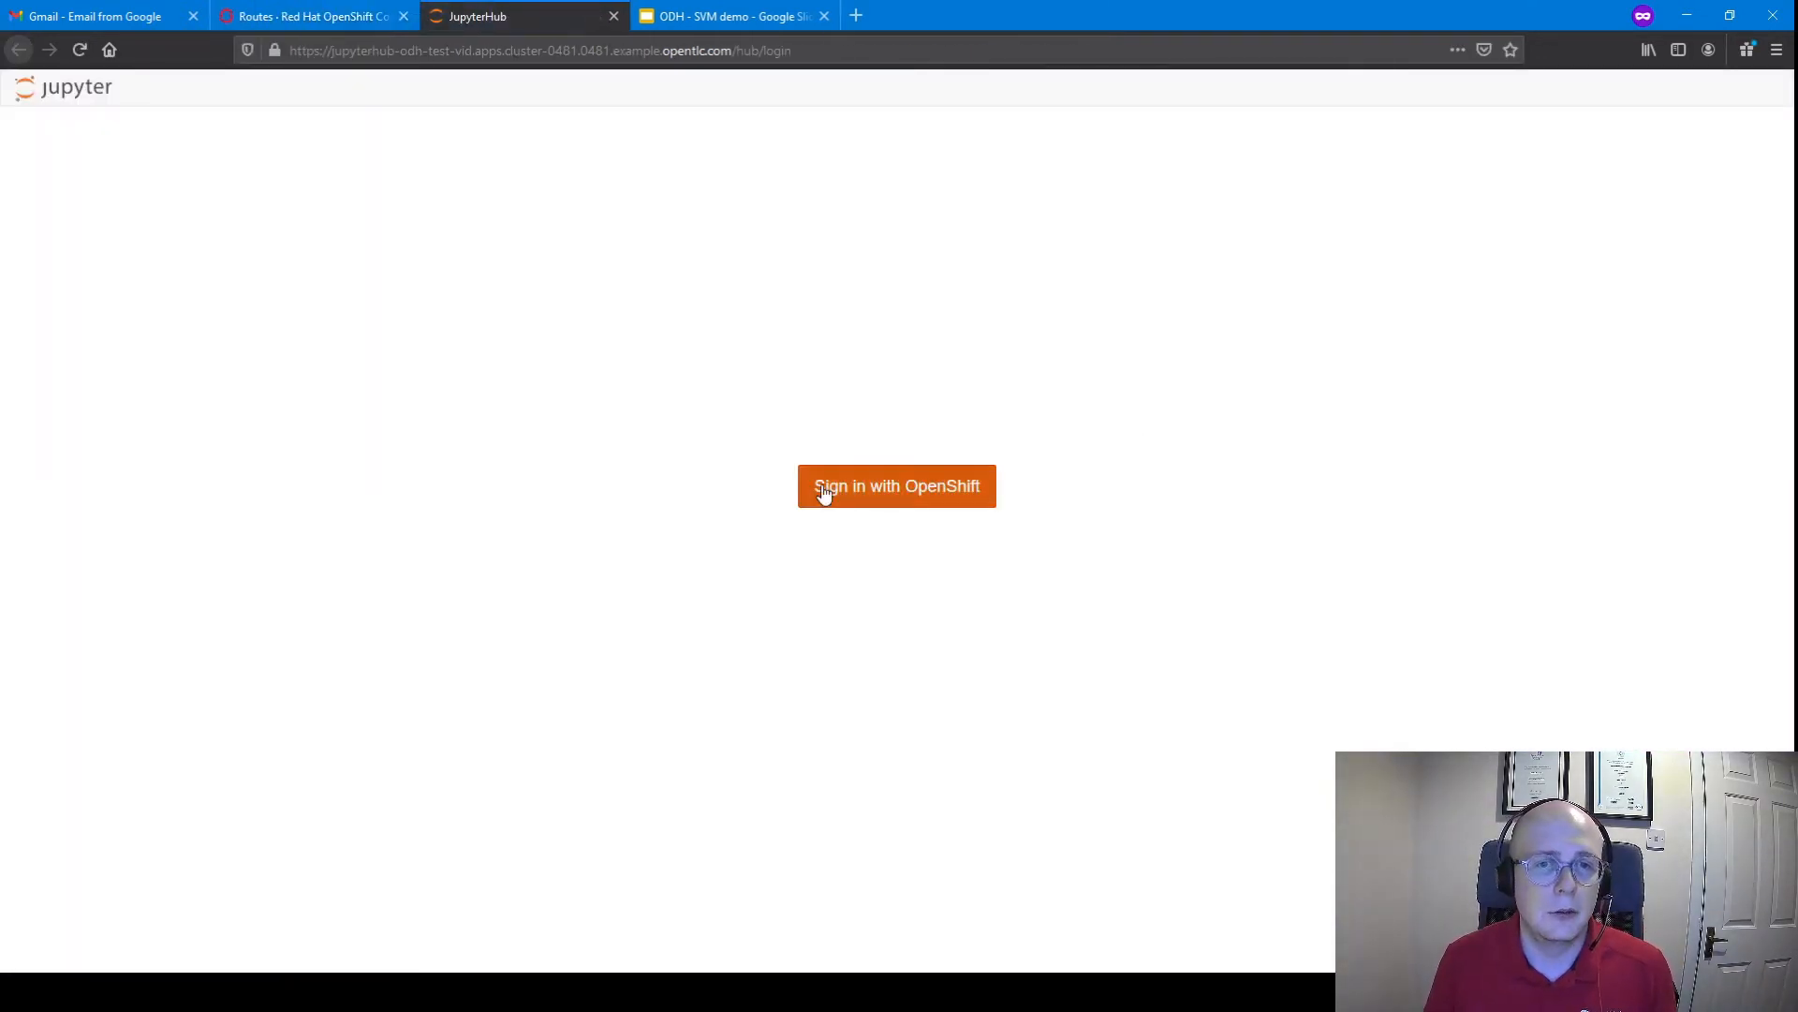
left_click(895, 485)
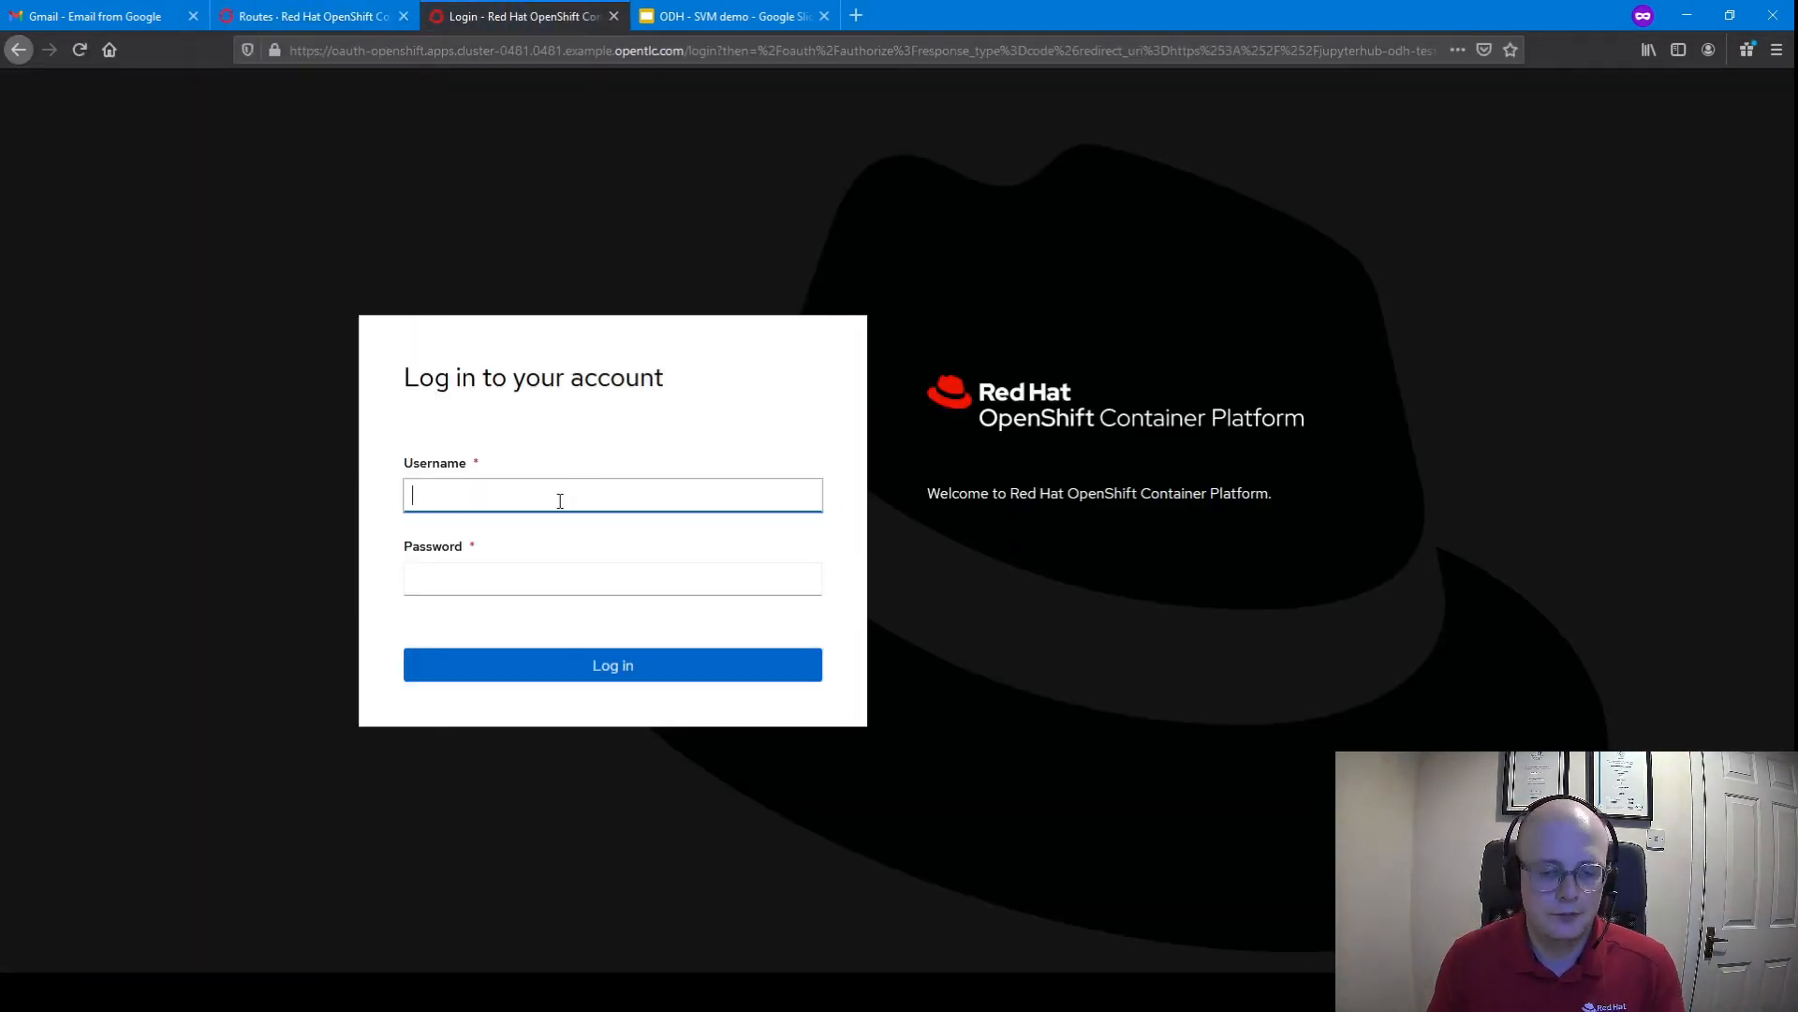
left_click(612, 664)
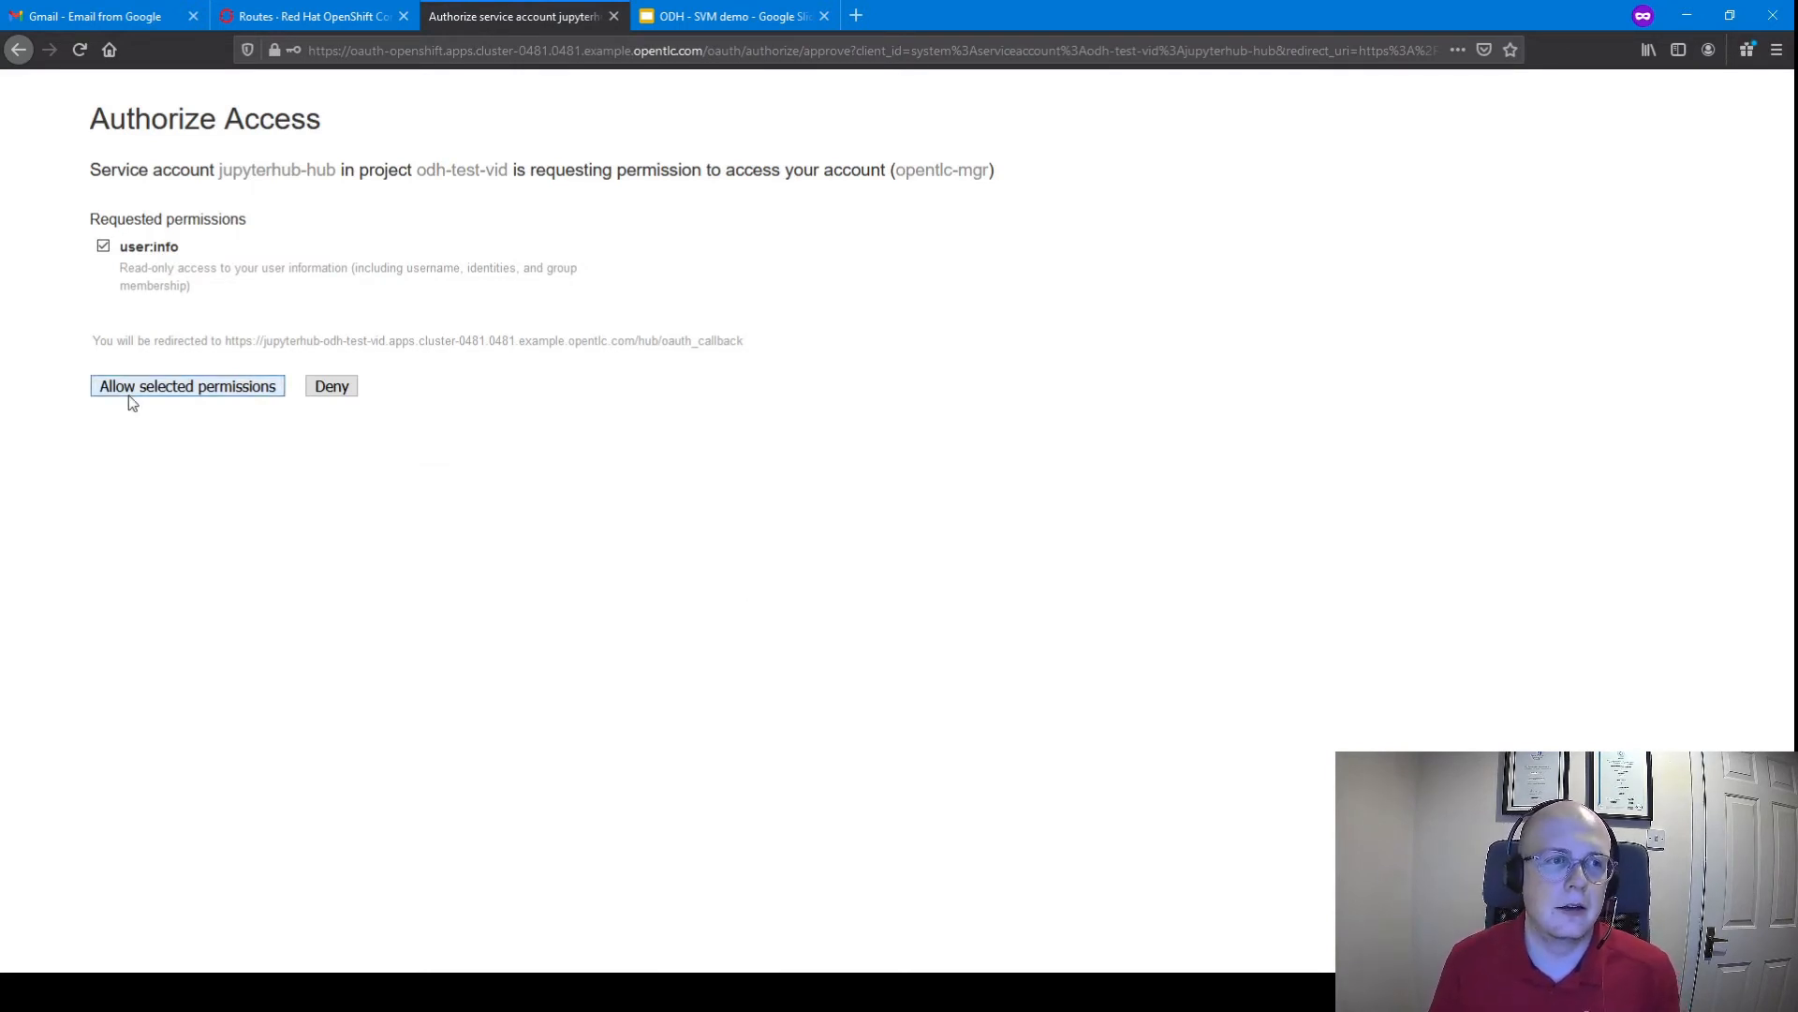
Allow the user:info permission and spawn a server with the default s2i-lab-elyra:v0.0.5 image
left_click(186, 385)
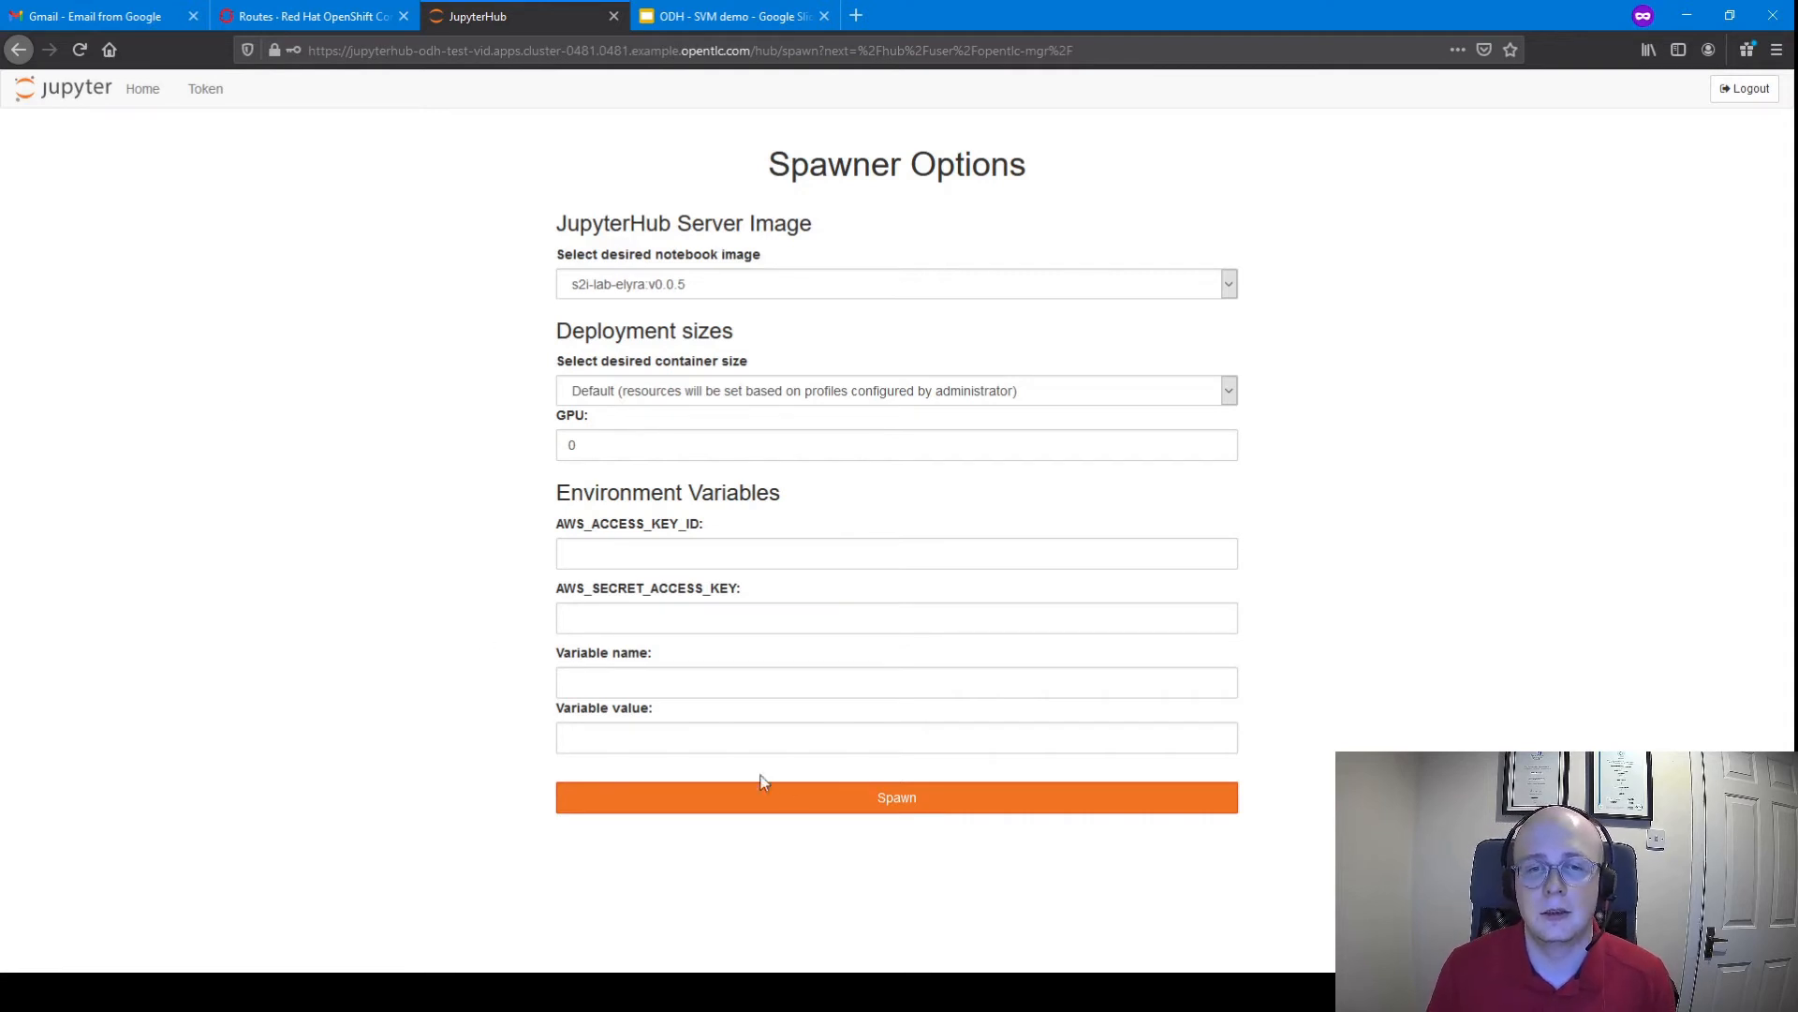
mouse_move(803, 803)
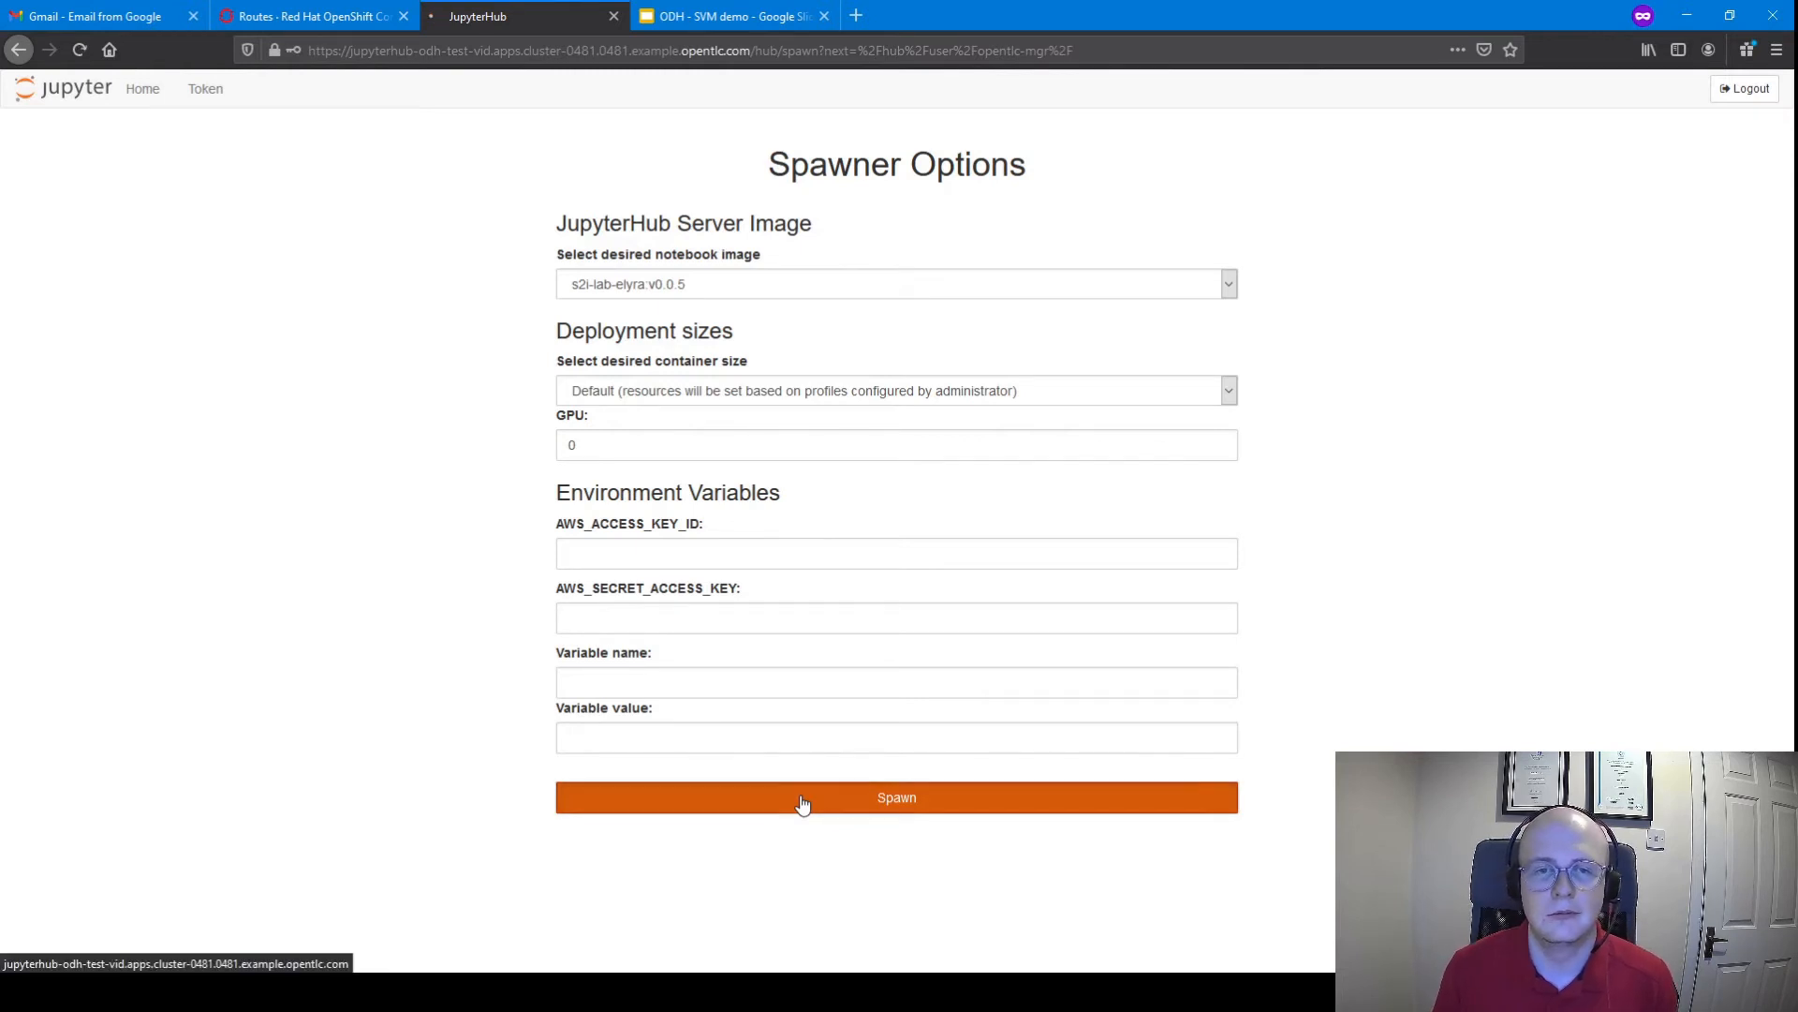
left_click(895, 797)
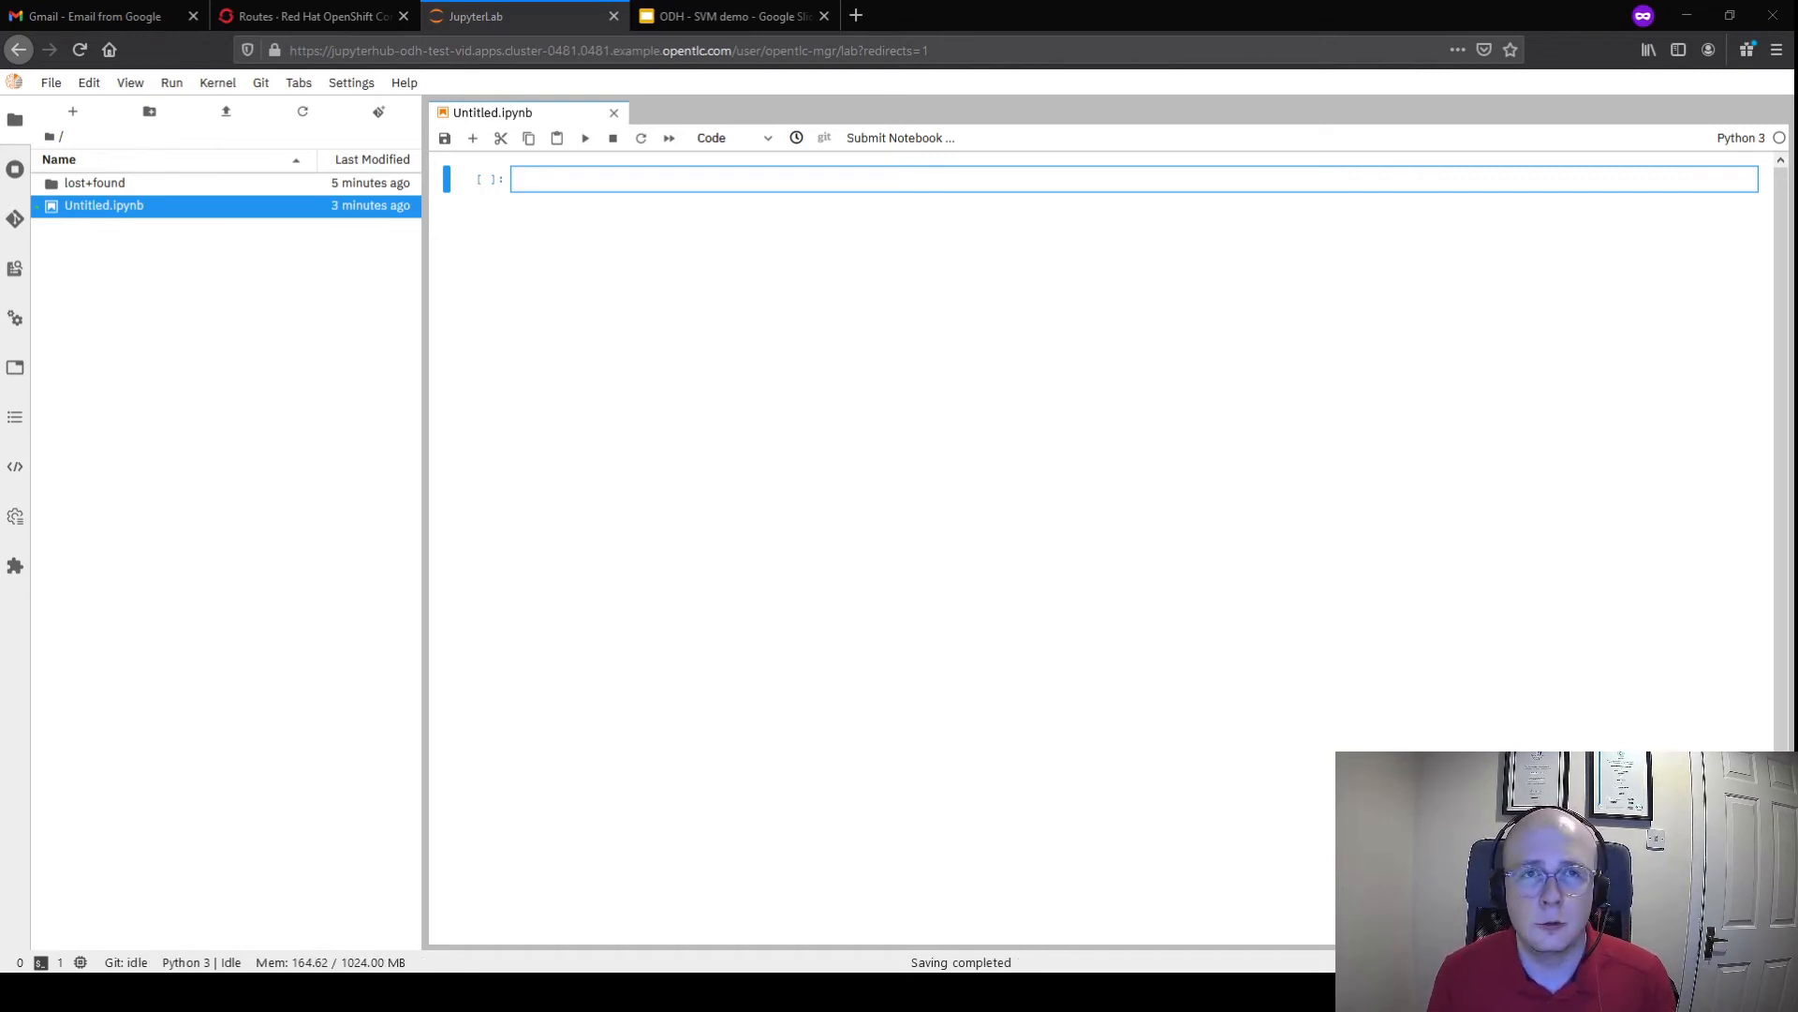
Switch to the Google Slides tab showing the Deploying ODH slide
left_click(730, 15)
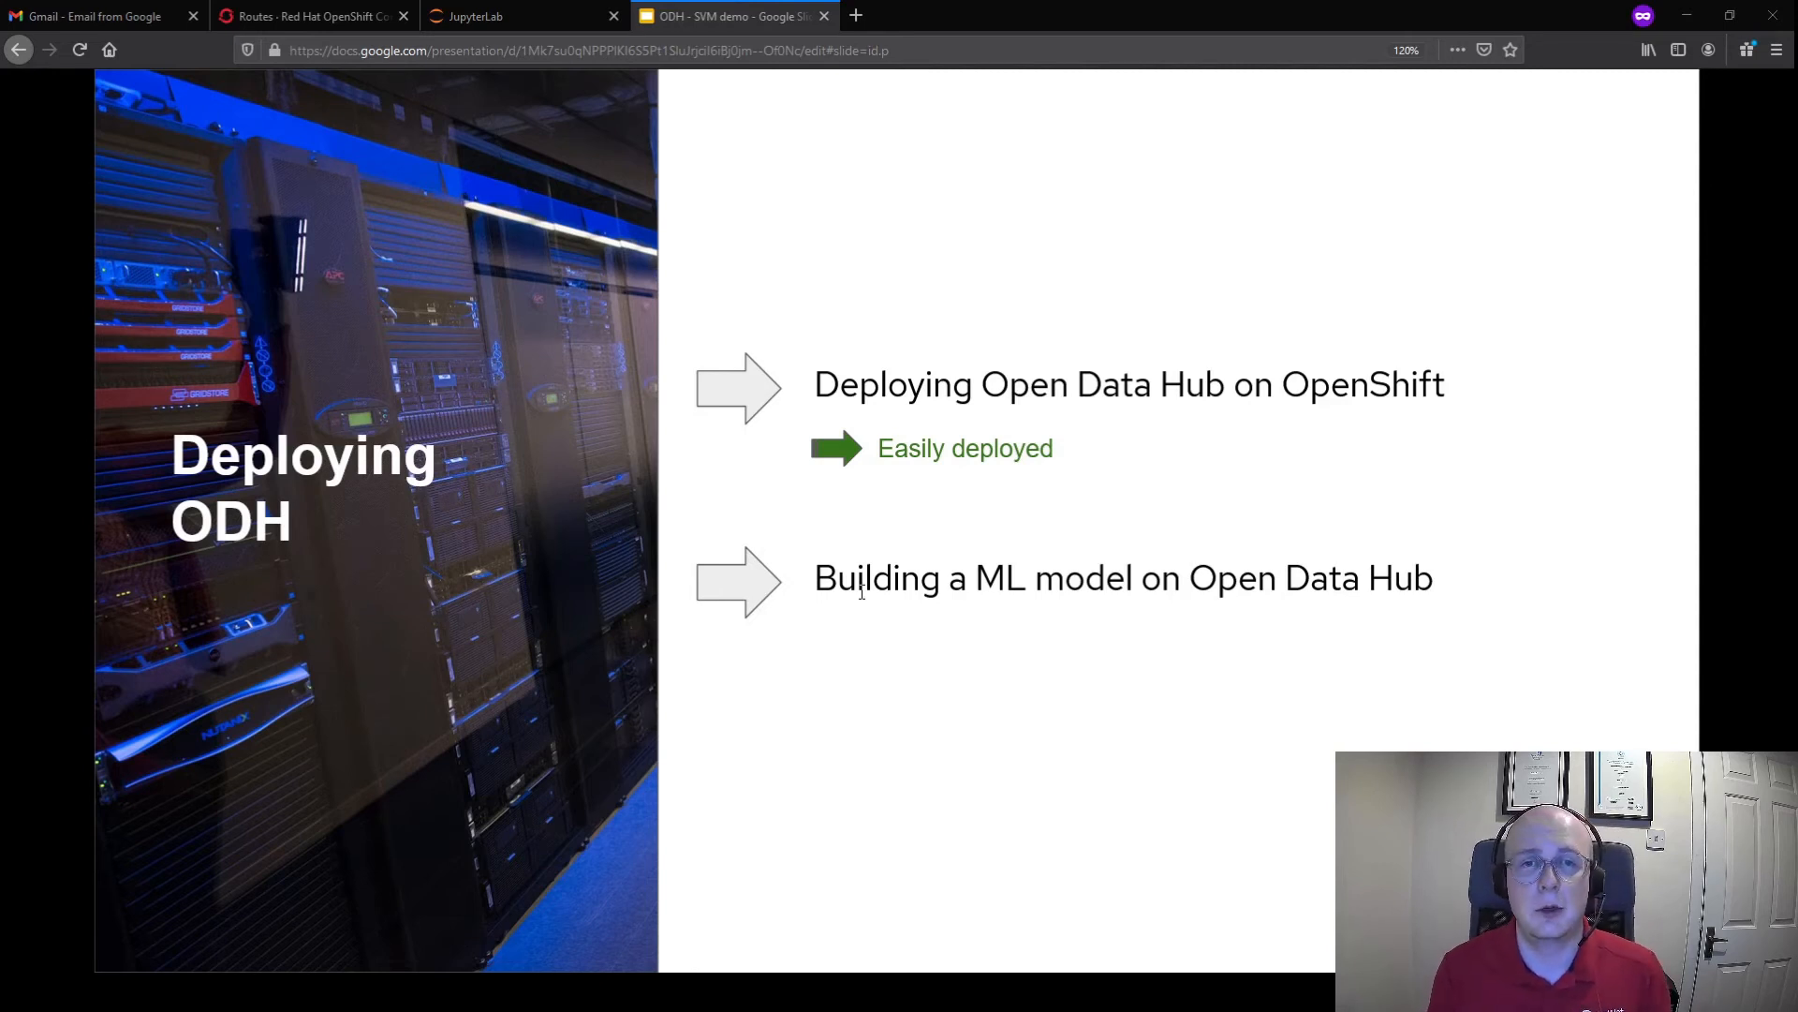
Switch back to the JupyterLab tab showing the Launcher and lost+found folder
left_click(524, 16)
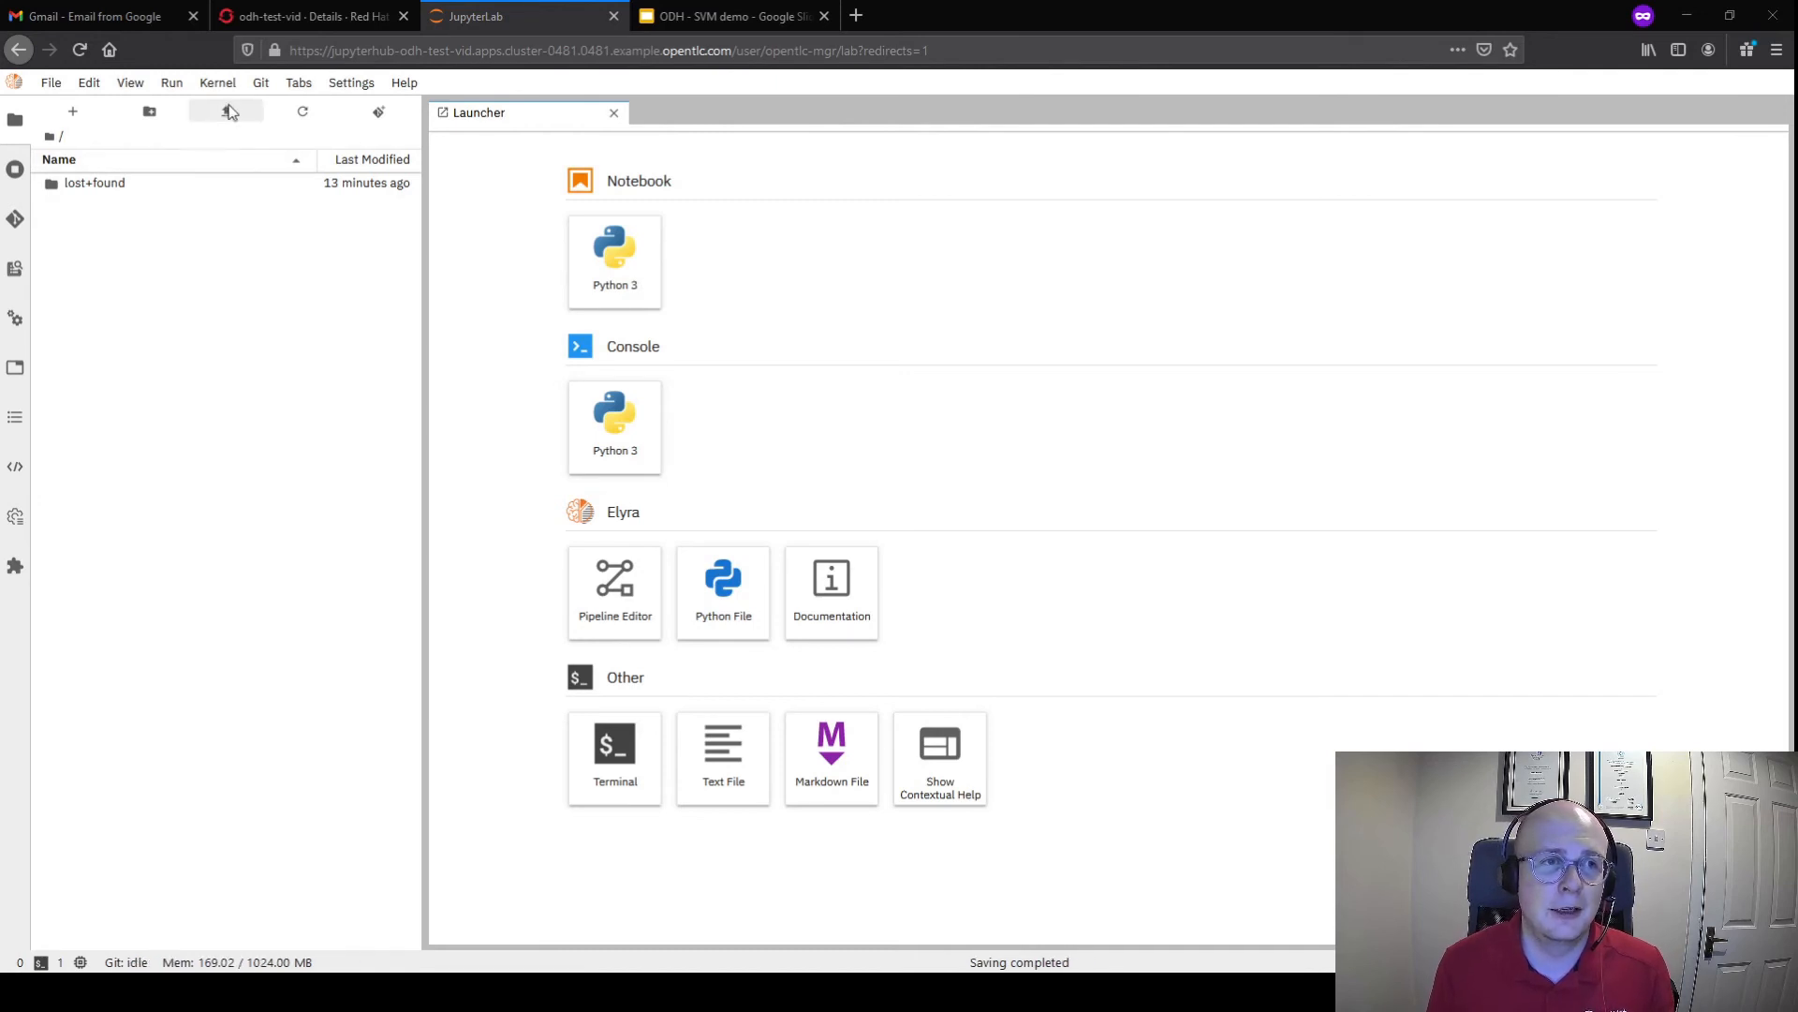
Upload and open iris_SVM.ipynb, scrolling down to its SVM decision-region plot
left_click(226, 111)
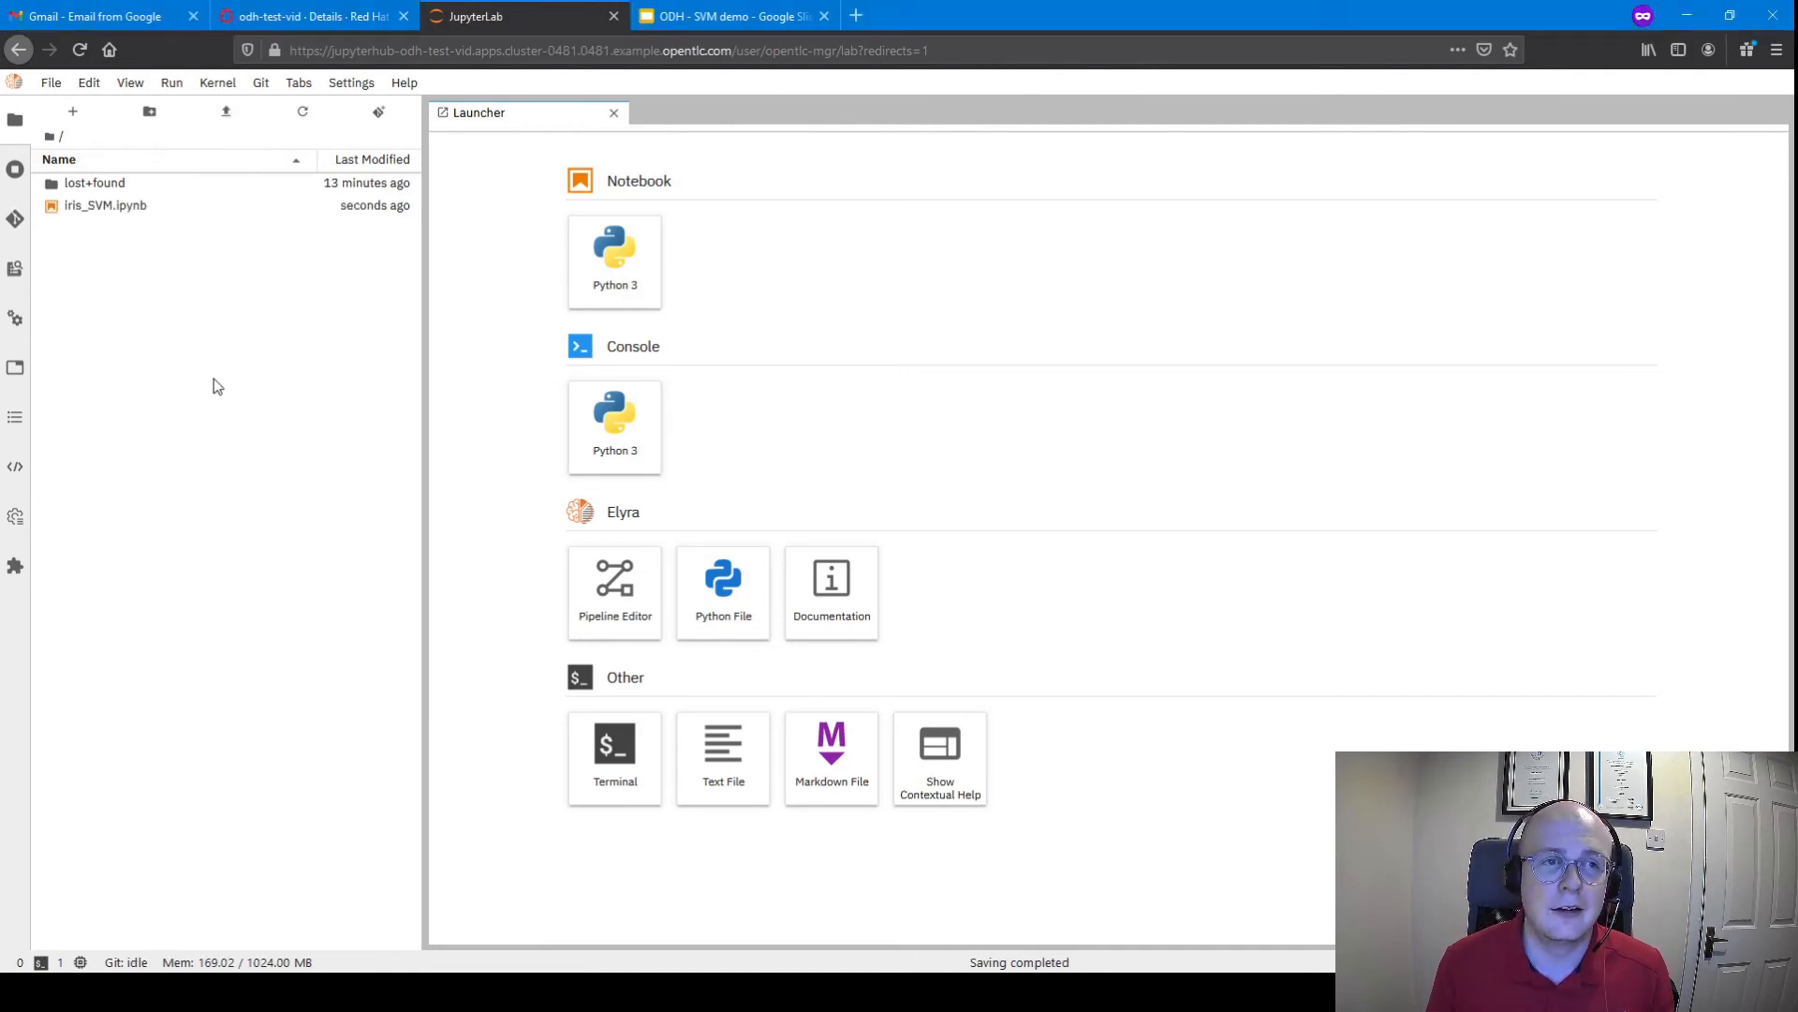
double_click(104, 205)
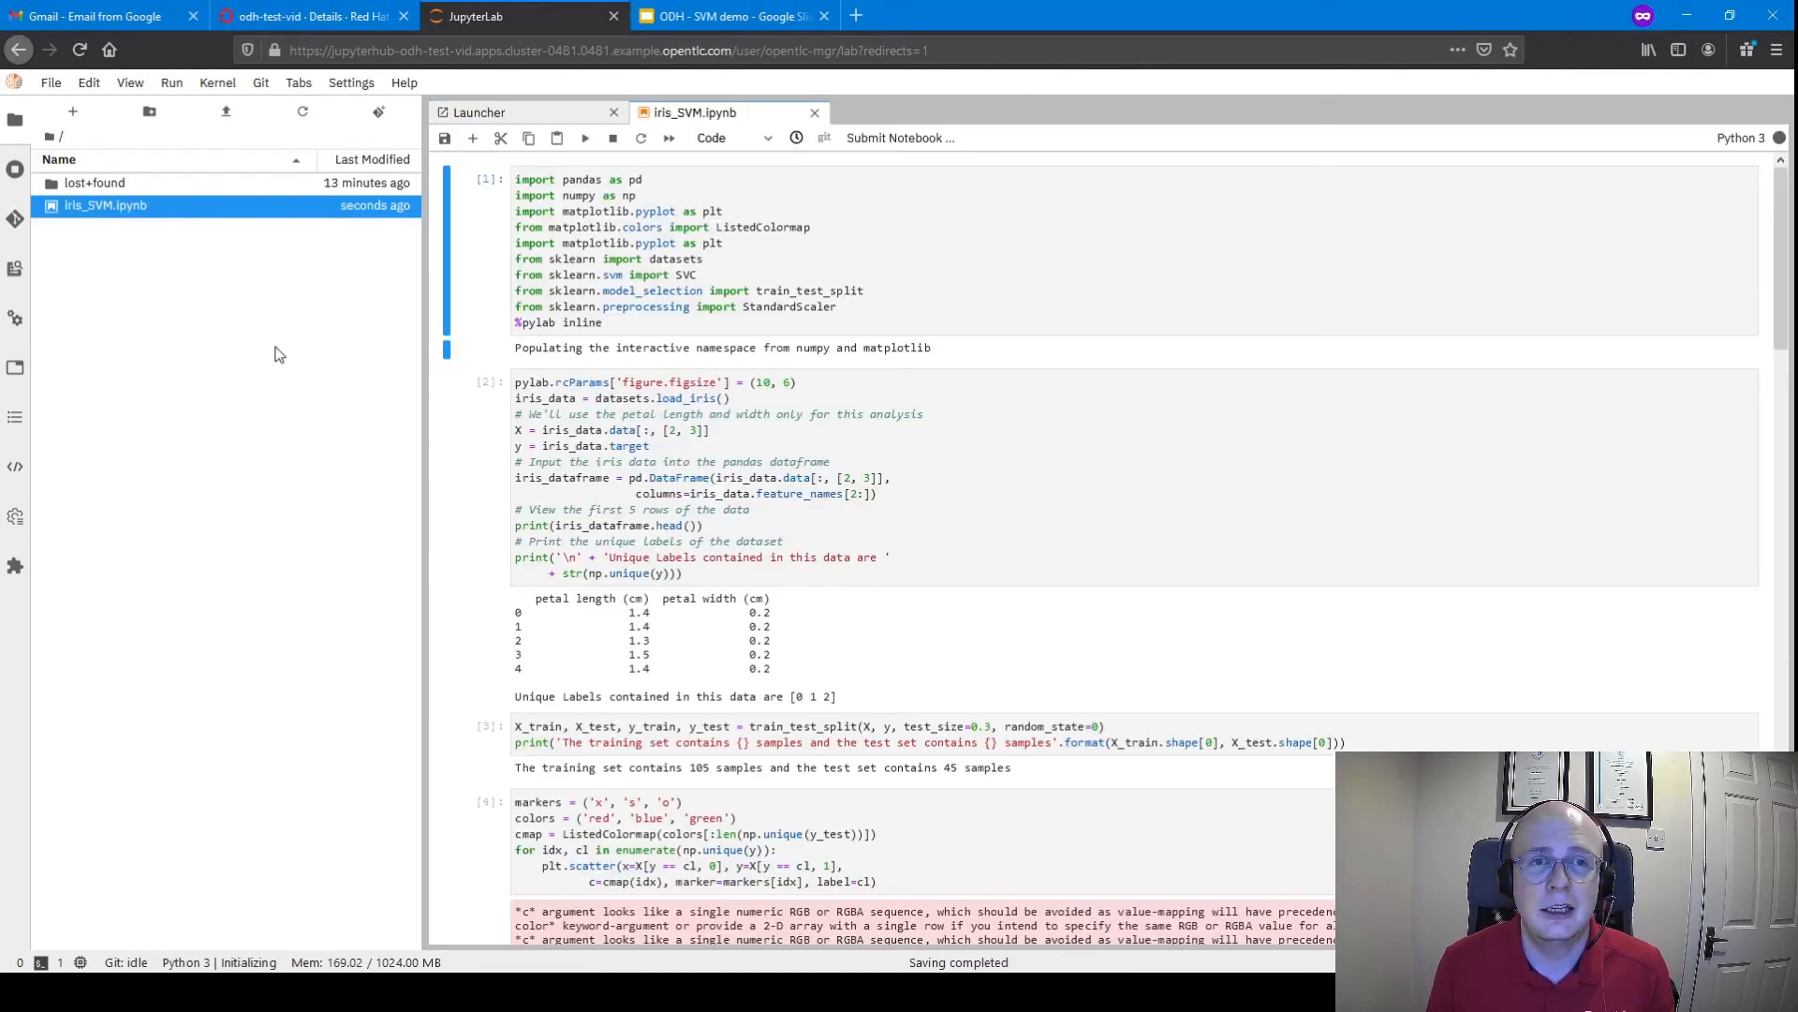
scroll("down", 3)
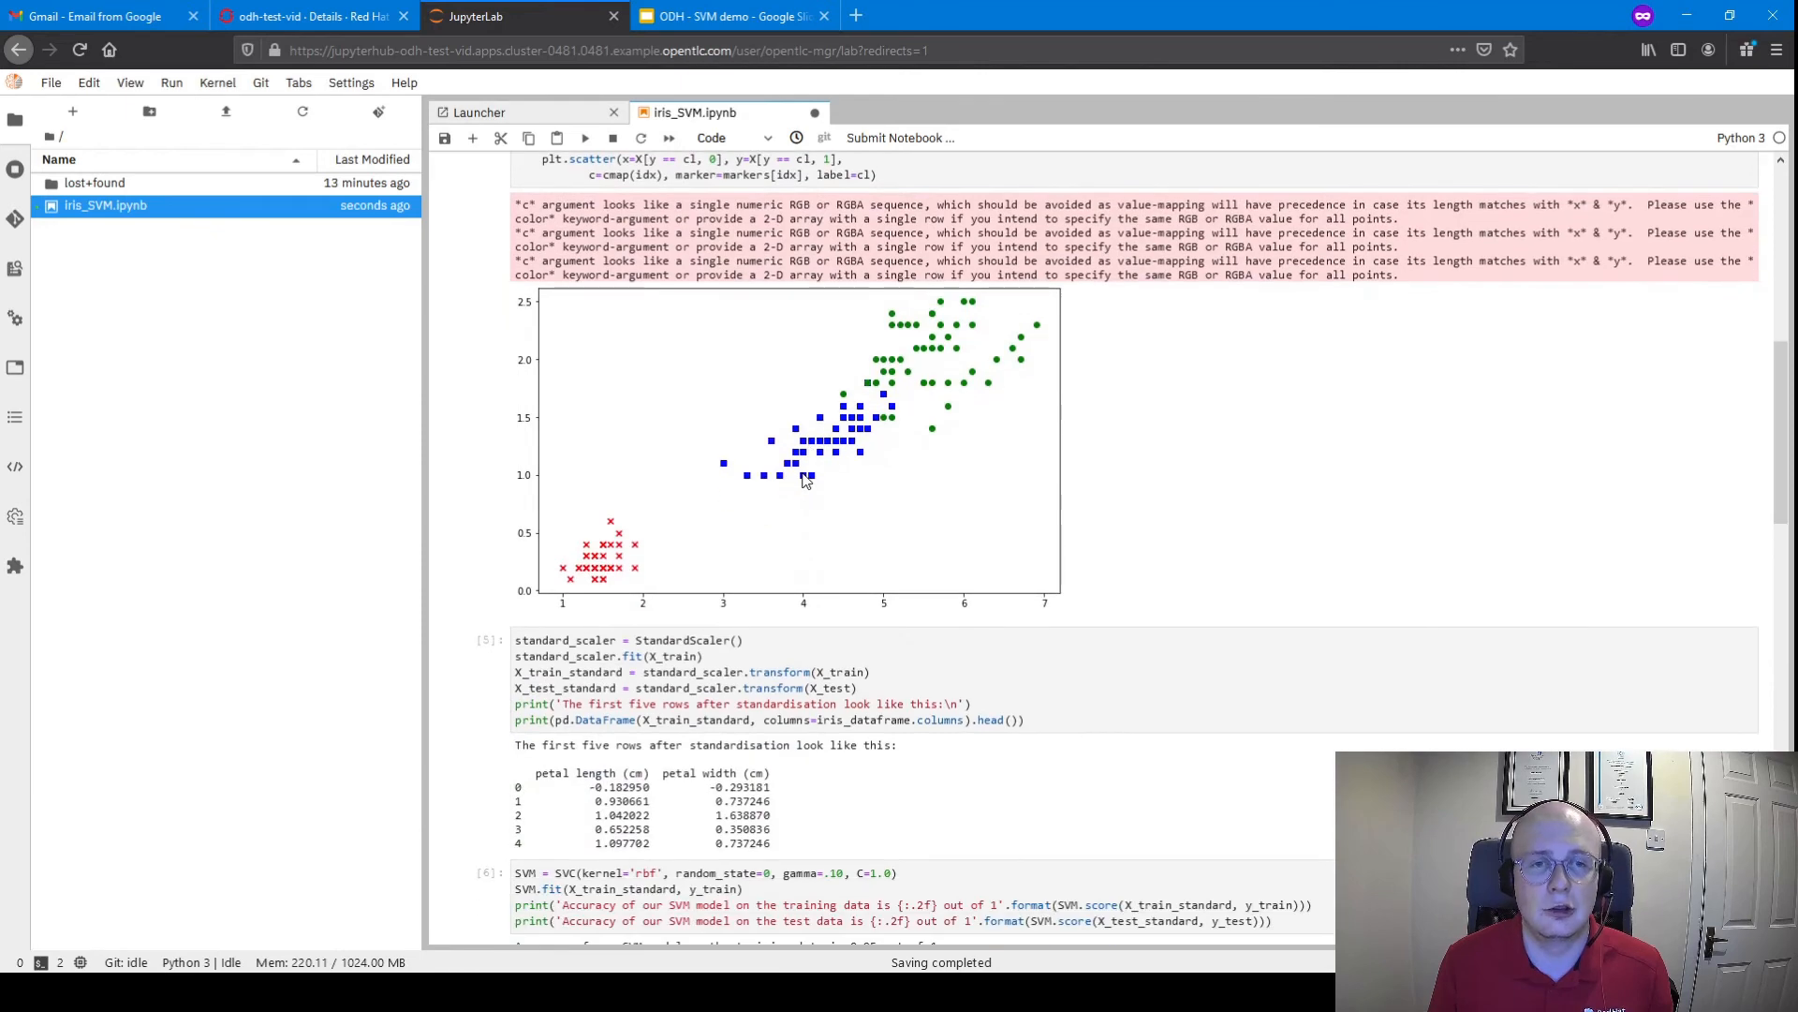
scroll("down", 3)
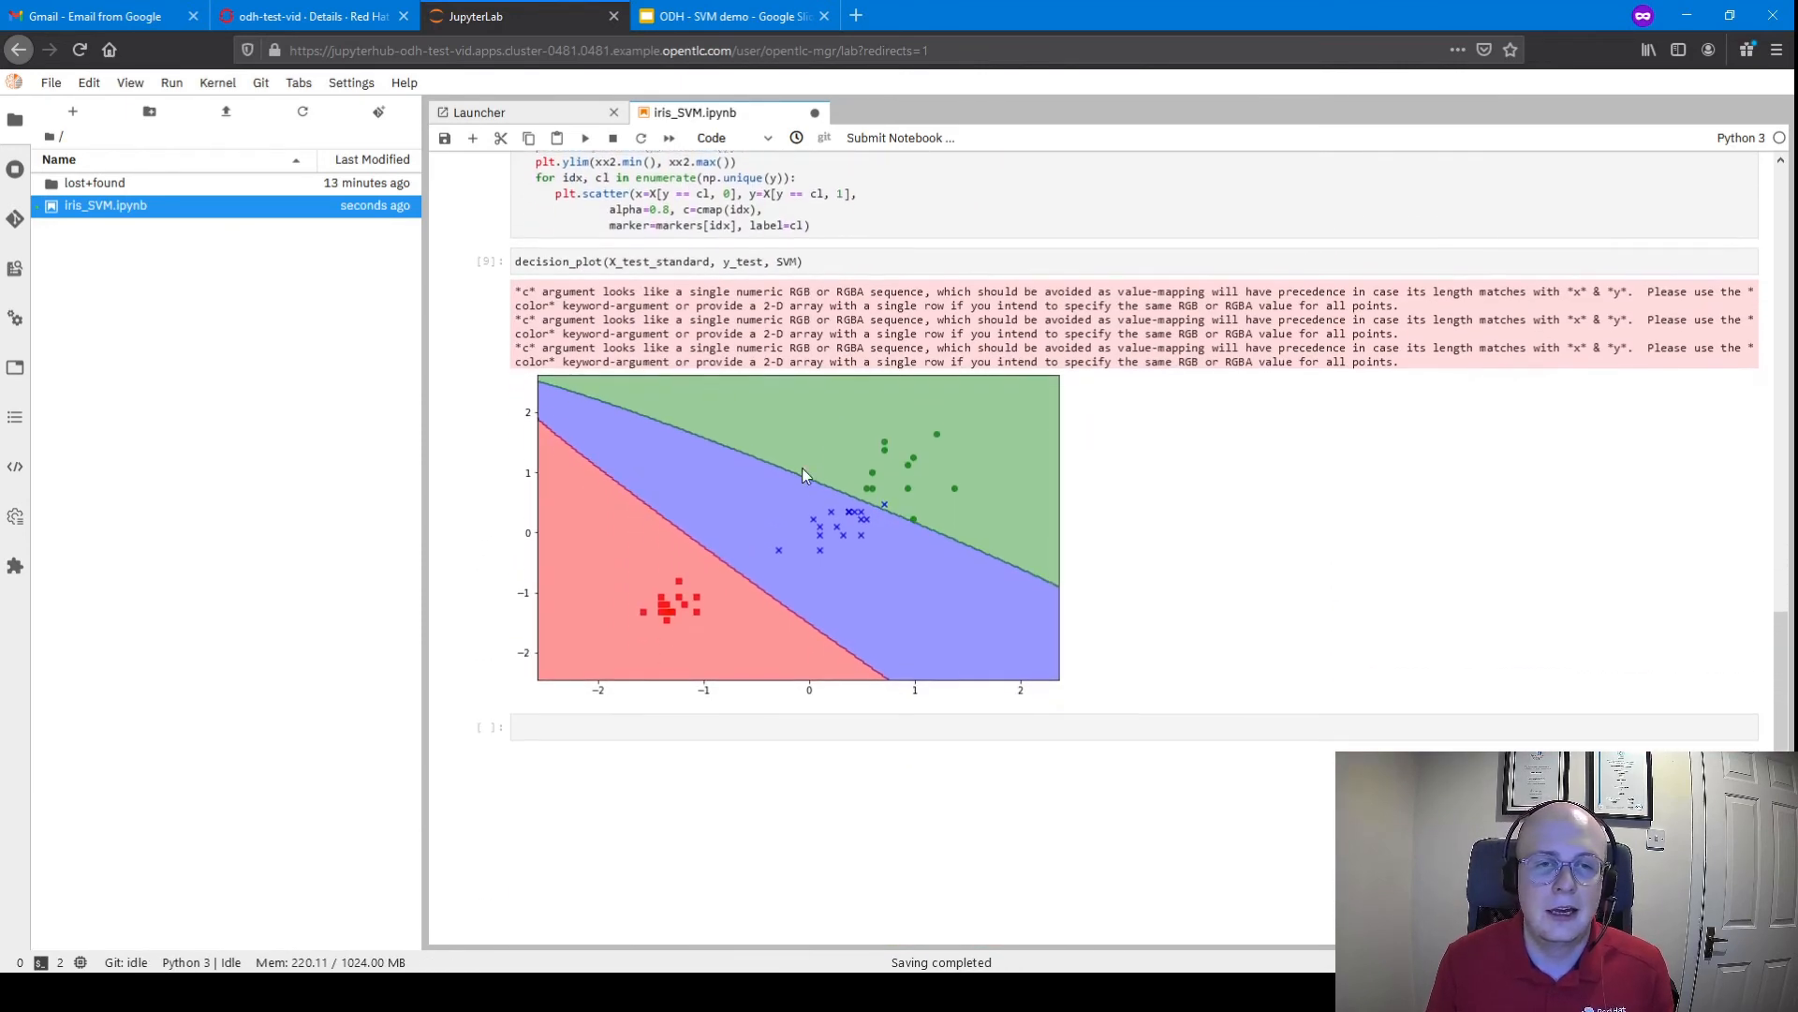
scroll("down", 3)
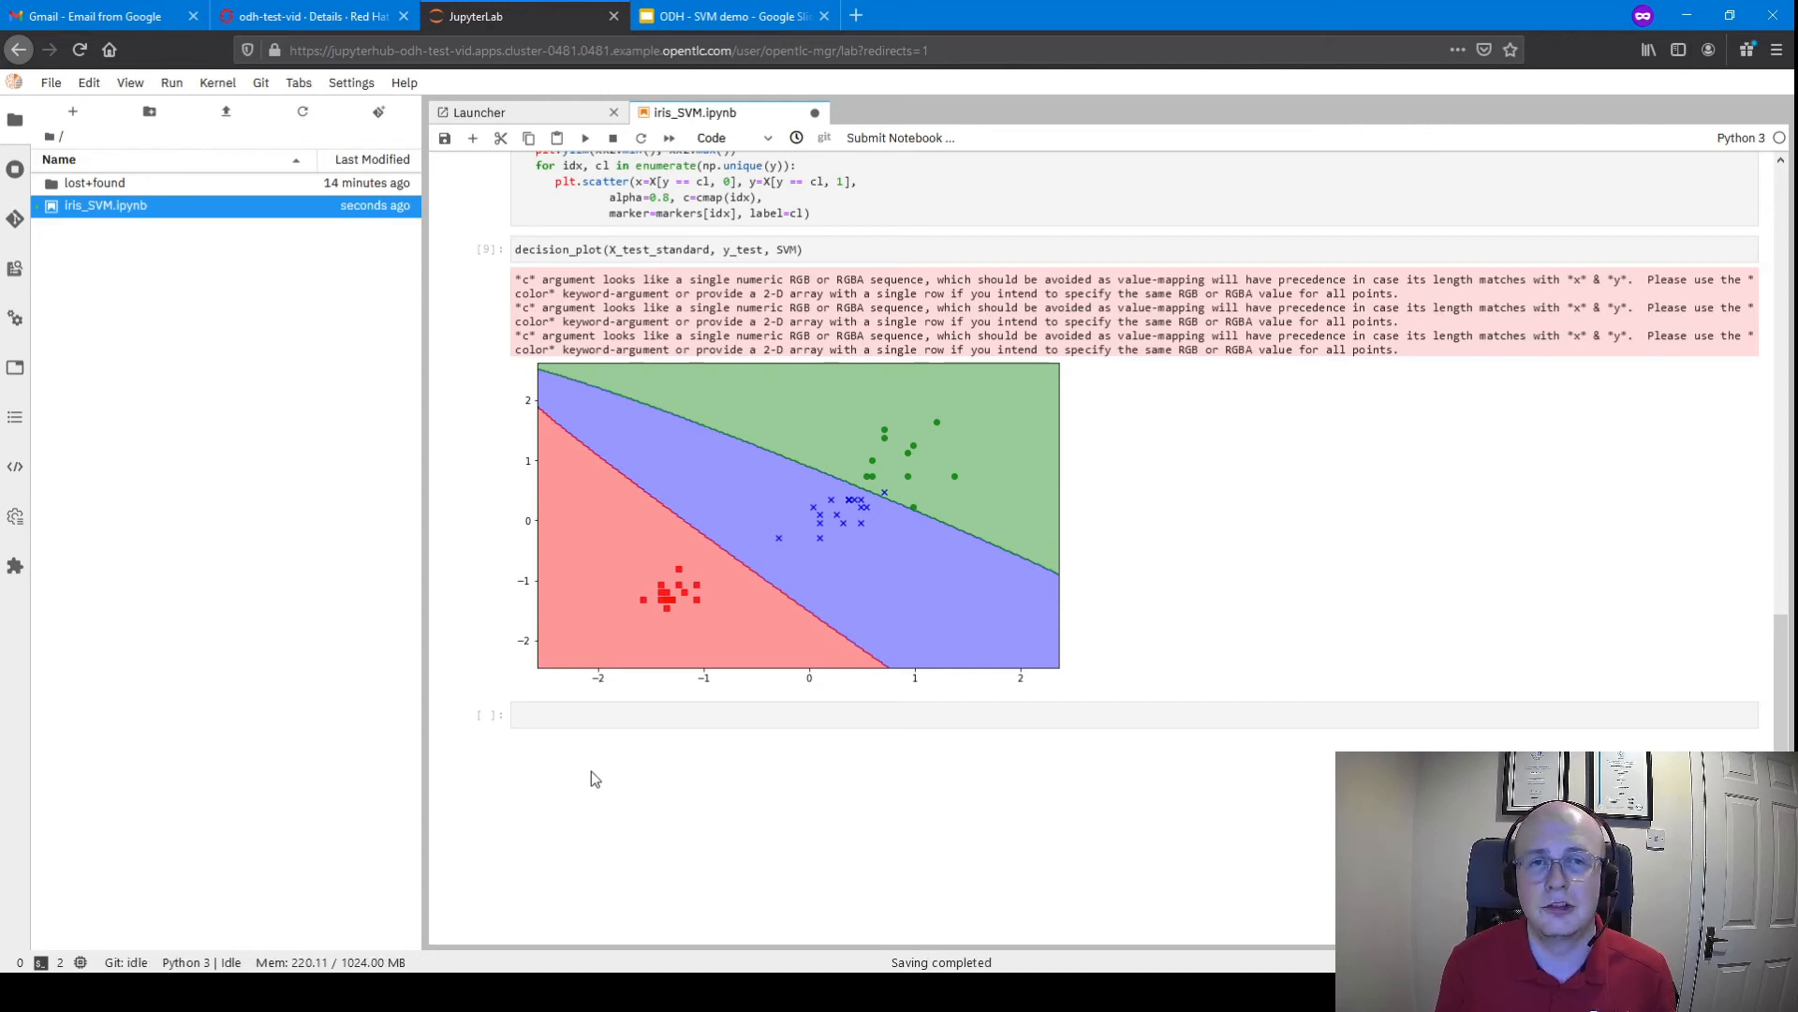
mouse_move(353, 916)
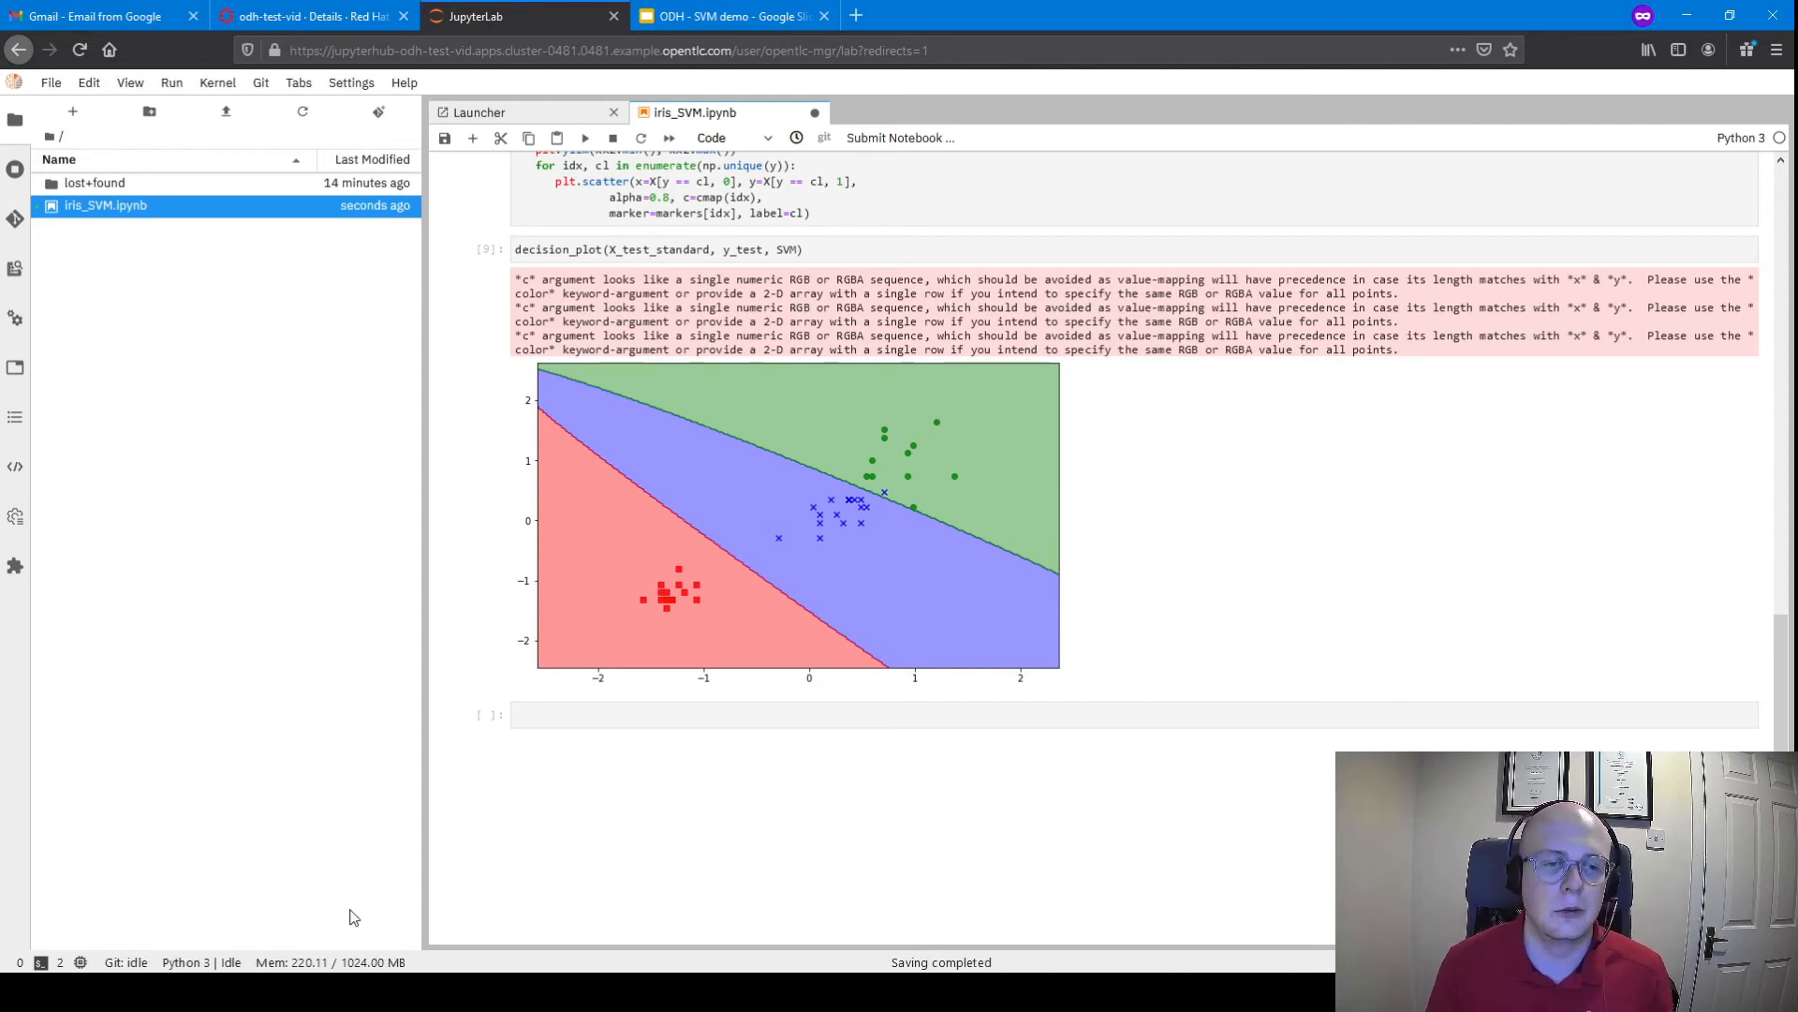
Switch to the Google Slides tab to present the Quickly load workloads point
left_click(732, 16)
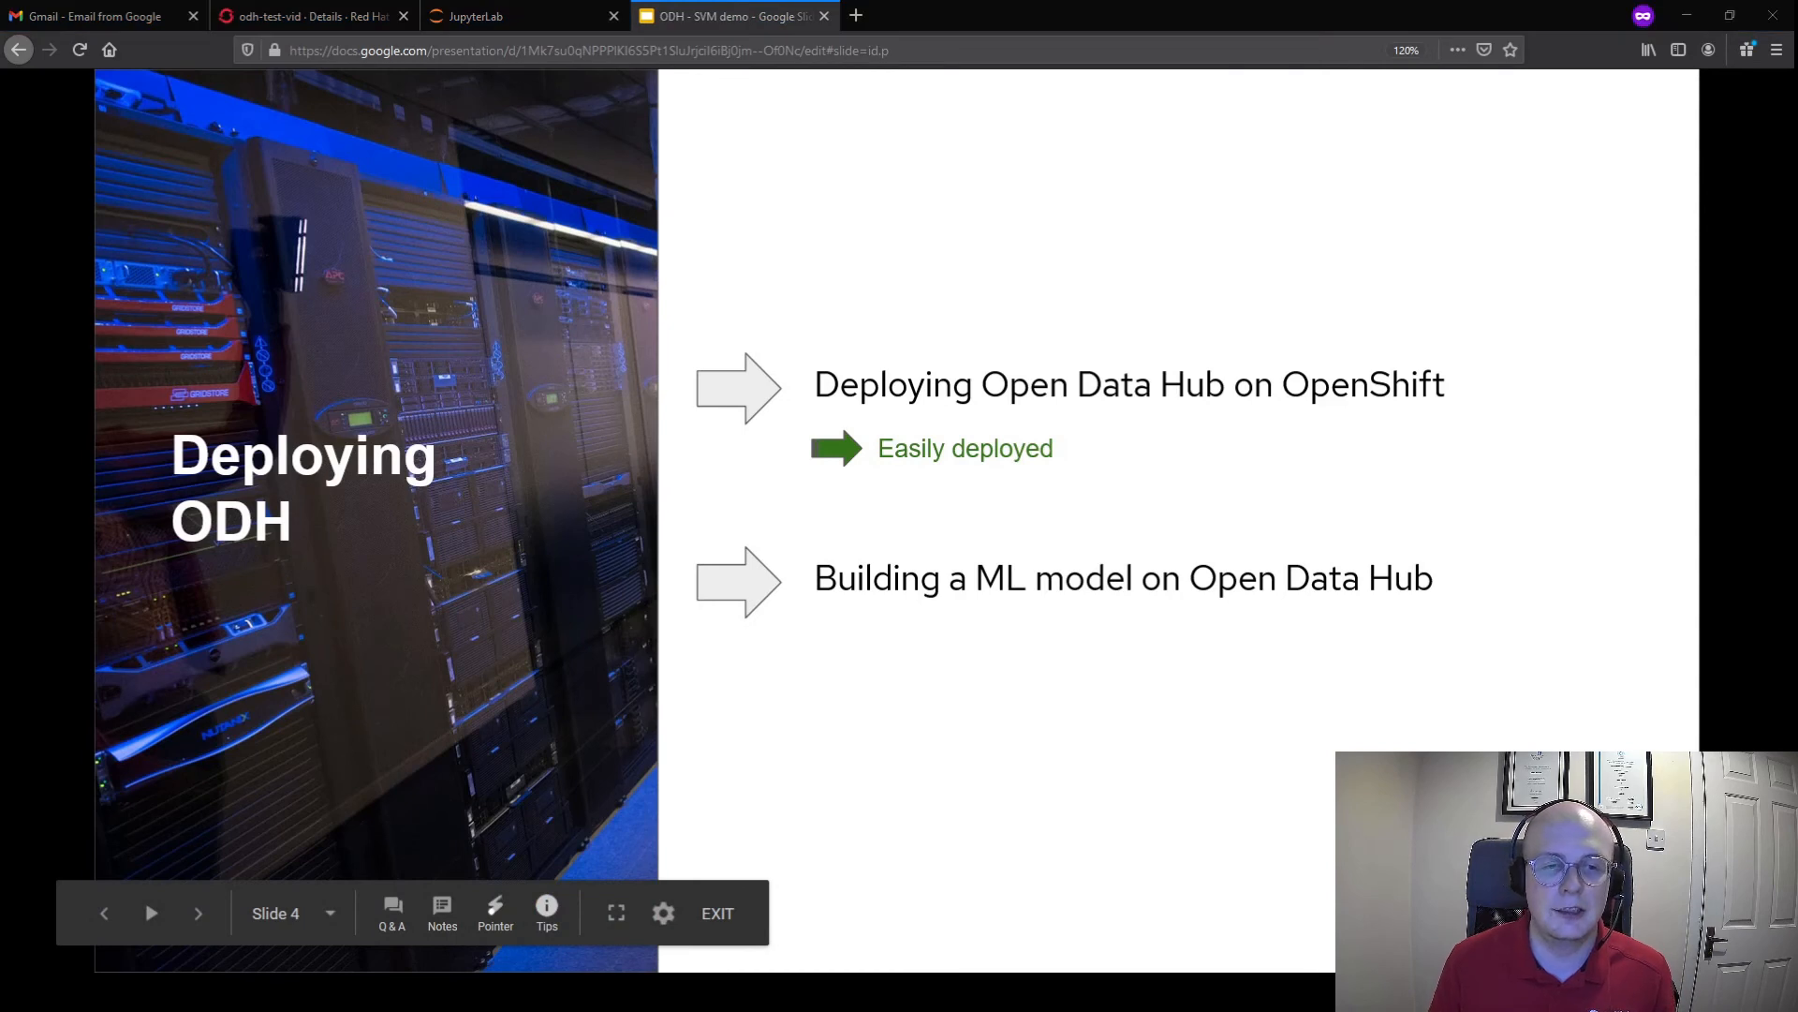
mouse_move(124, 563)
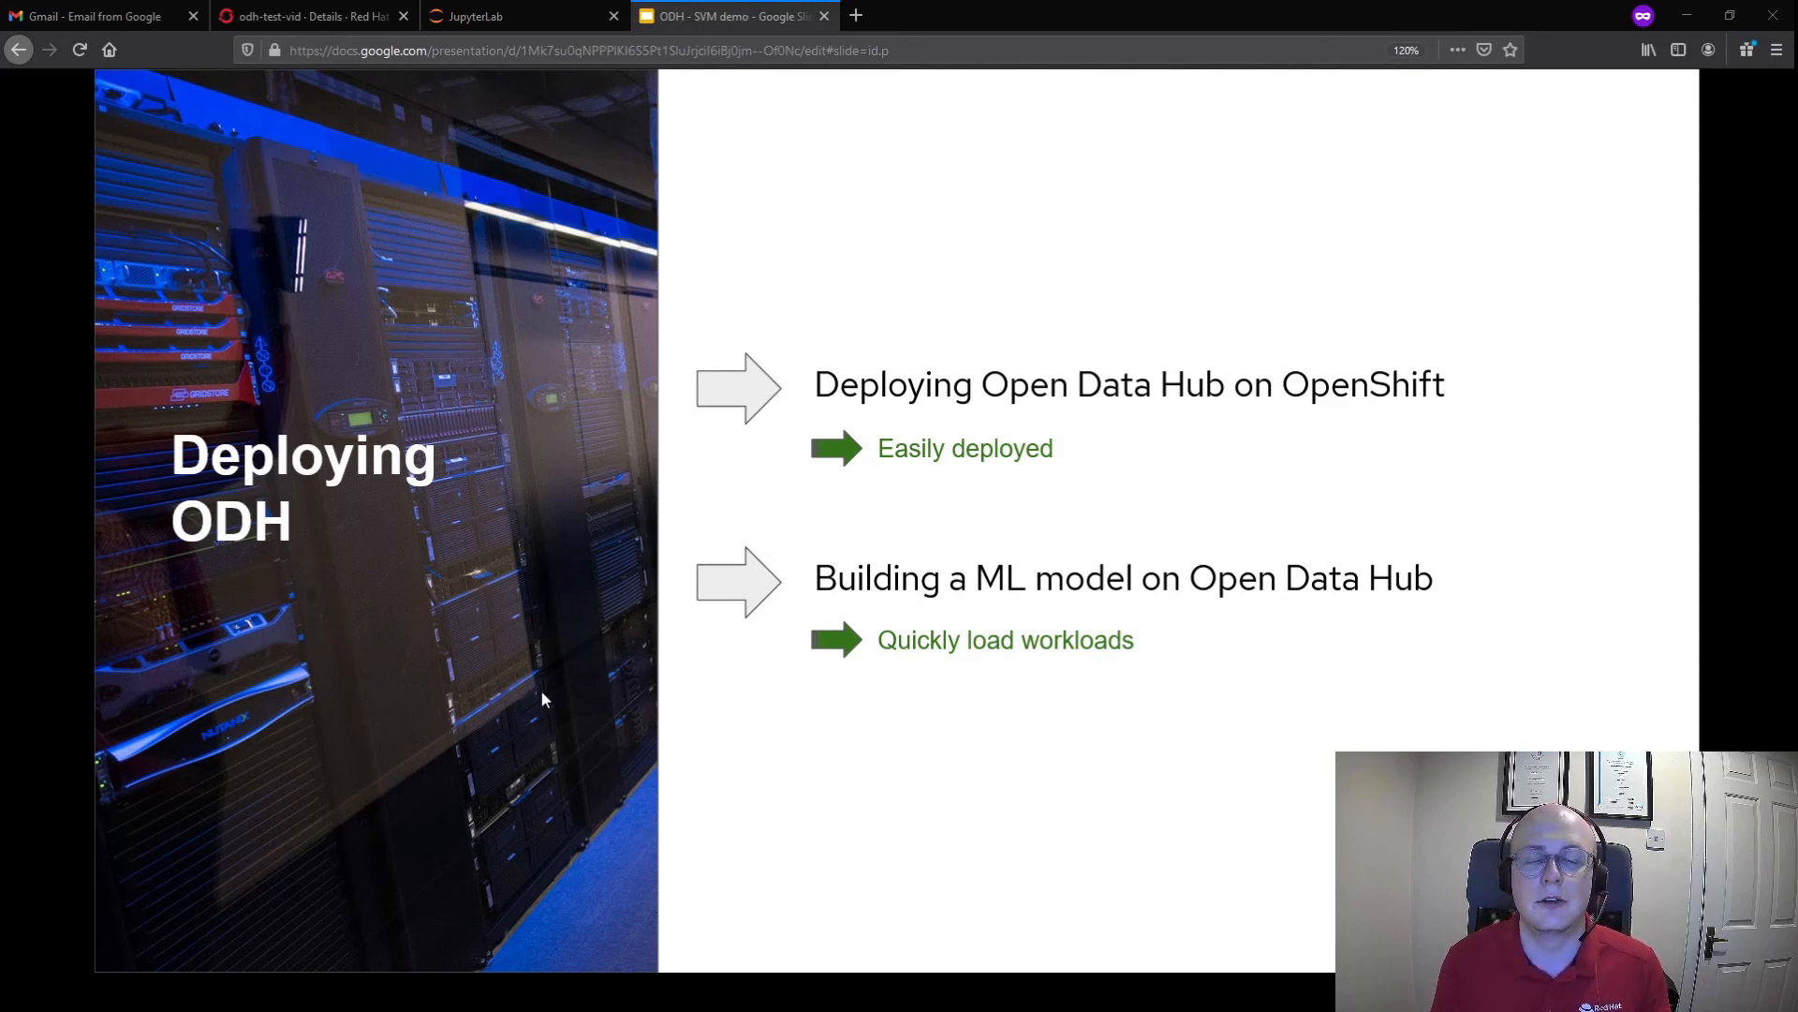
mouse_move(29, 638)
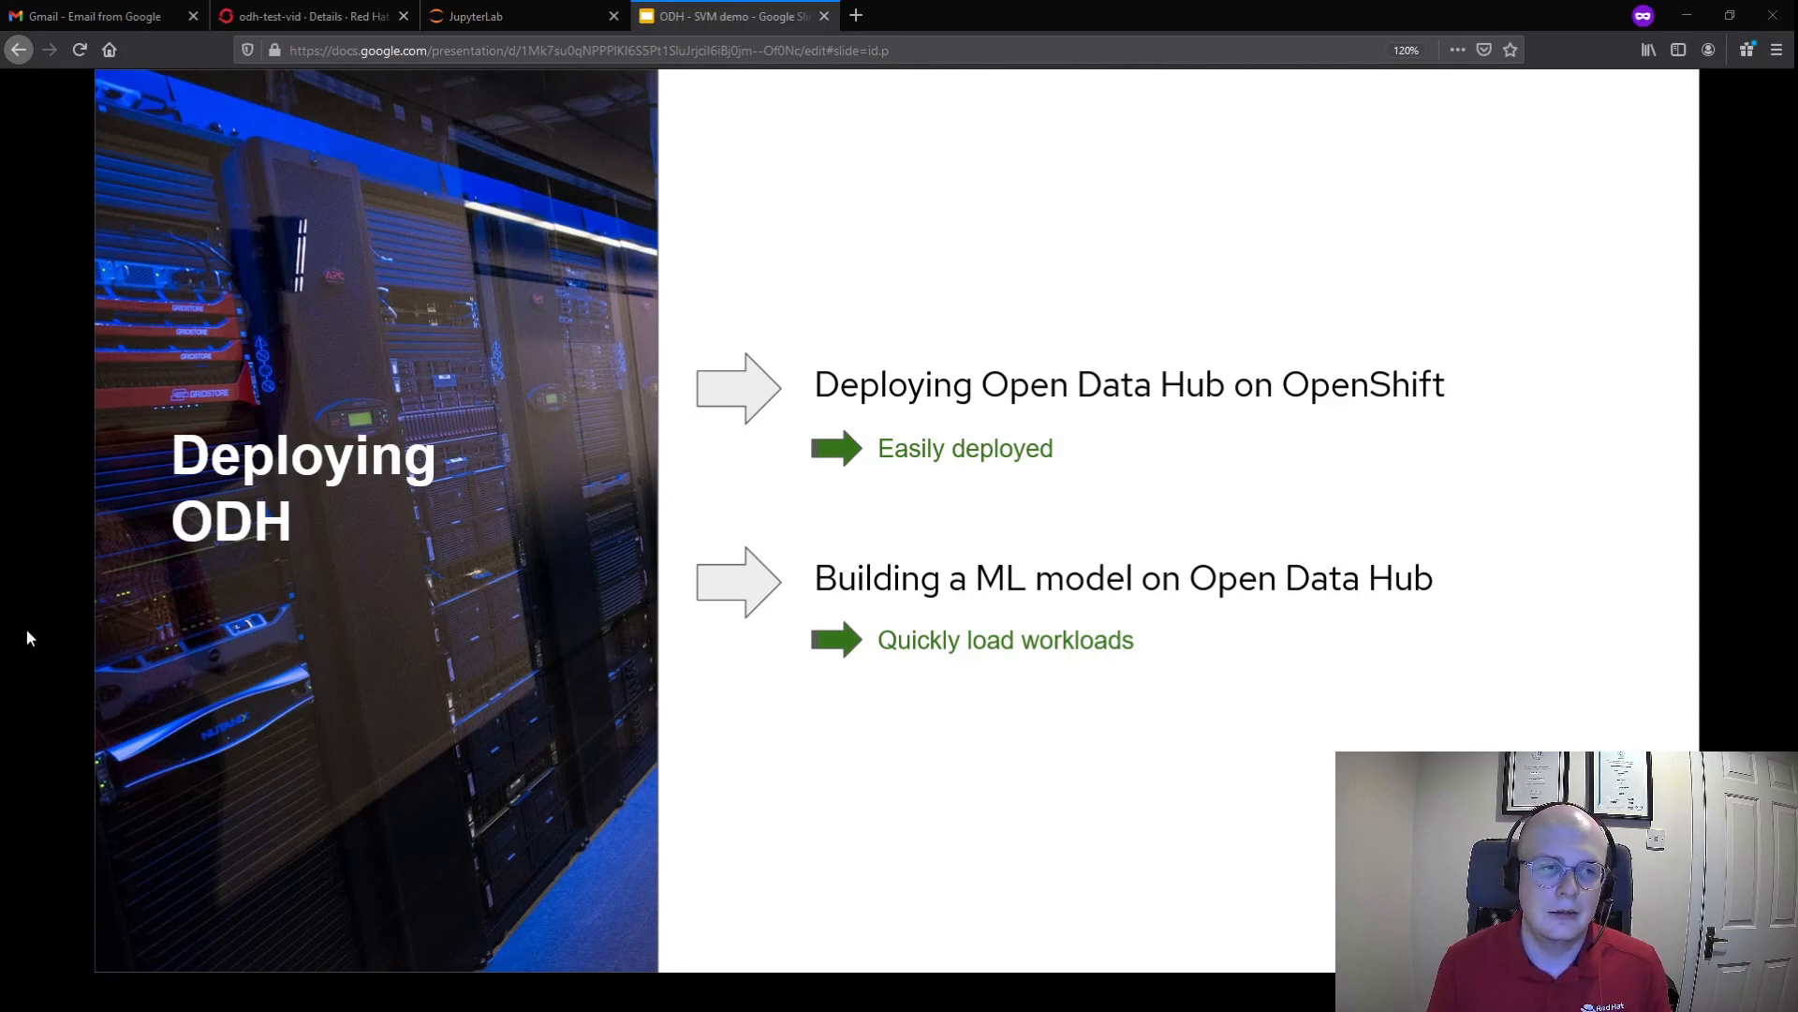